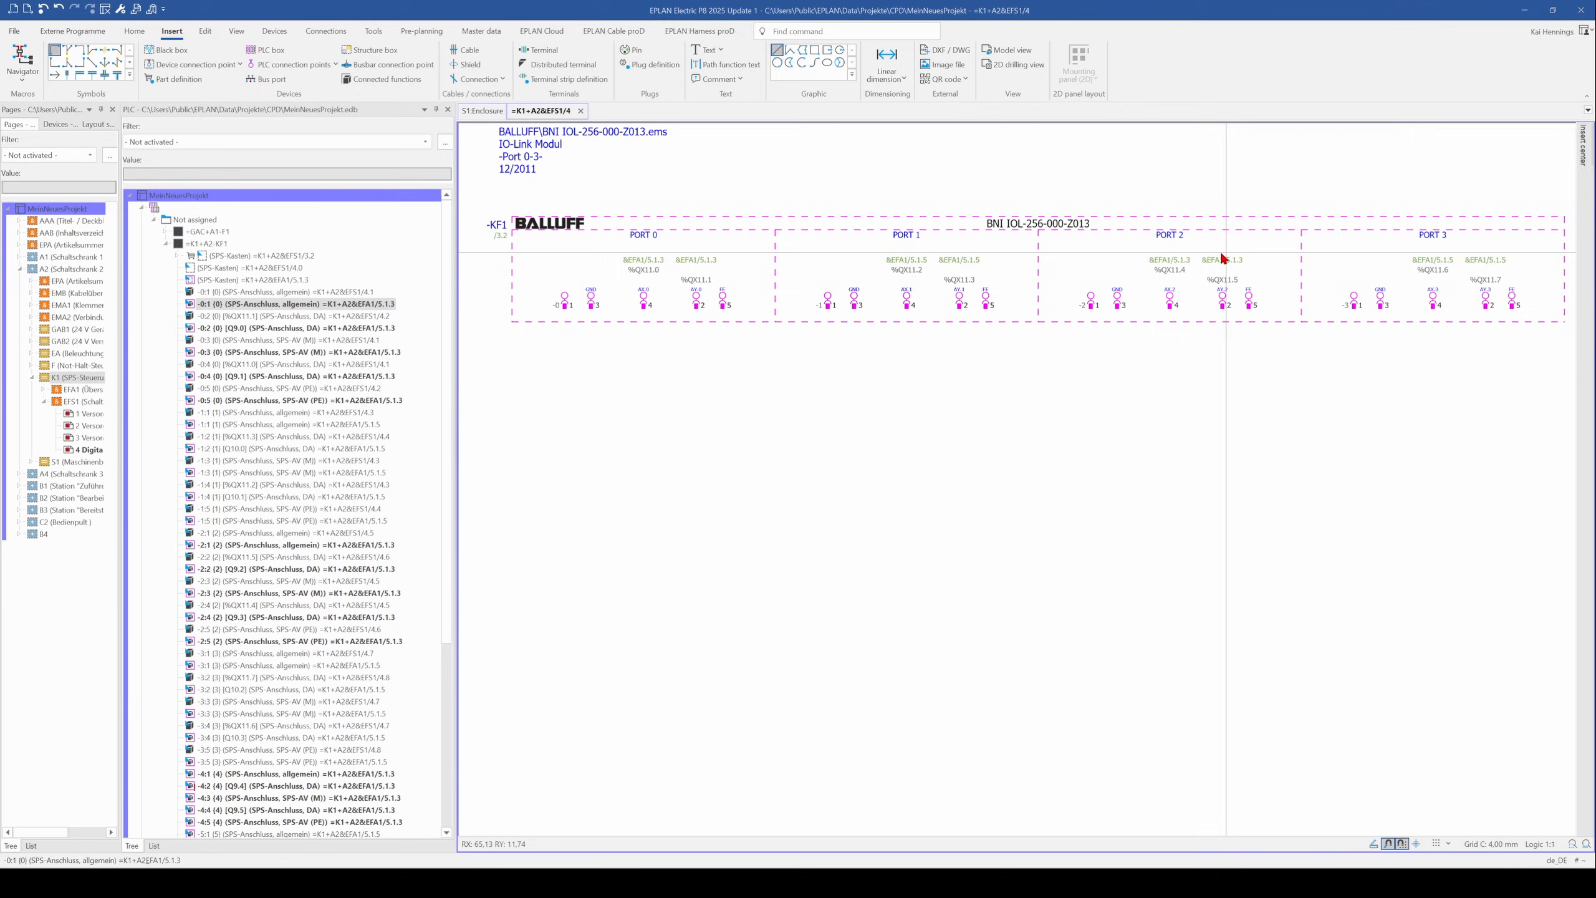
pyautogui.moveTo(639, 259)
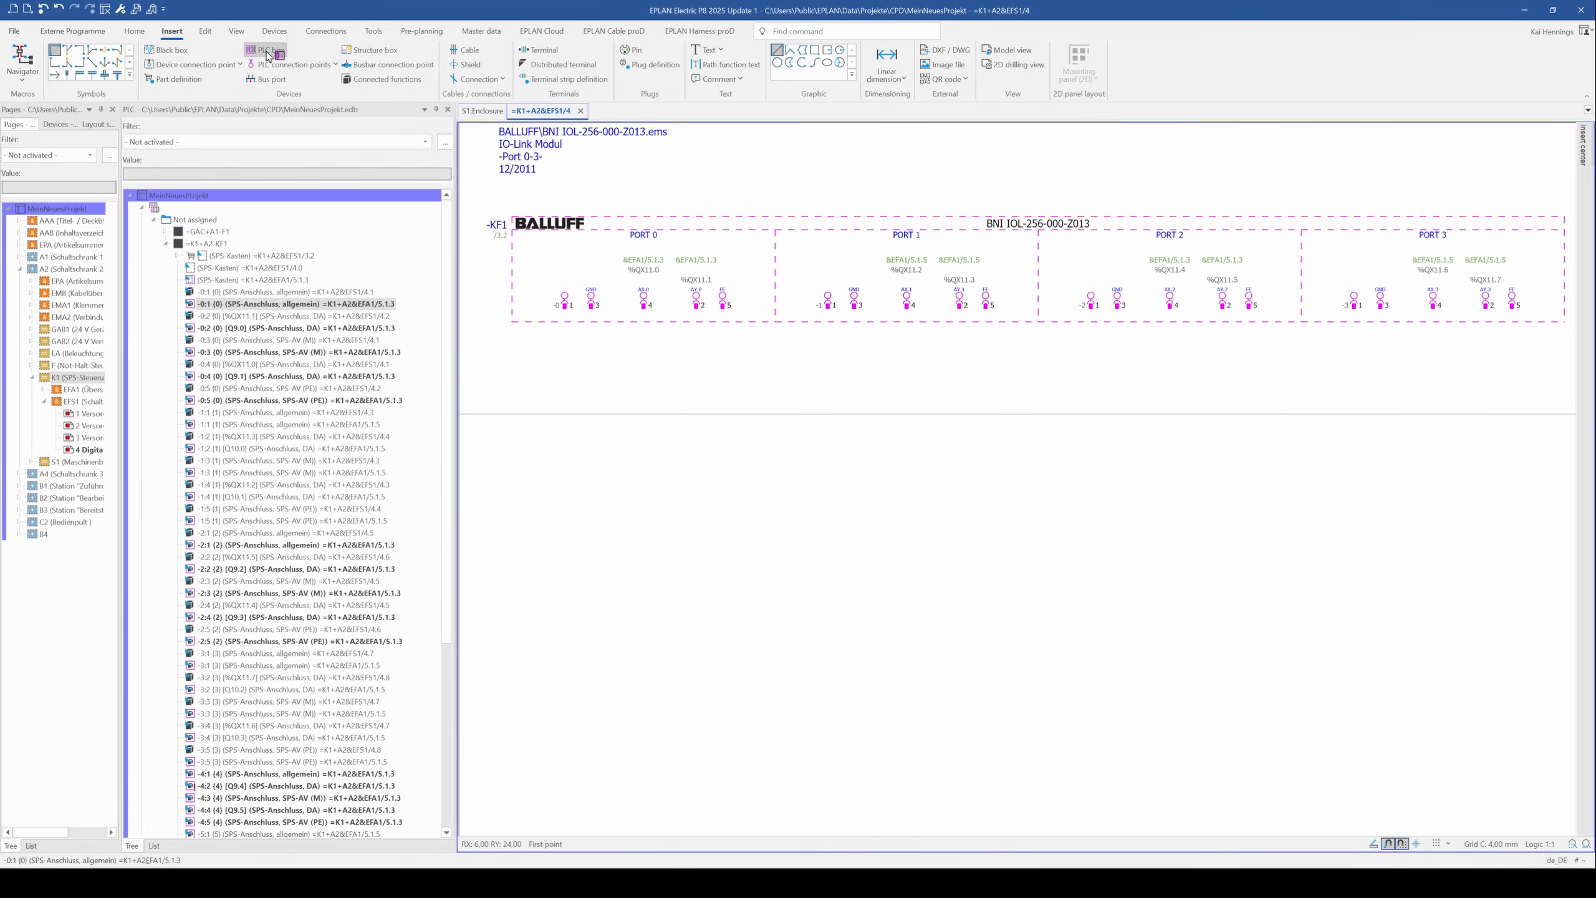
# Step: Place a PLC_CBOX plug connection point below port 0 as -KF1 AX.0 (%QX11.0)
pyautogui.click(334, 65)
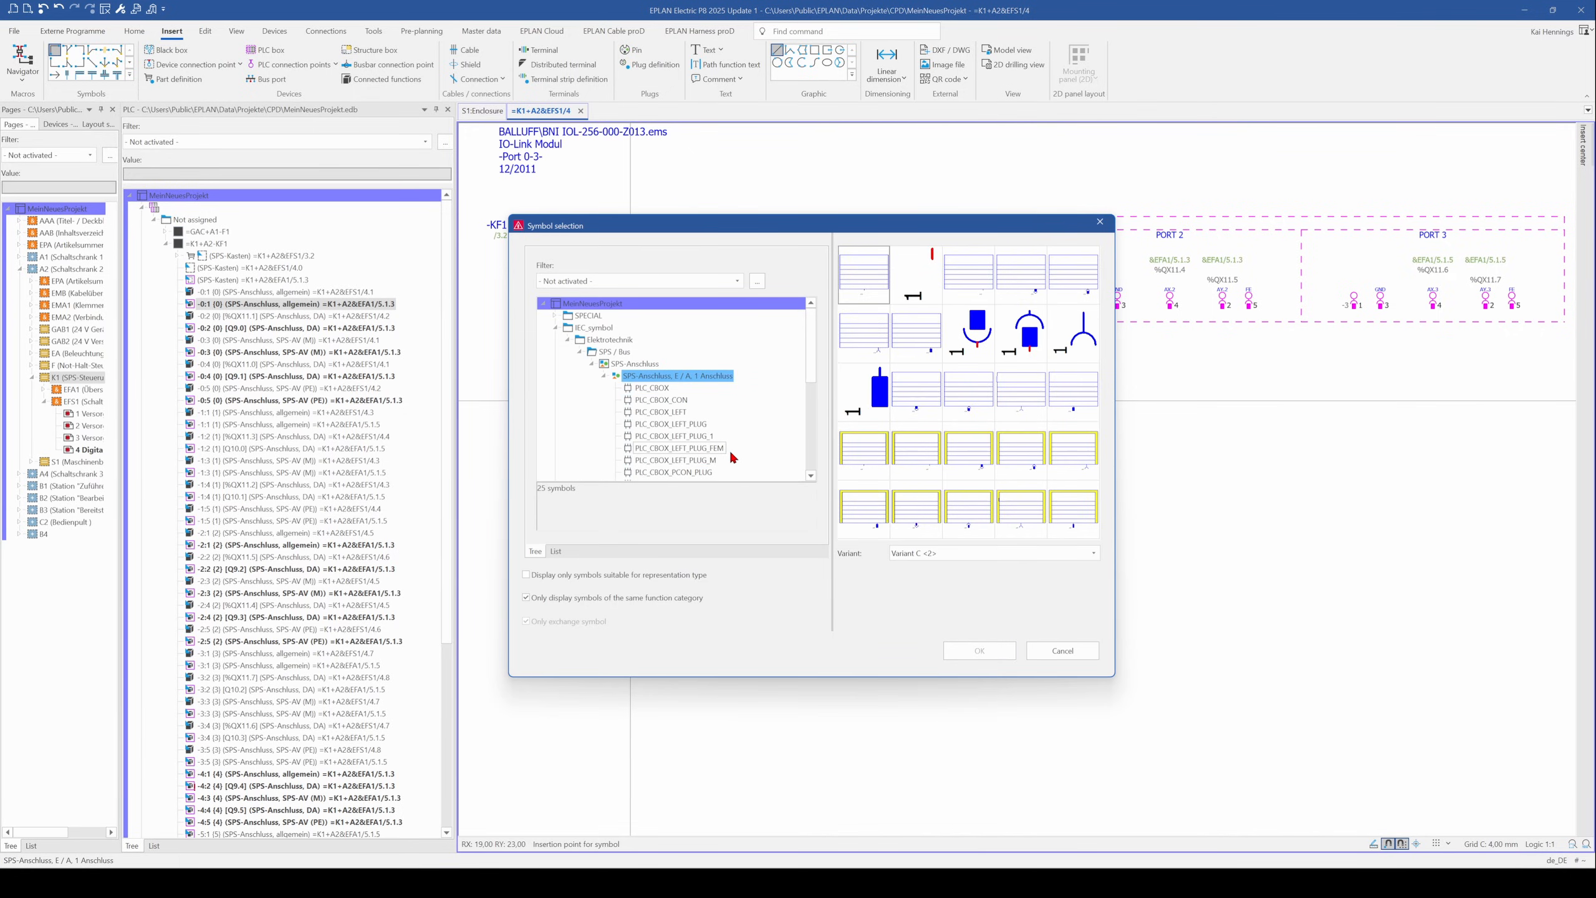
pyautogui.click(1020, 275)
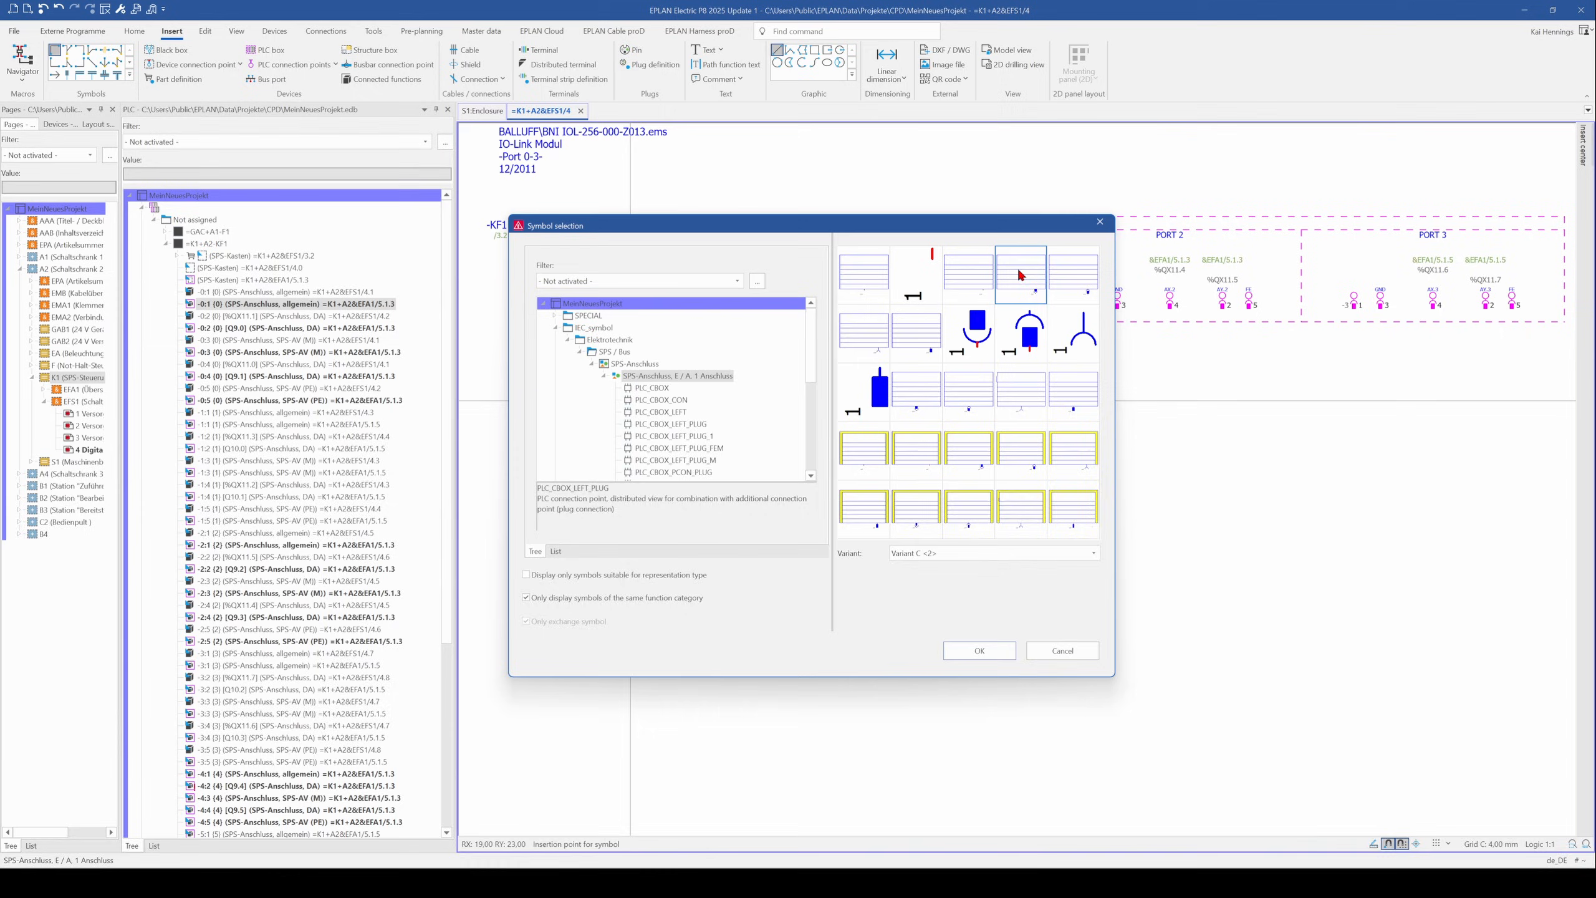
pyautogui.click(977, 650)
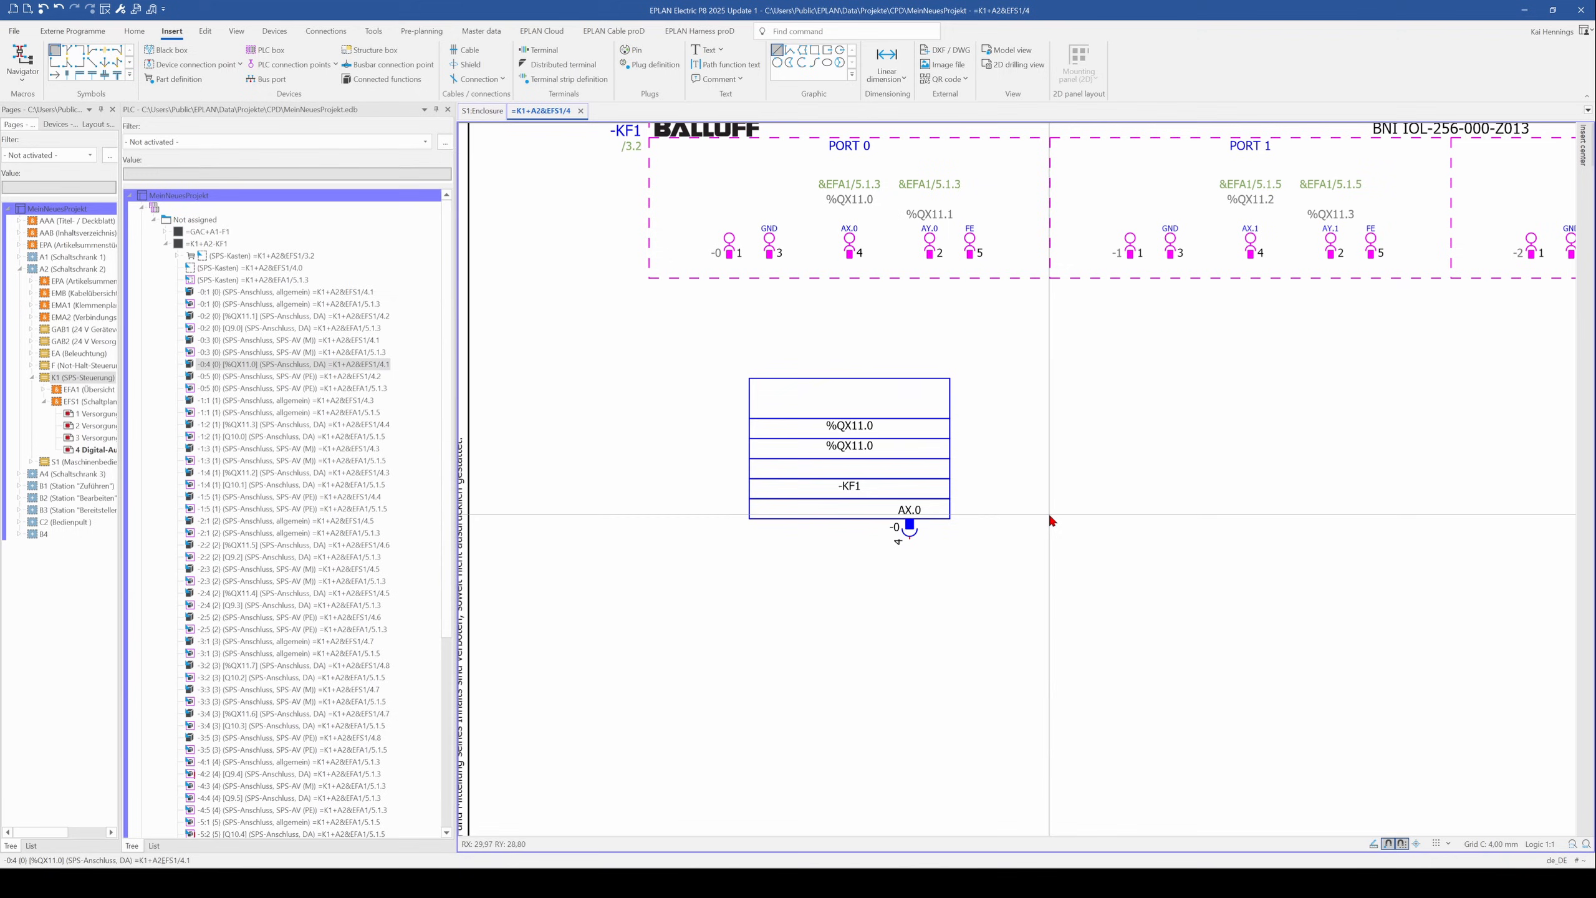
pyautogui.moveTo(878, 631)
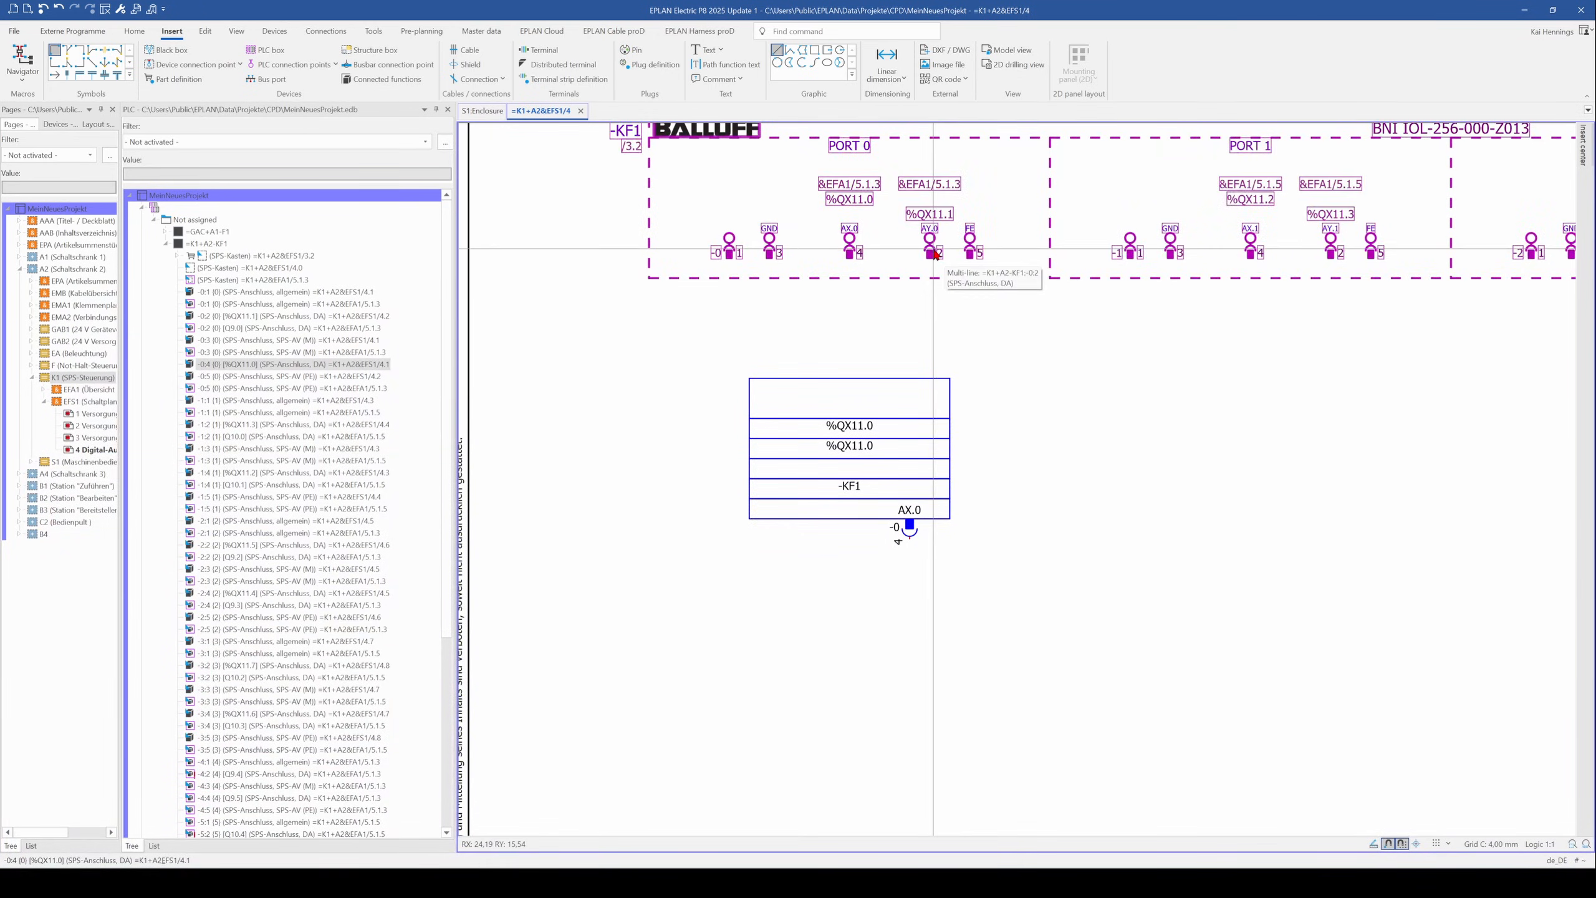
pyautogui.moveTo(1110, 481)
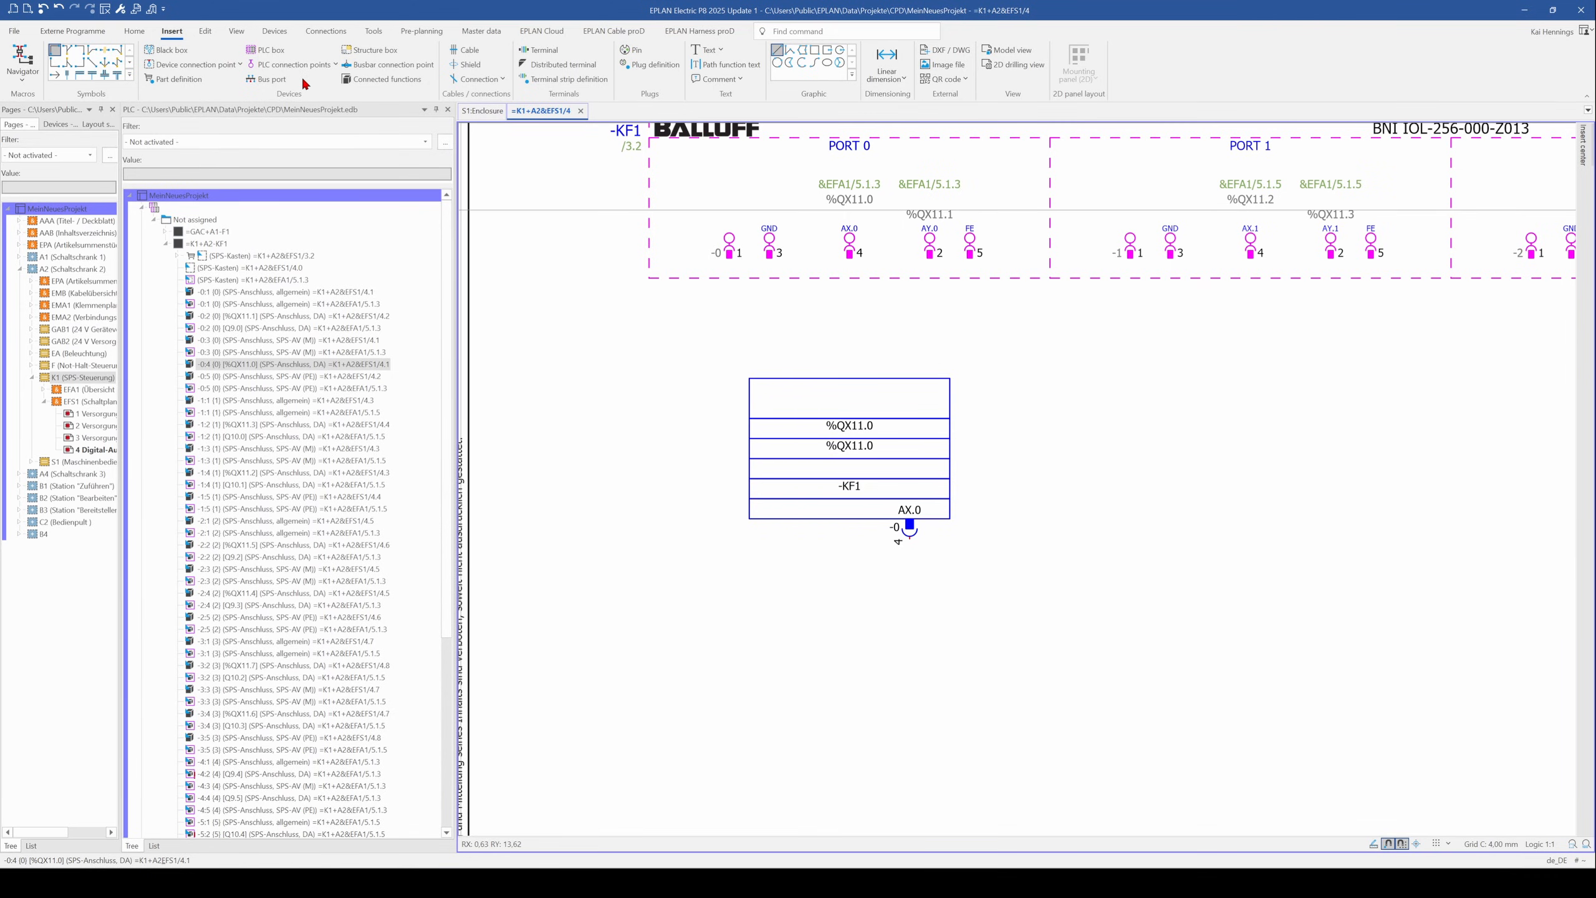
# Step: Insert another PLC connection point with the PCON_PLUG symbol inside the -KF1 box
pyautogui.click(294, 65)
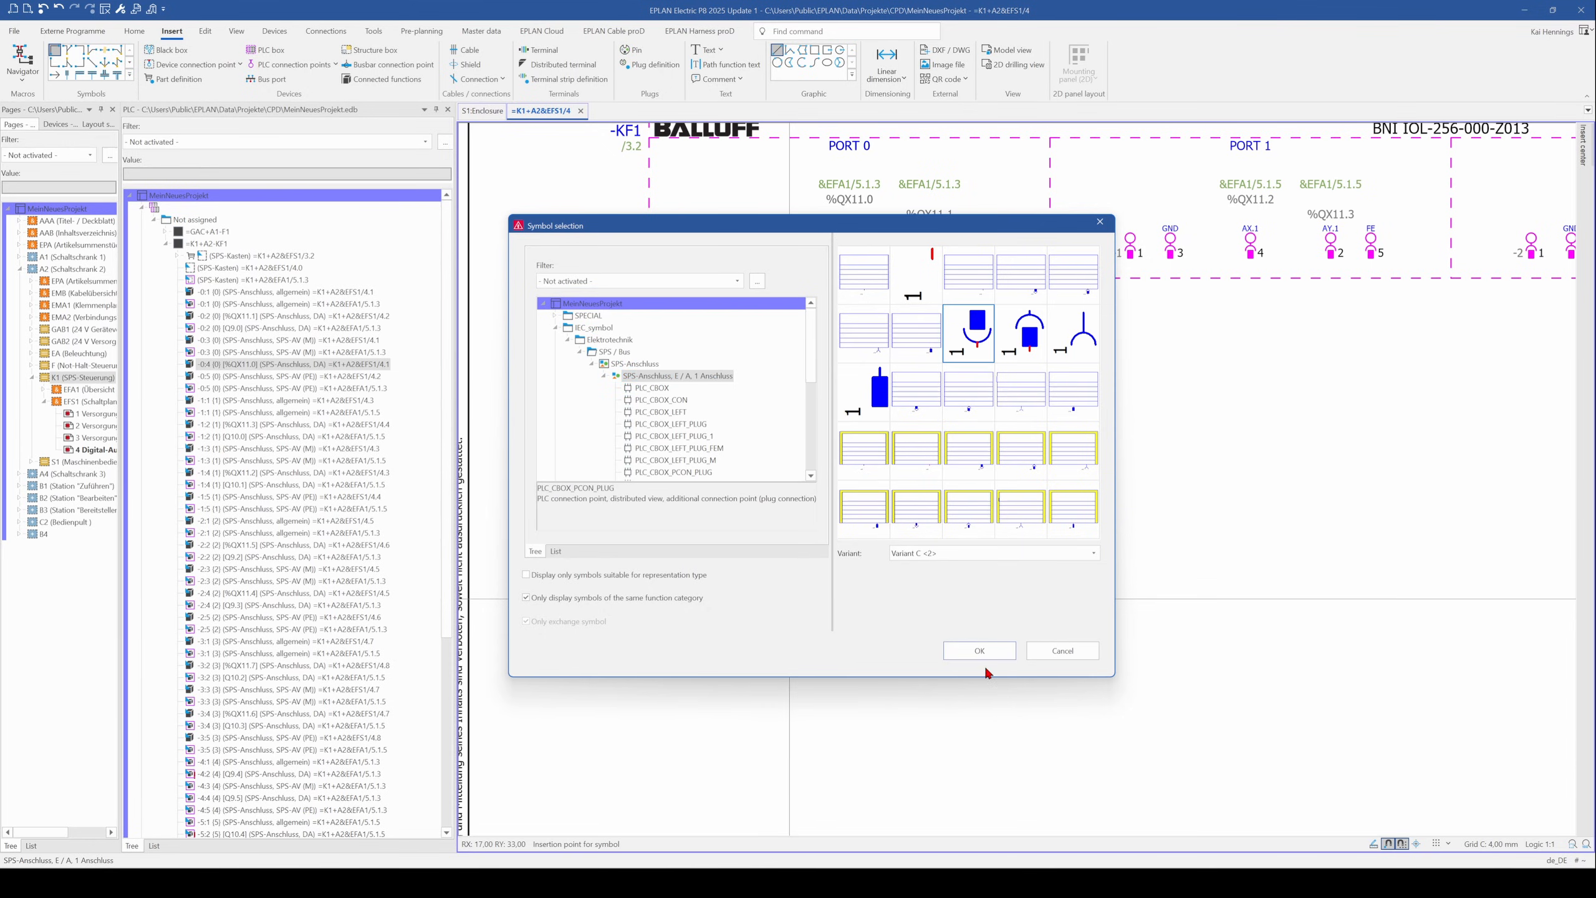
pyautogui.click(978, 650)
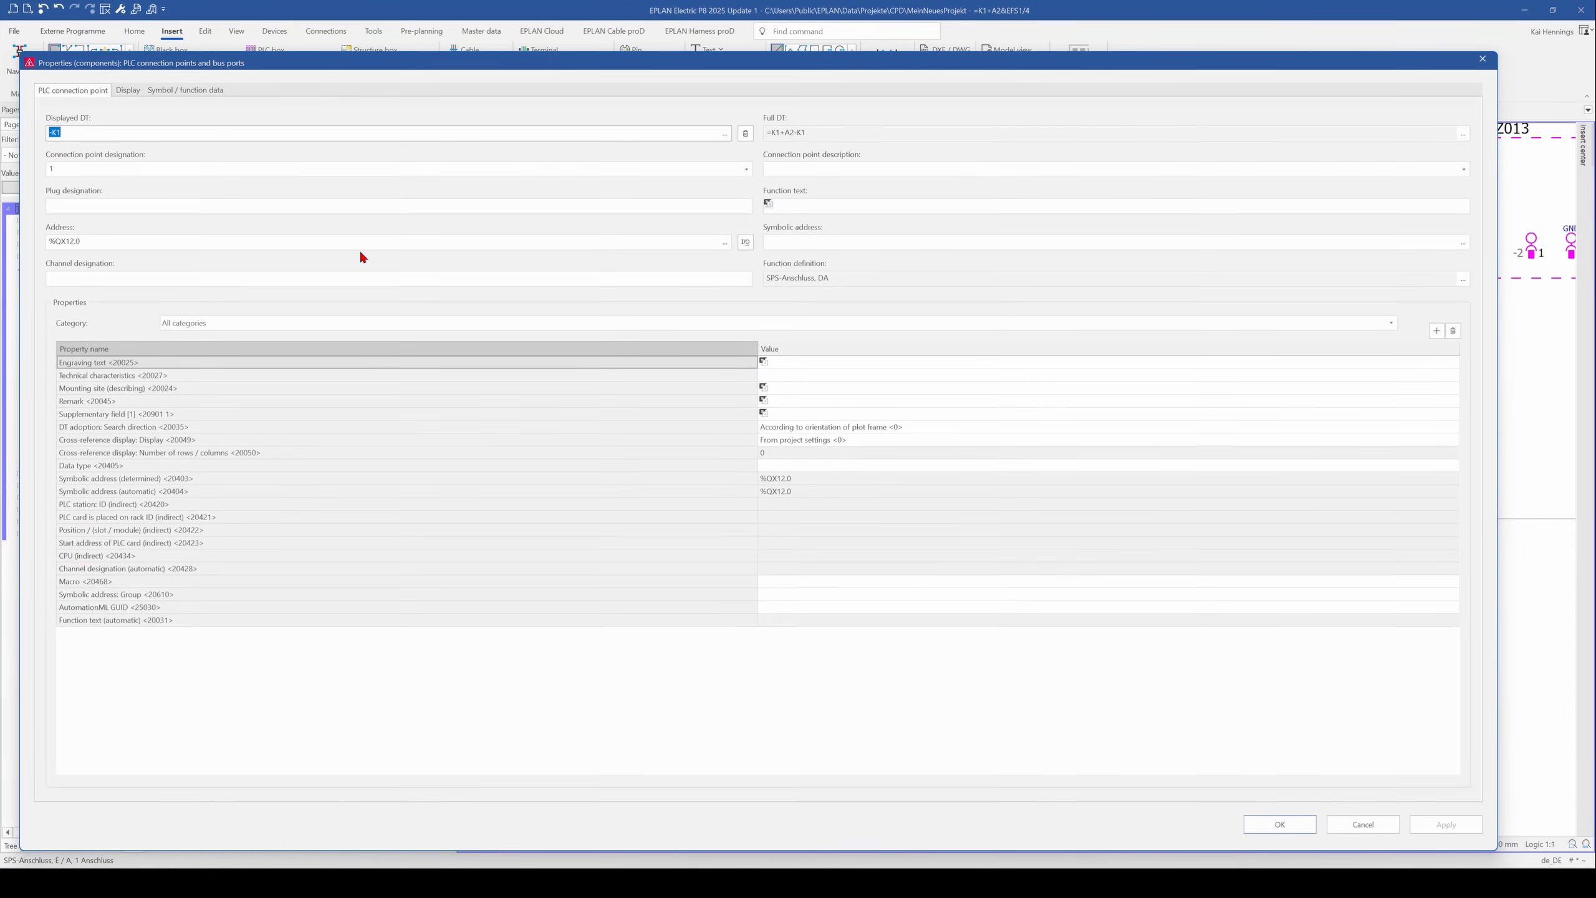
pyautogui.click(1278, 824)
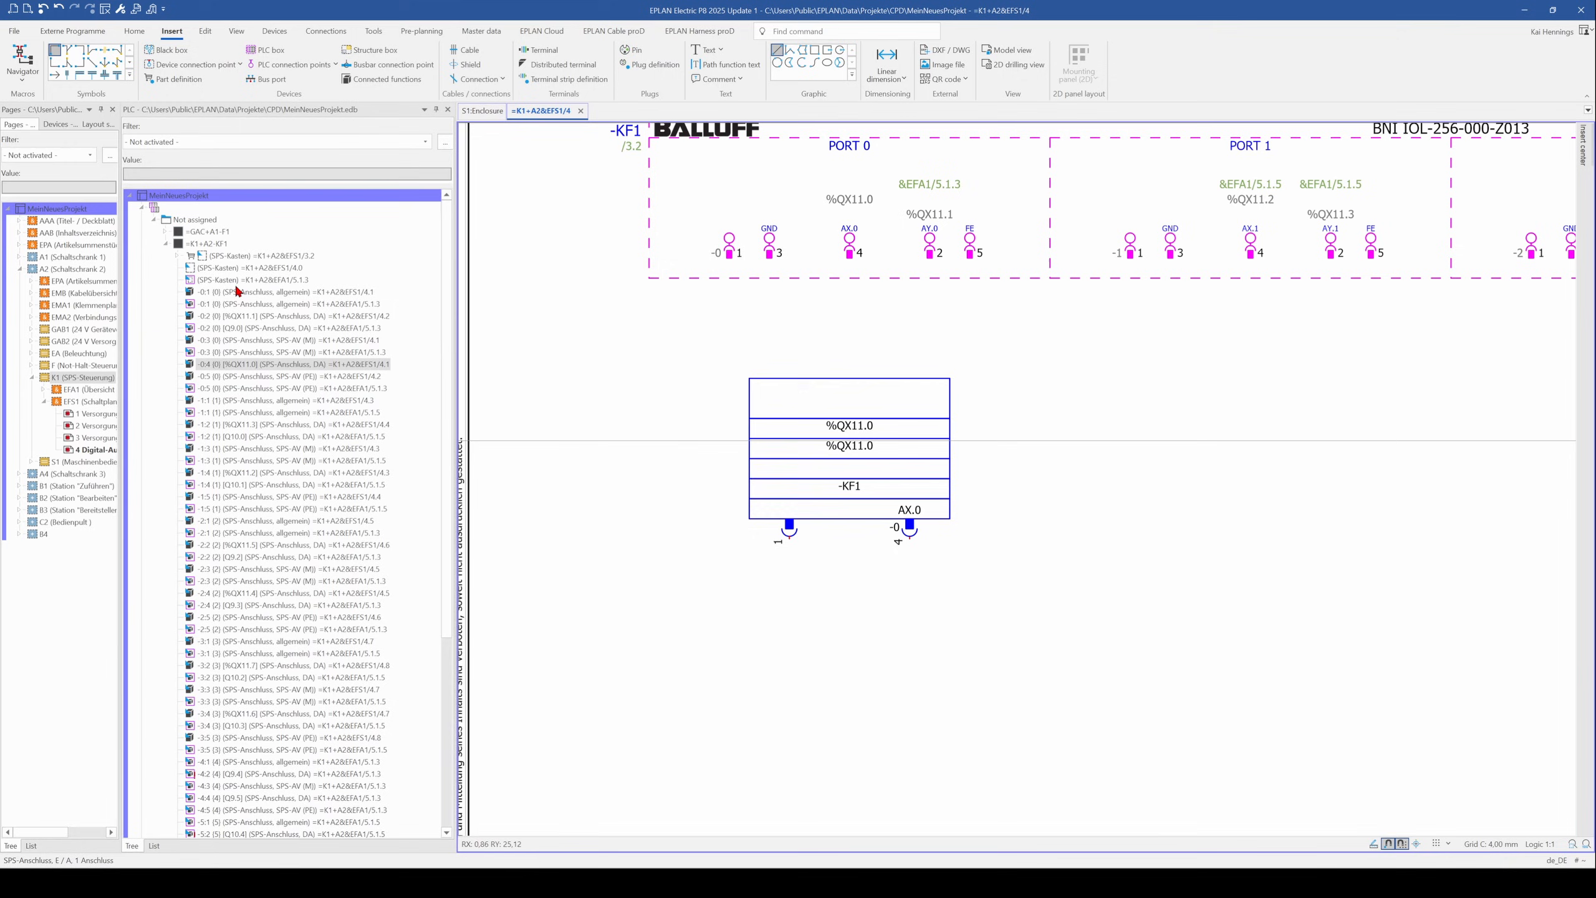
# Step: Inspect the new point's Symbol/function data and close it without changes
pyautogui.rightClick(244, 303)
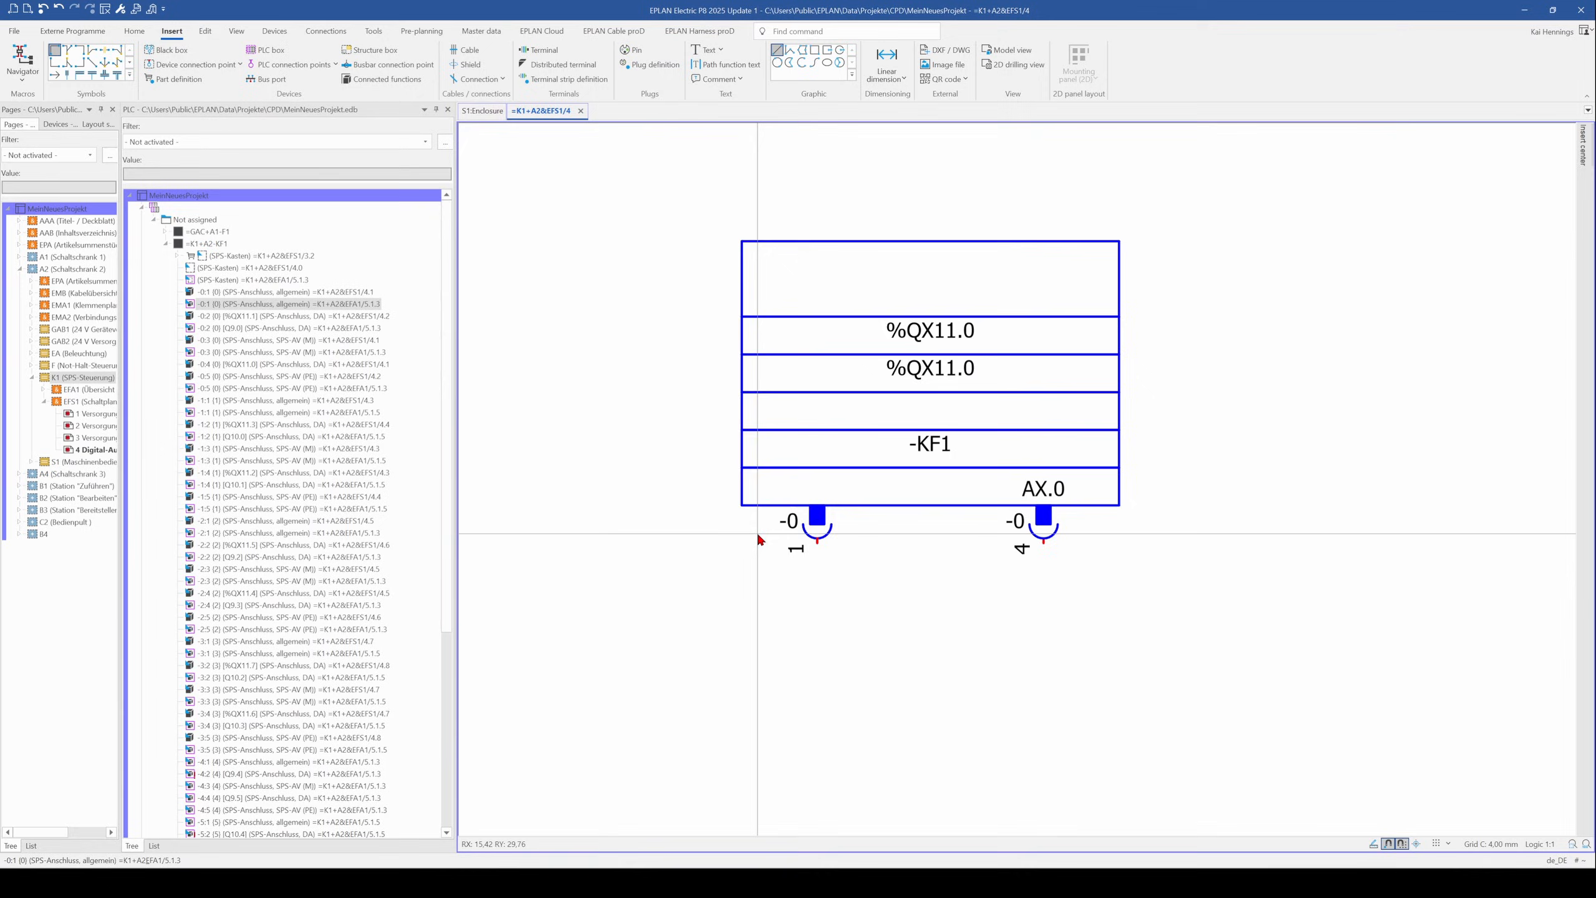
pyautogui.click(816, 517)
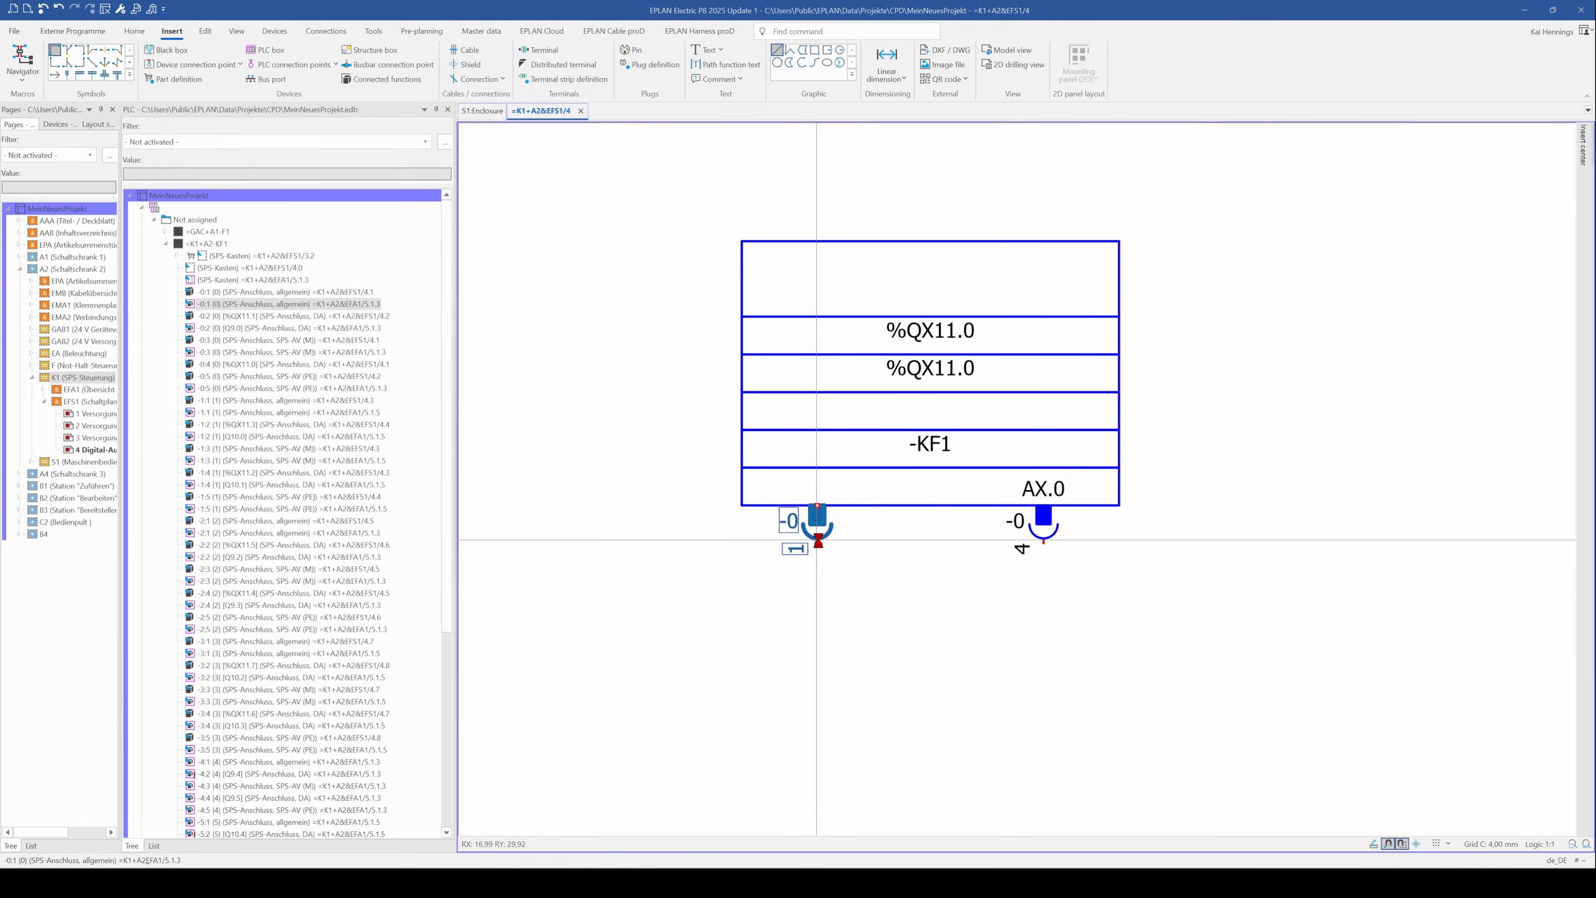
pyautogui.doubleClick(816, 523)
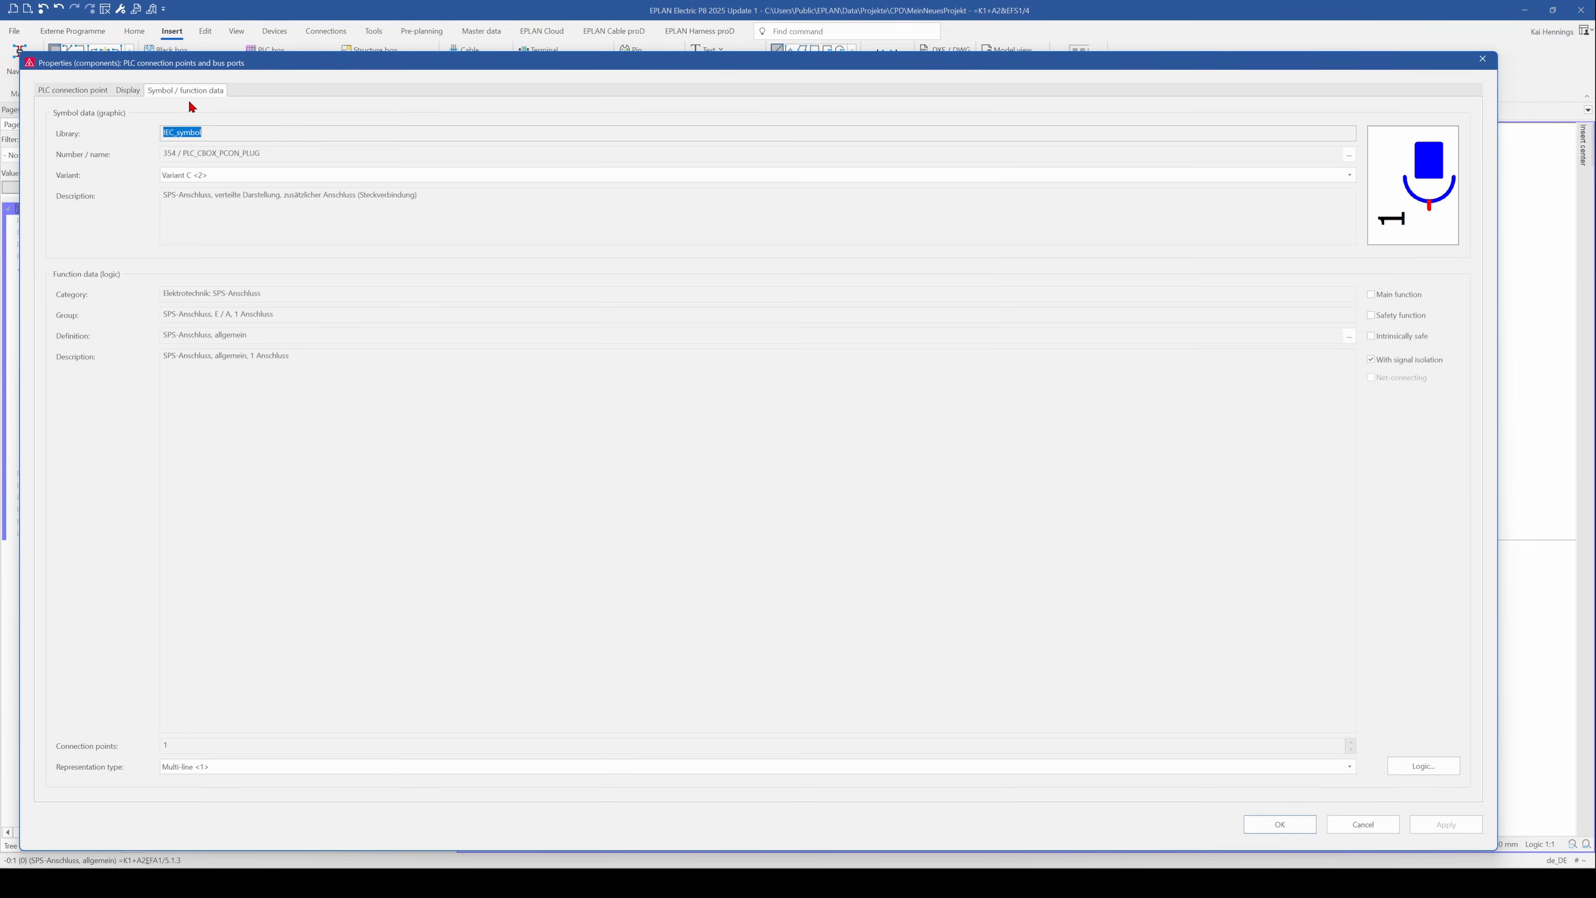
pyautogui.moveTo(419, 470)
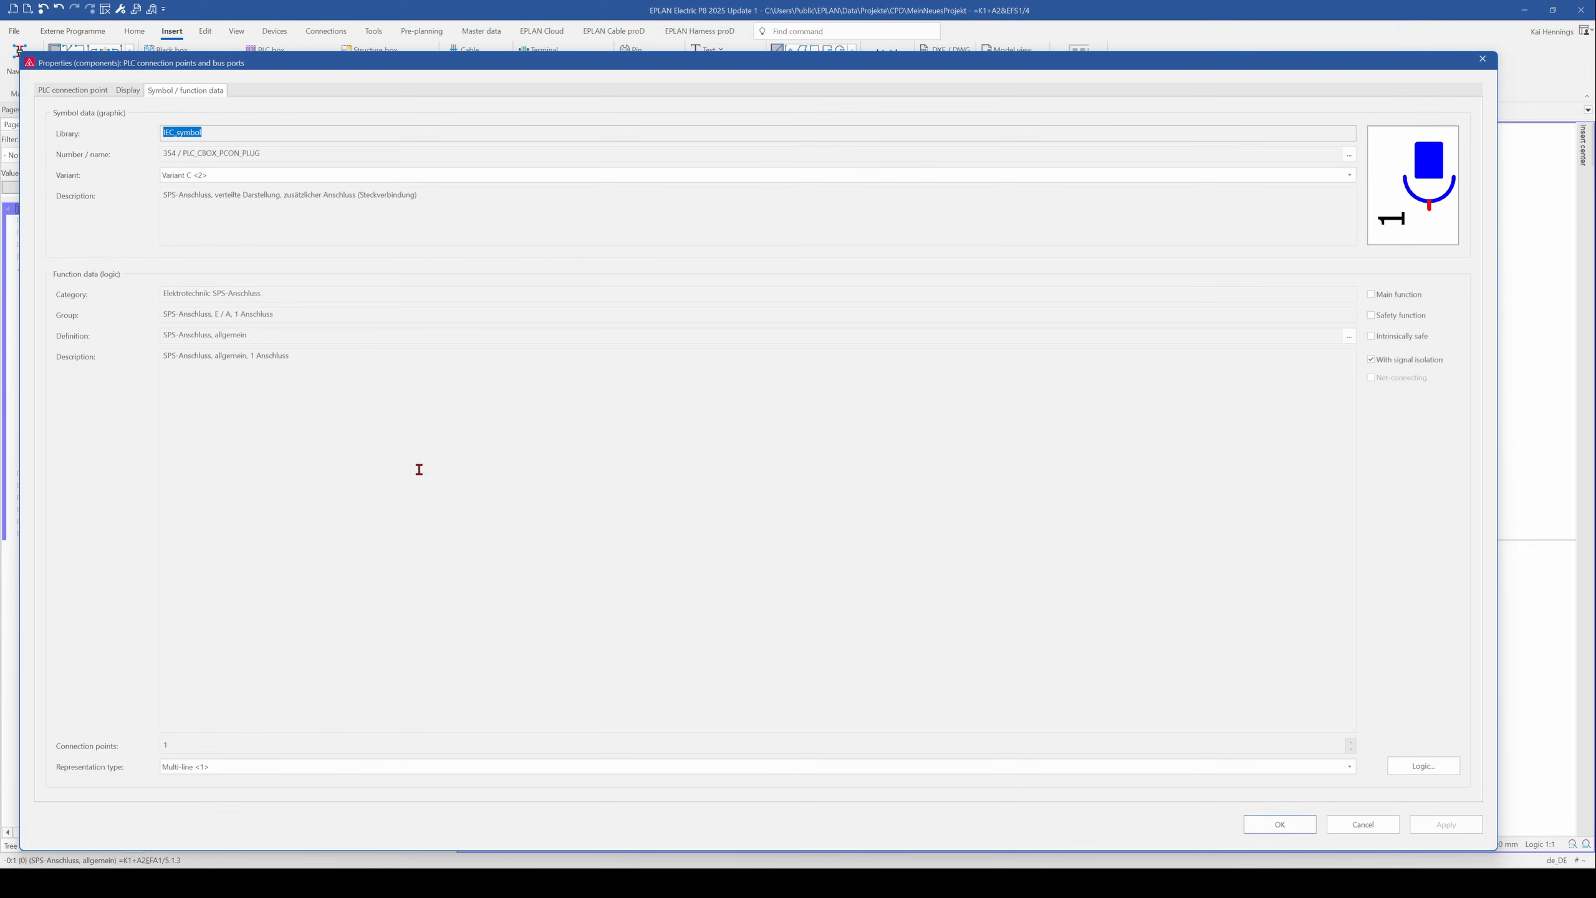
pyautogui.moveTo(362, 286)
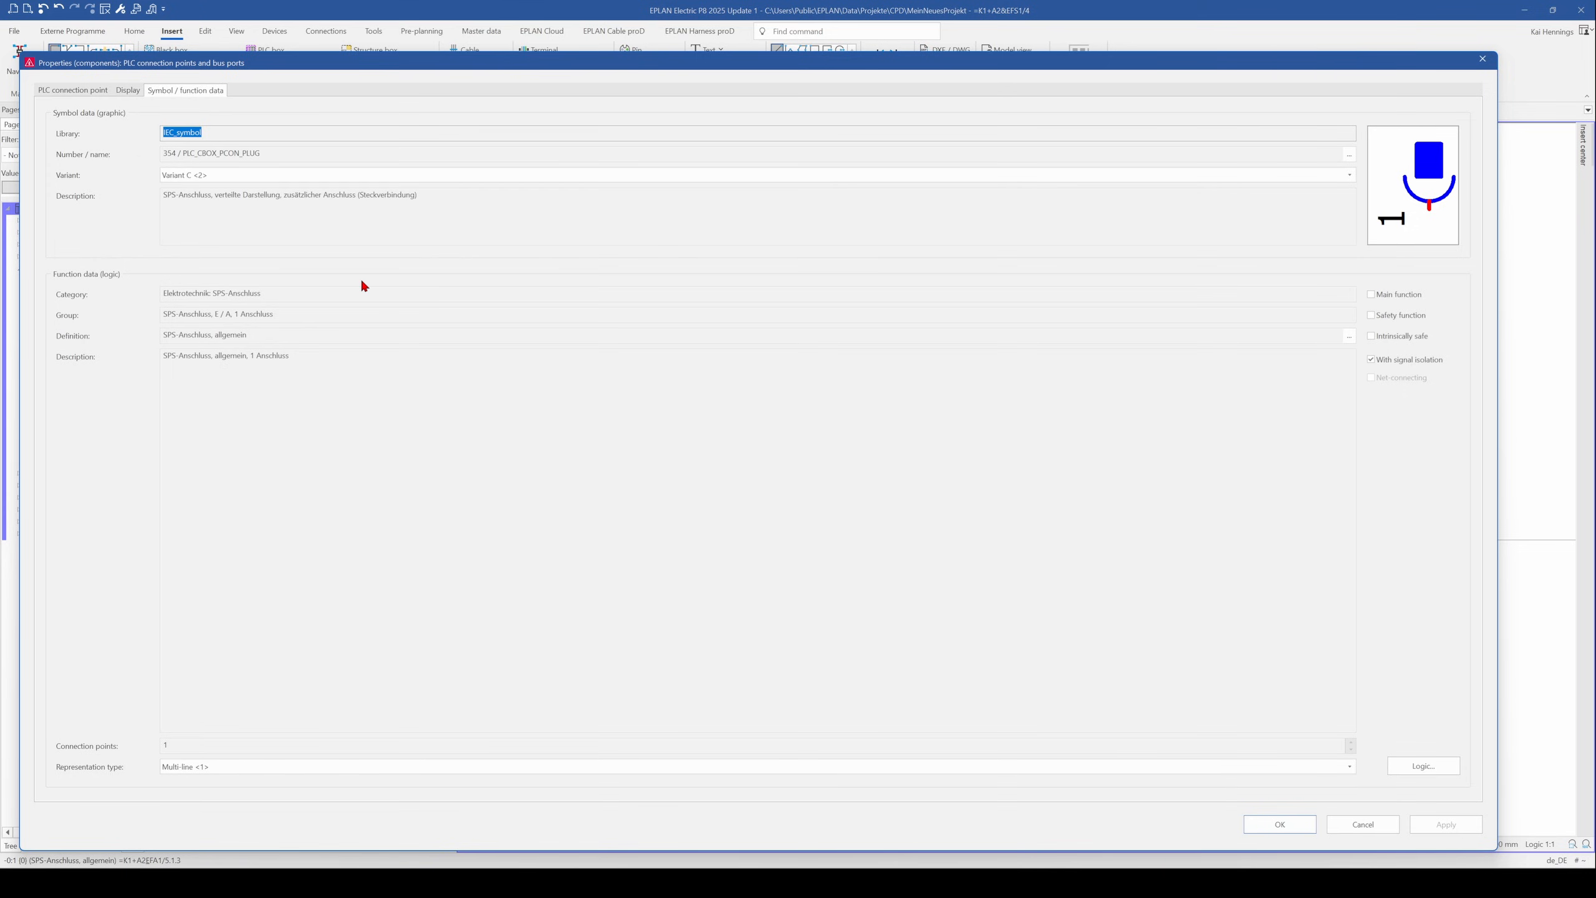
pyautogui.moveTo(286, 282)
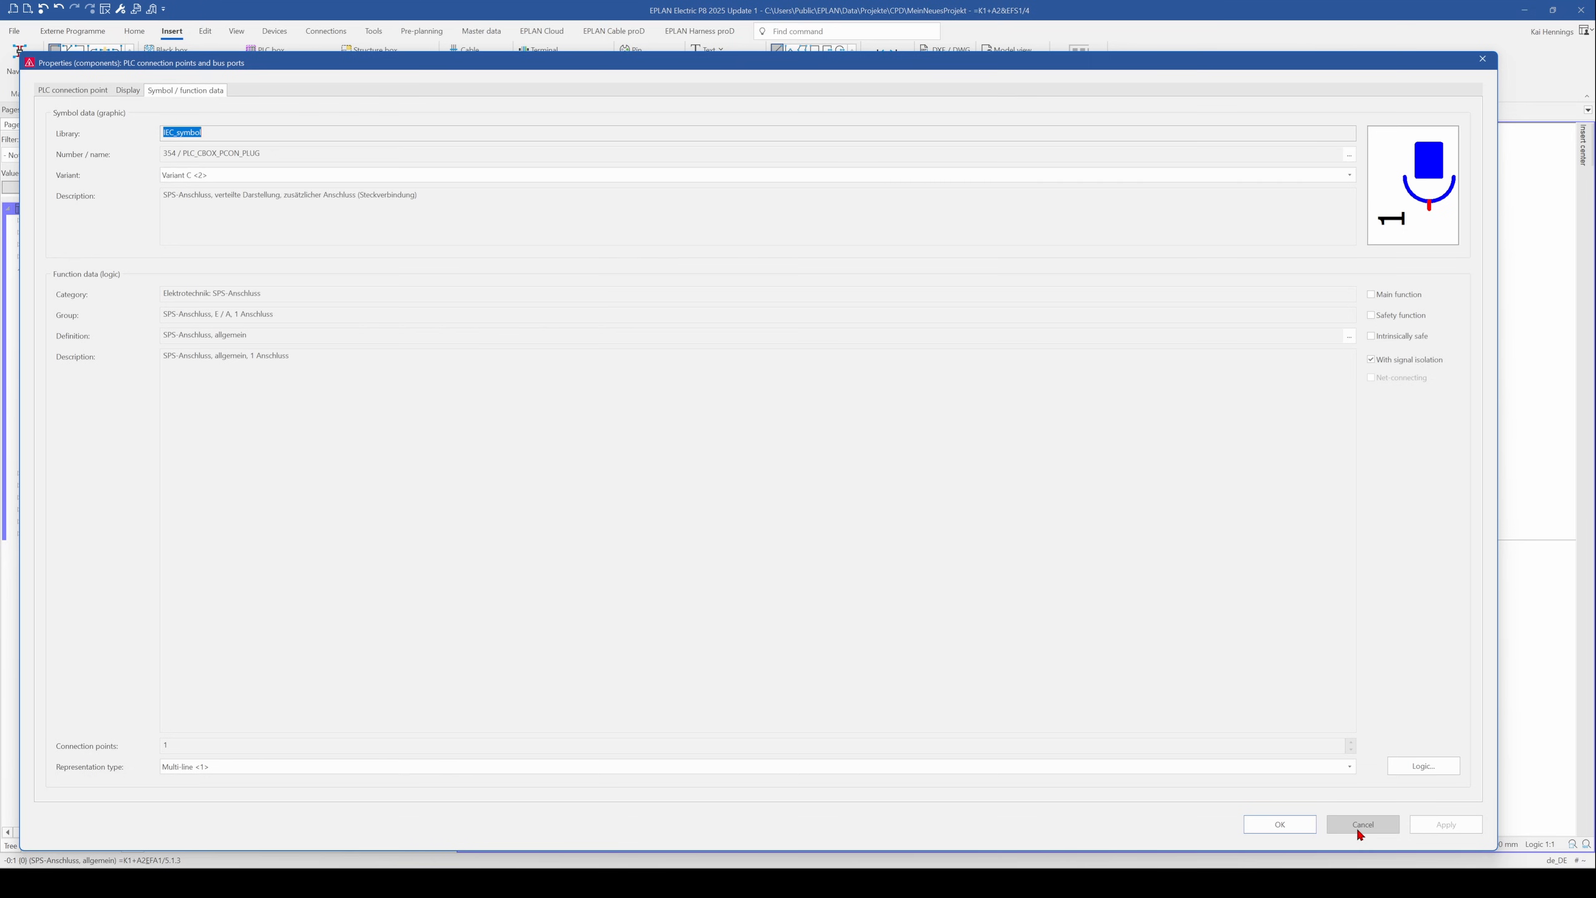
pyautogui.click(1361, 824)
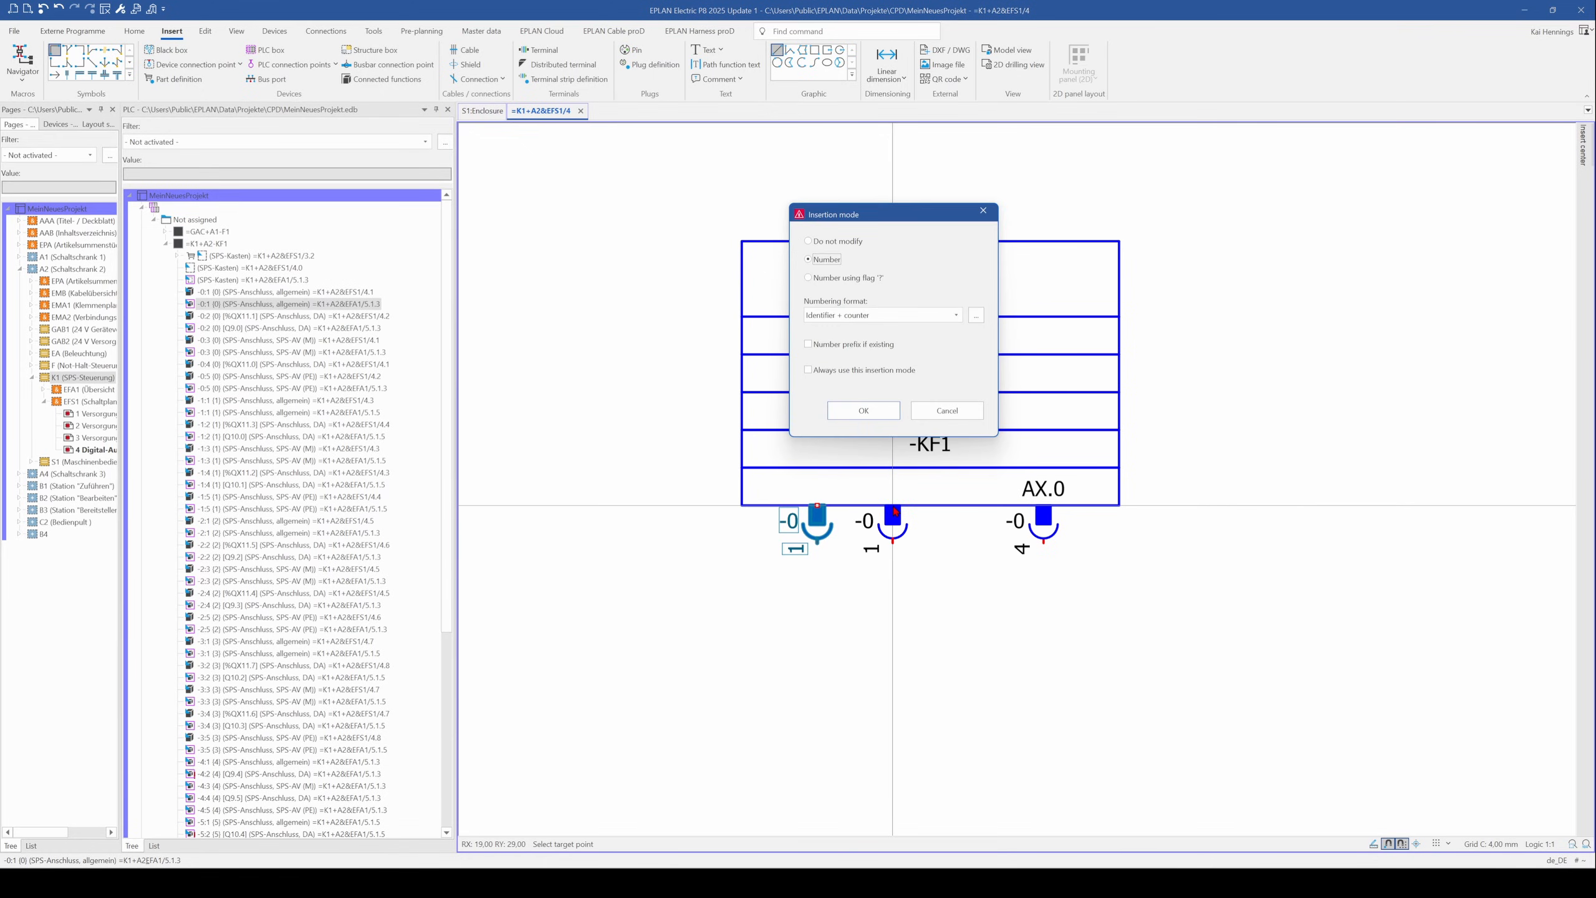
# Step: Assign GND to pin 3 and FE to pin 5, accepting the function group warnings
pyautogui.click(862, 410)
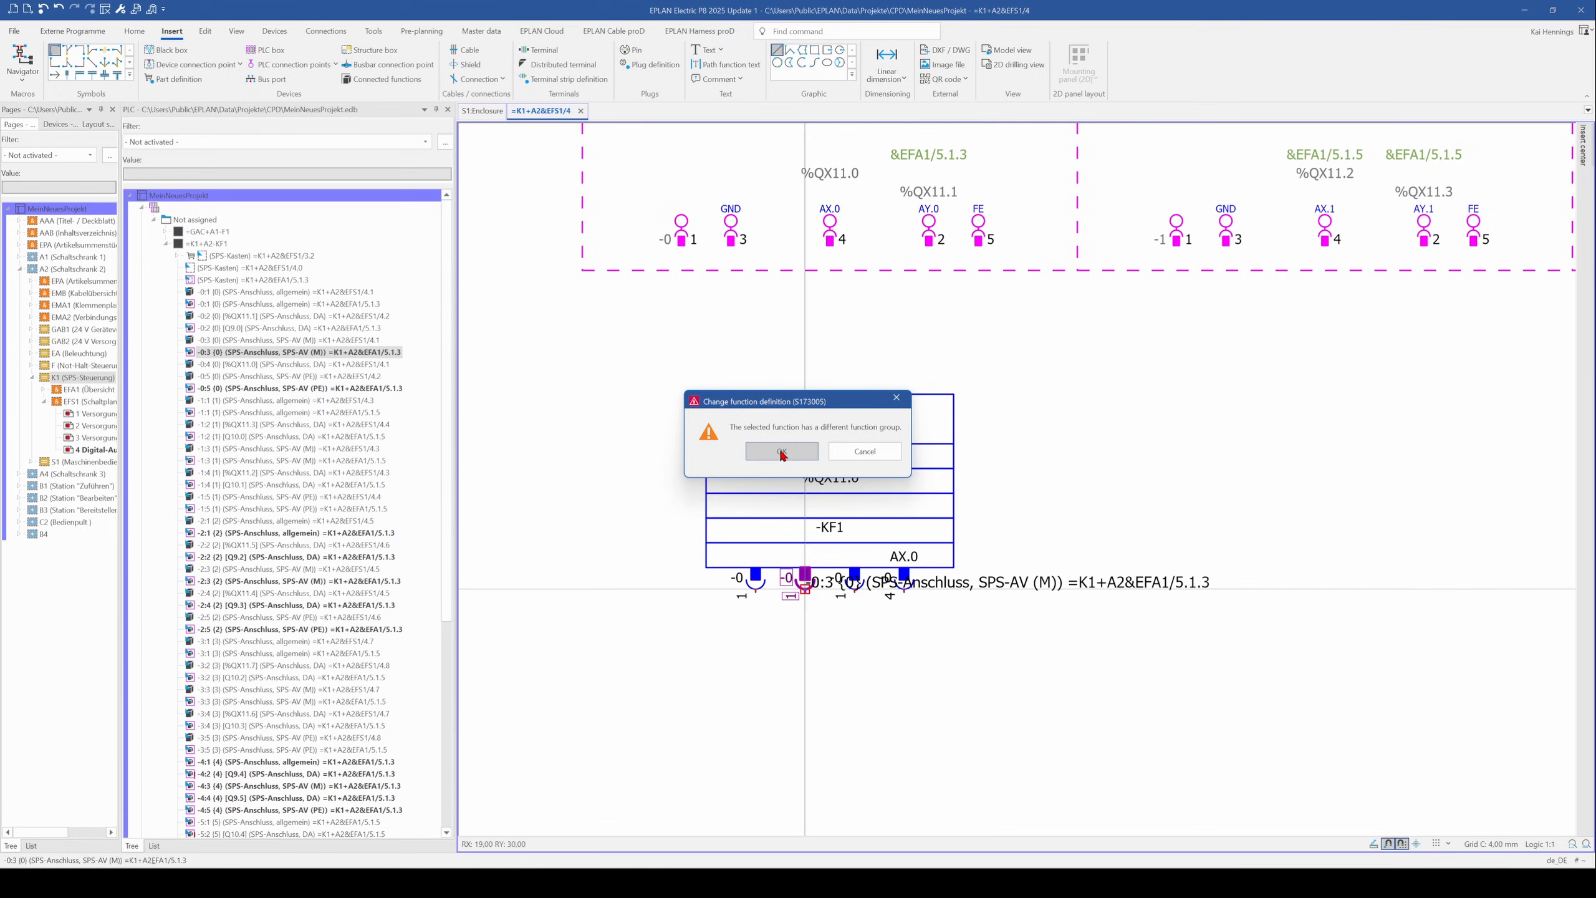
pyautogui.moveTo(777, 455)
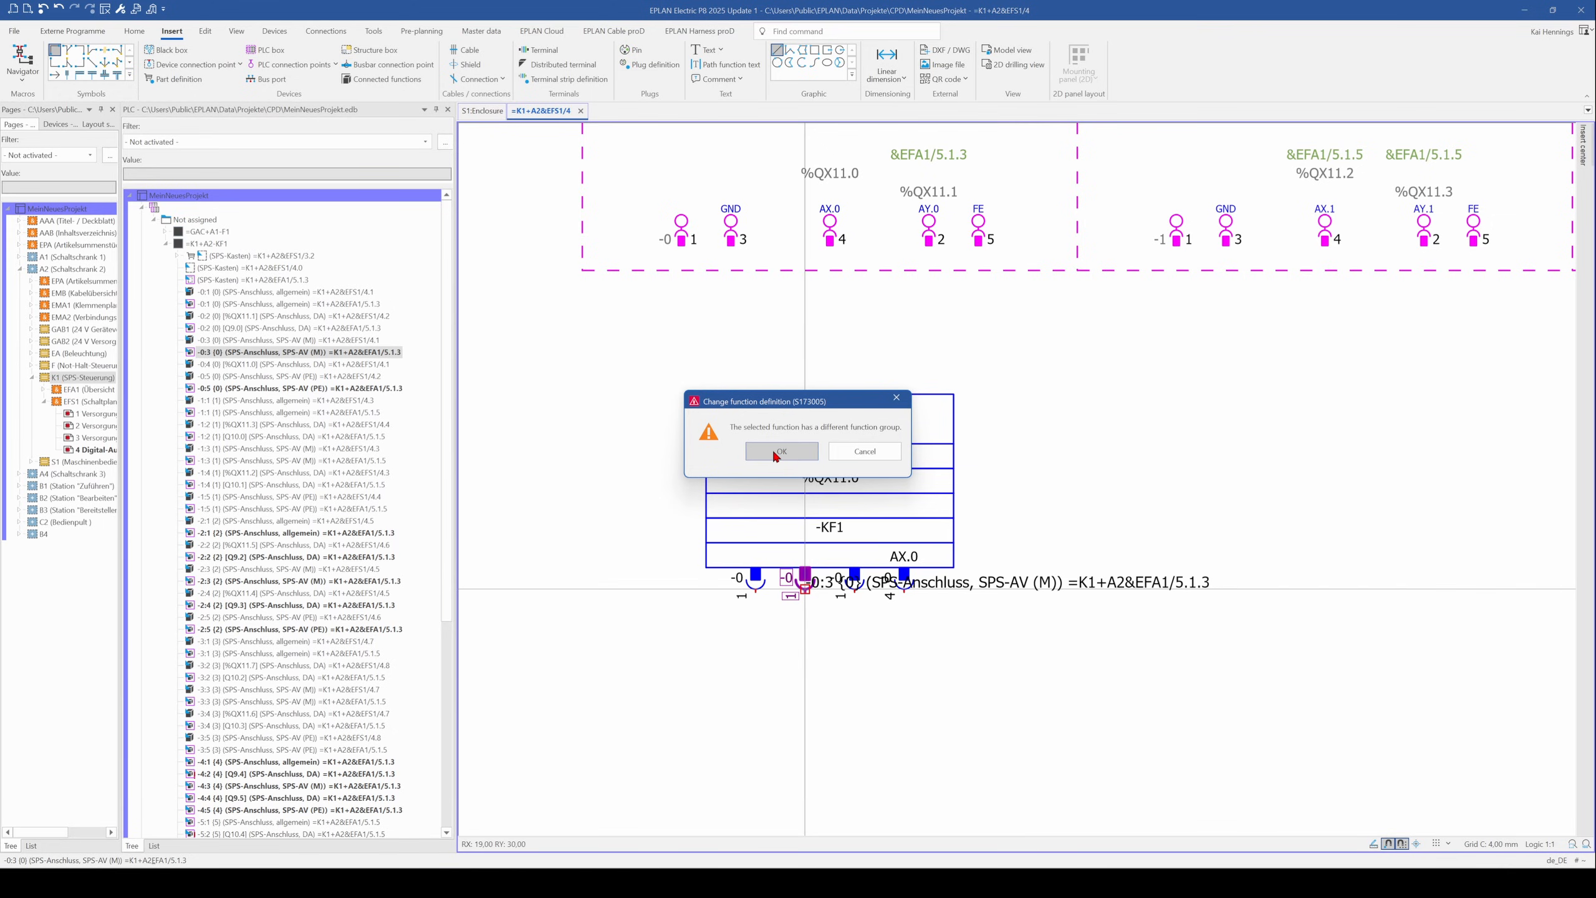
pyautogui.click(780, 451)
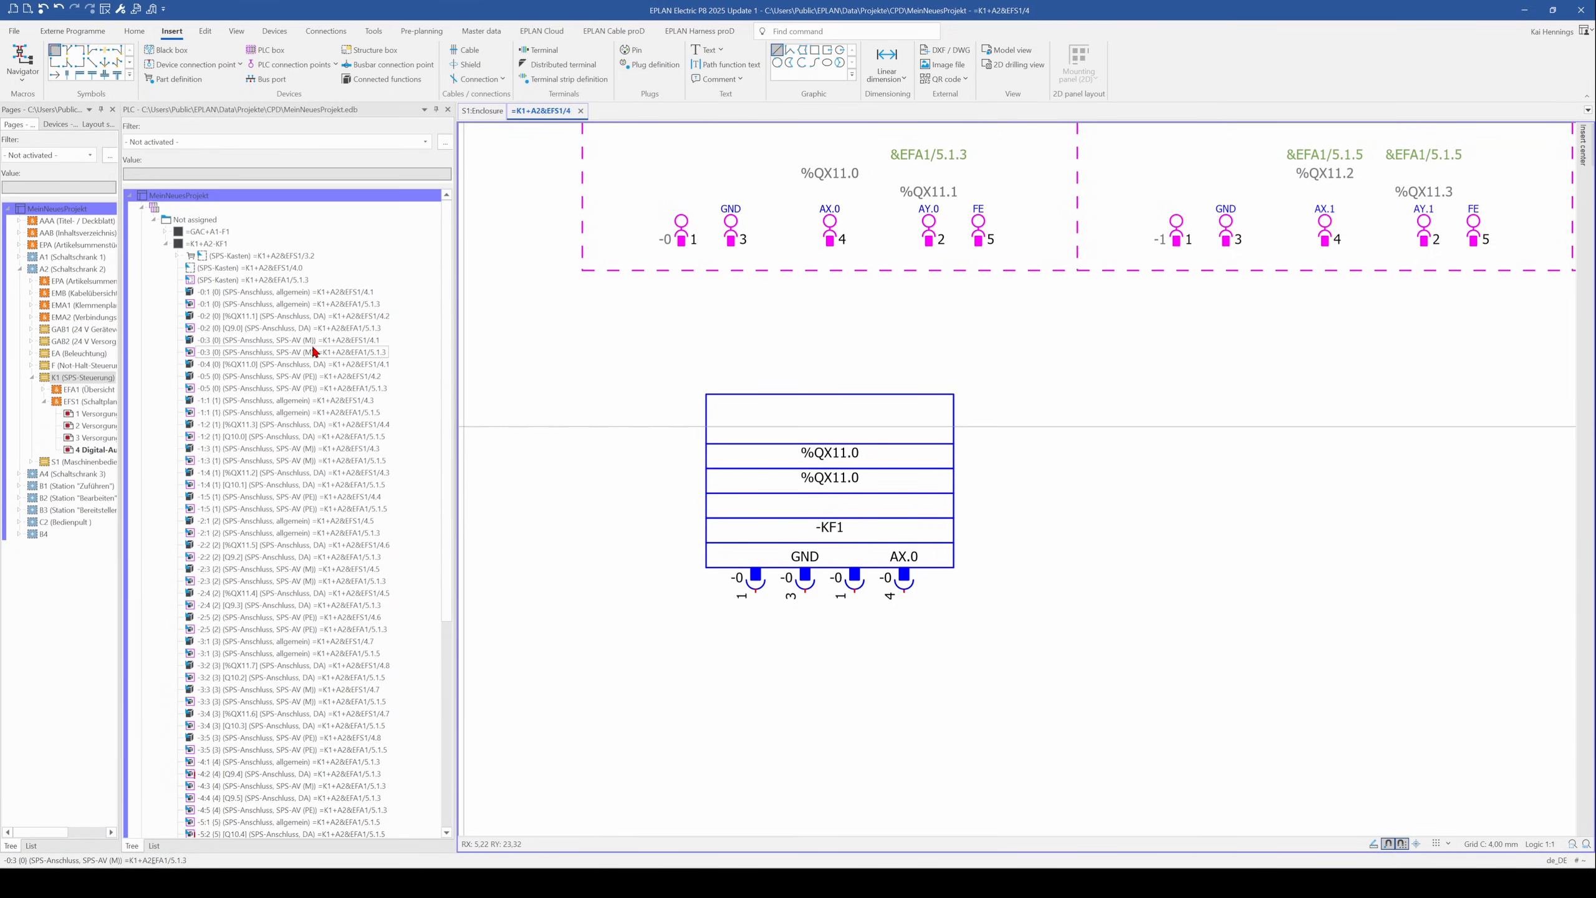
pyautogui.click(295, 375)
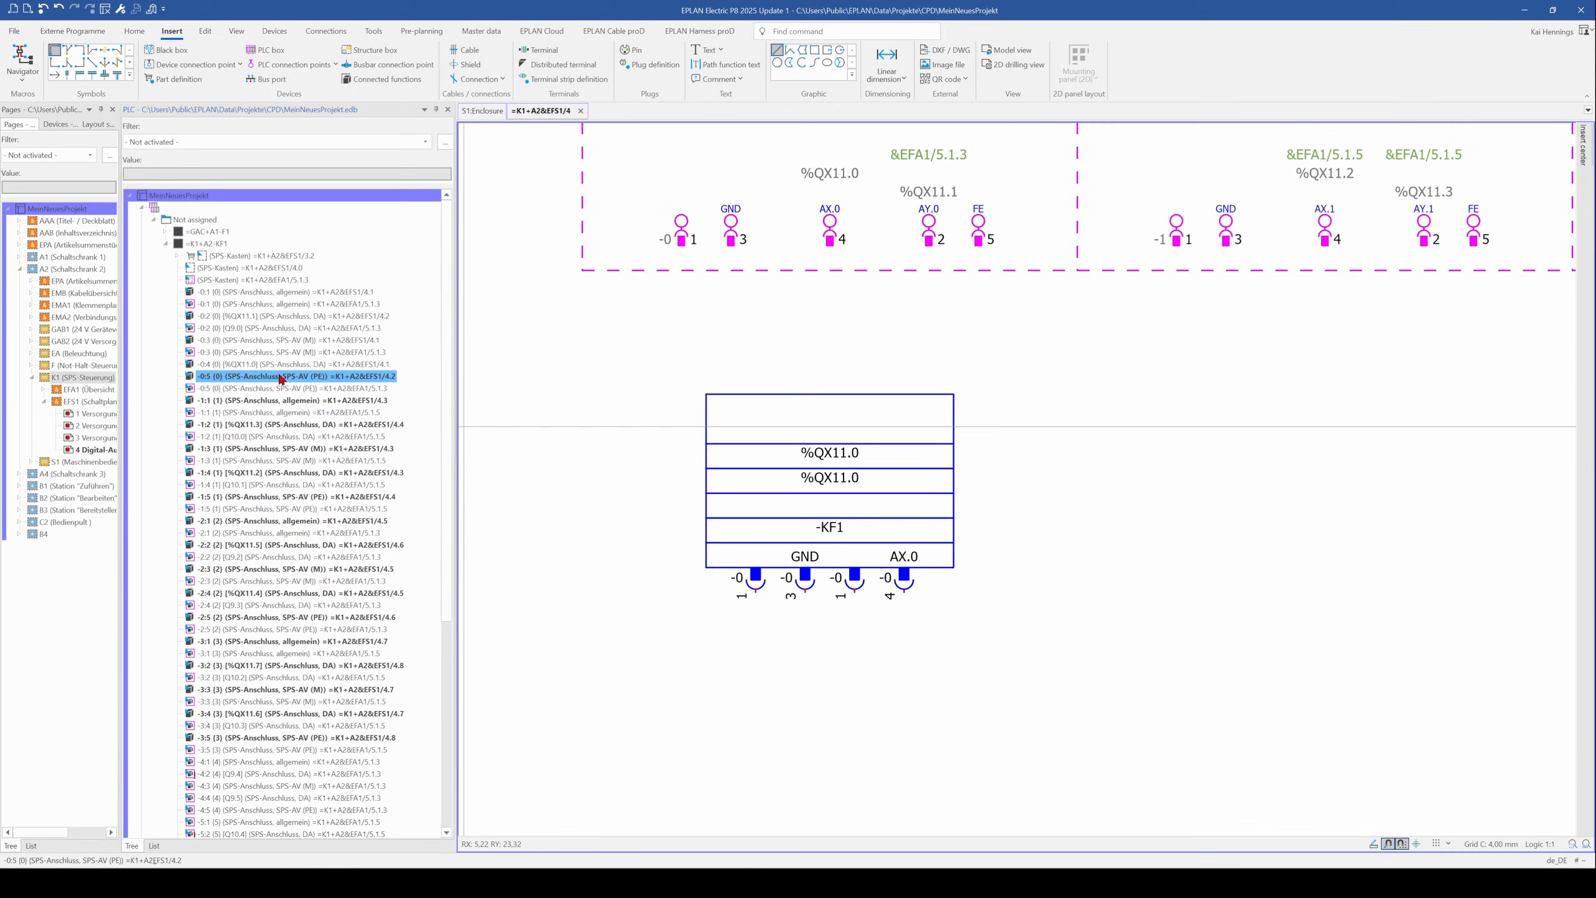
pyautogui.rightClick(285, 377)
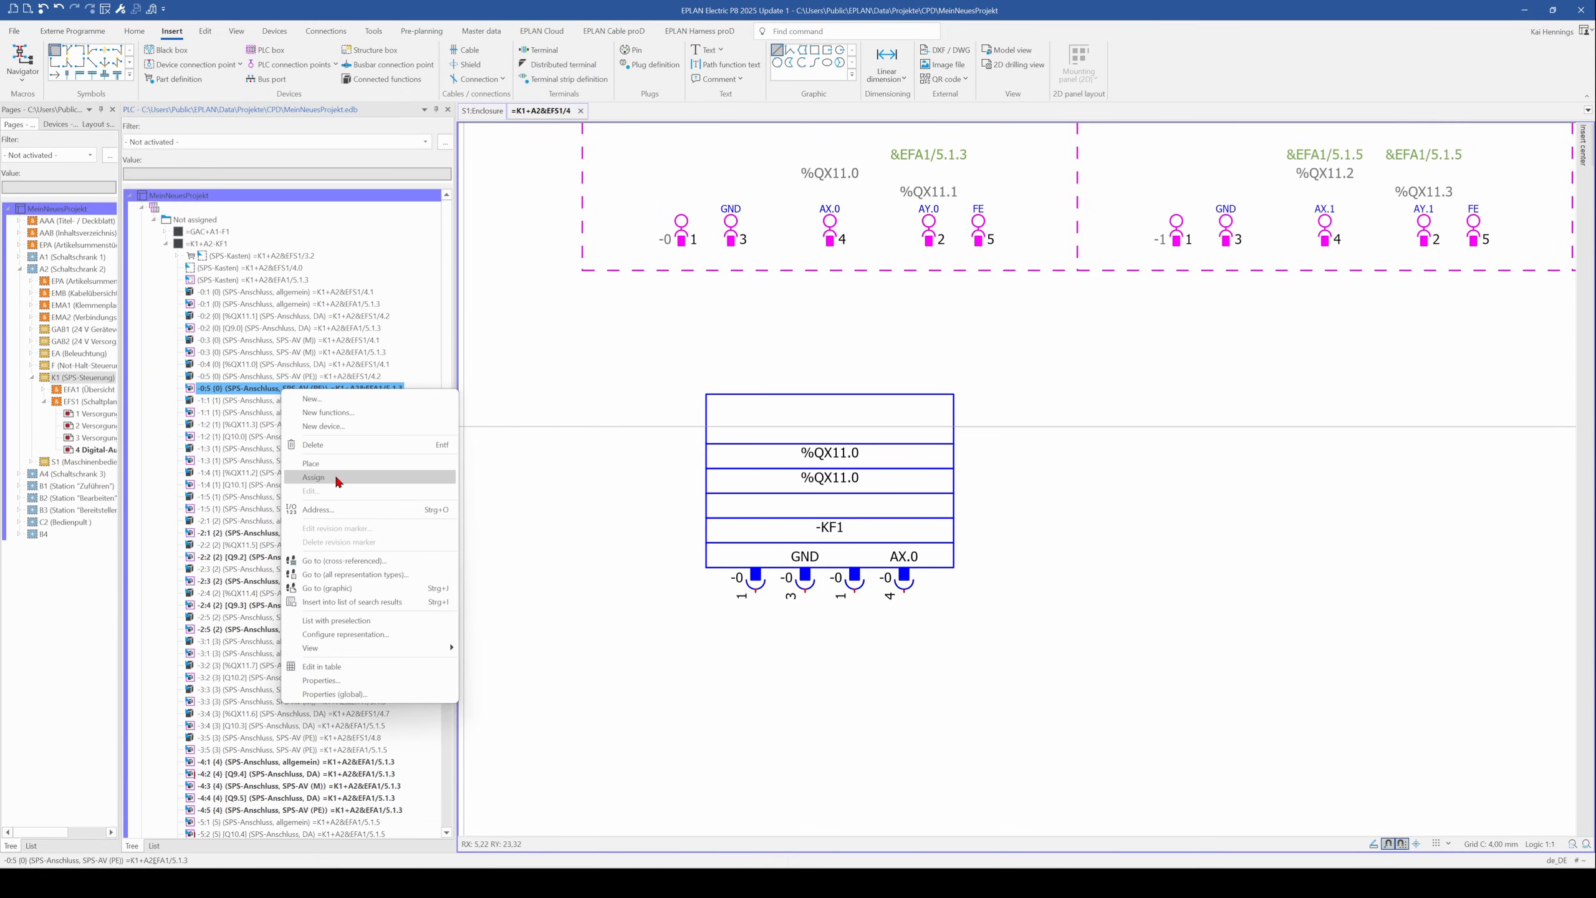
pyautogui.click(312, 478)
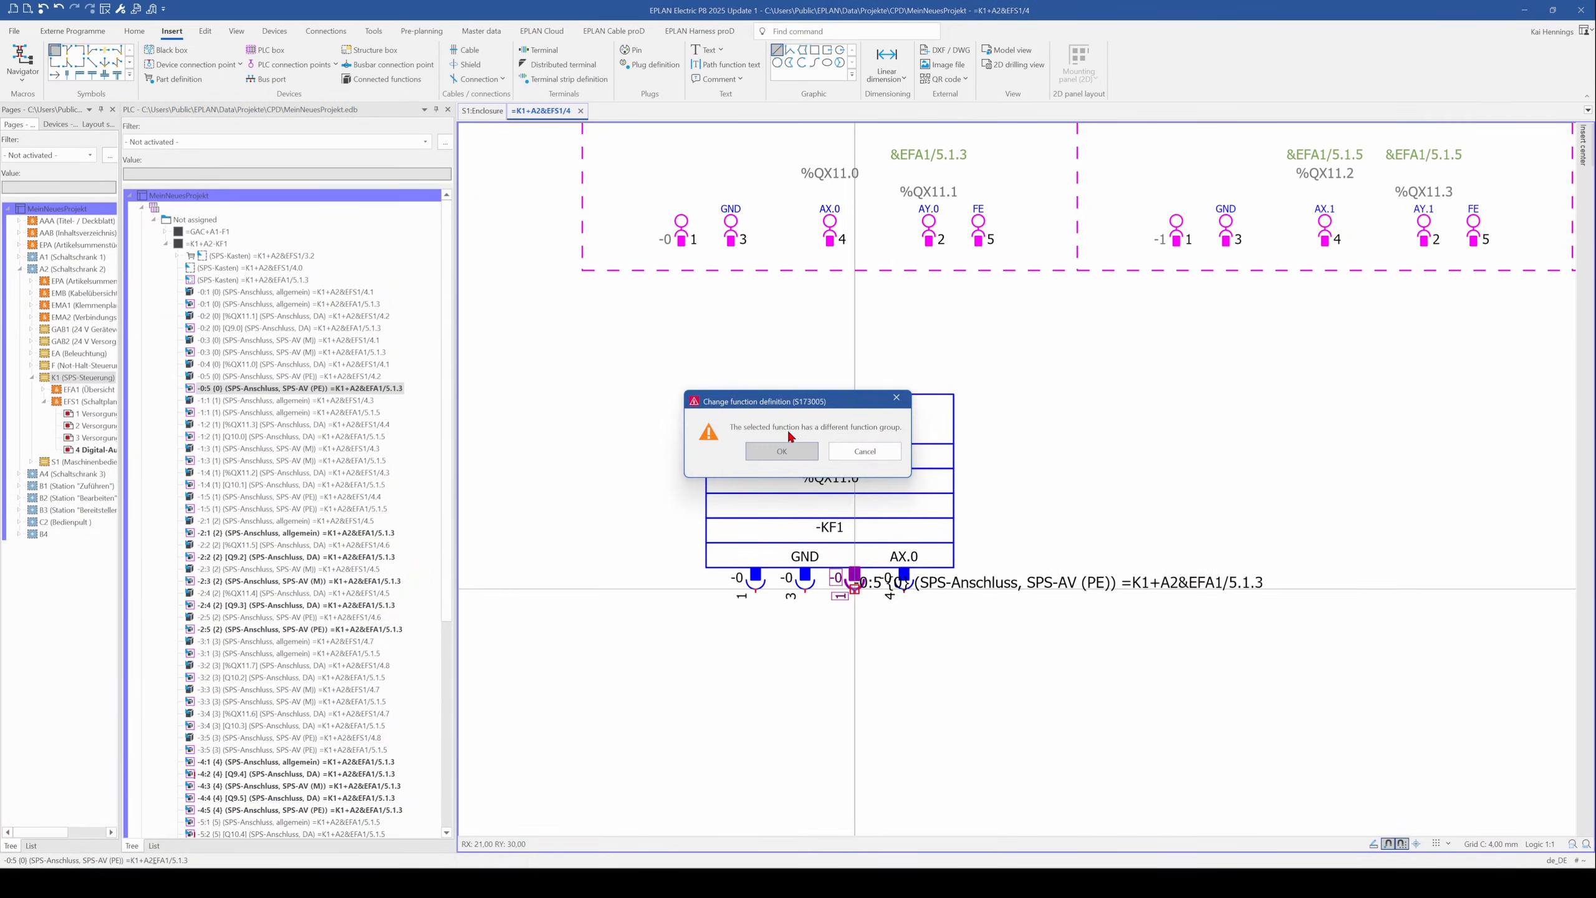
pyautogui.click(781, 451)
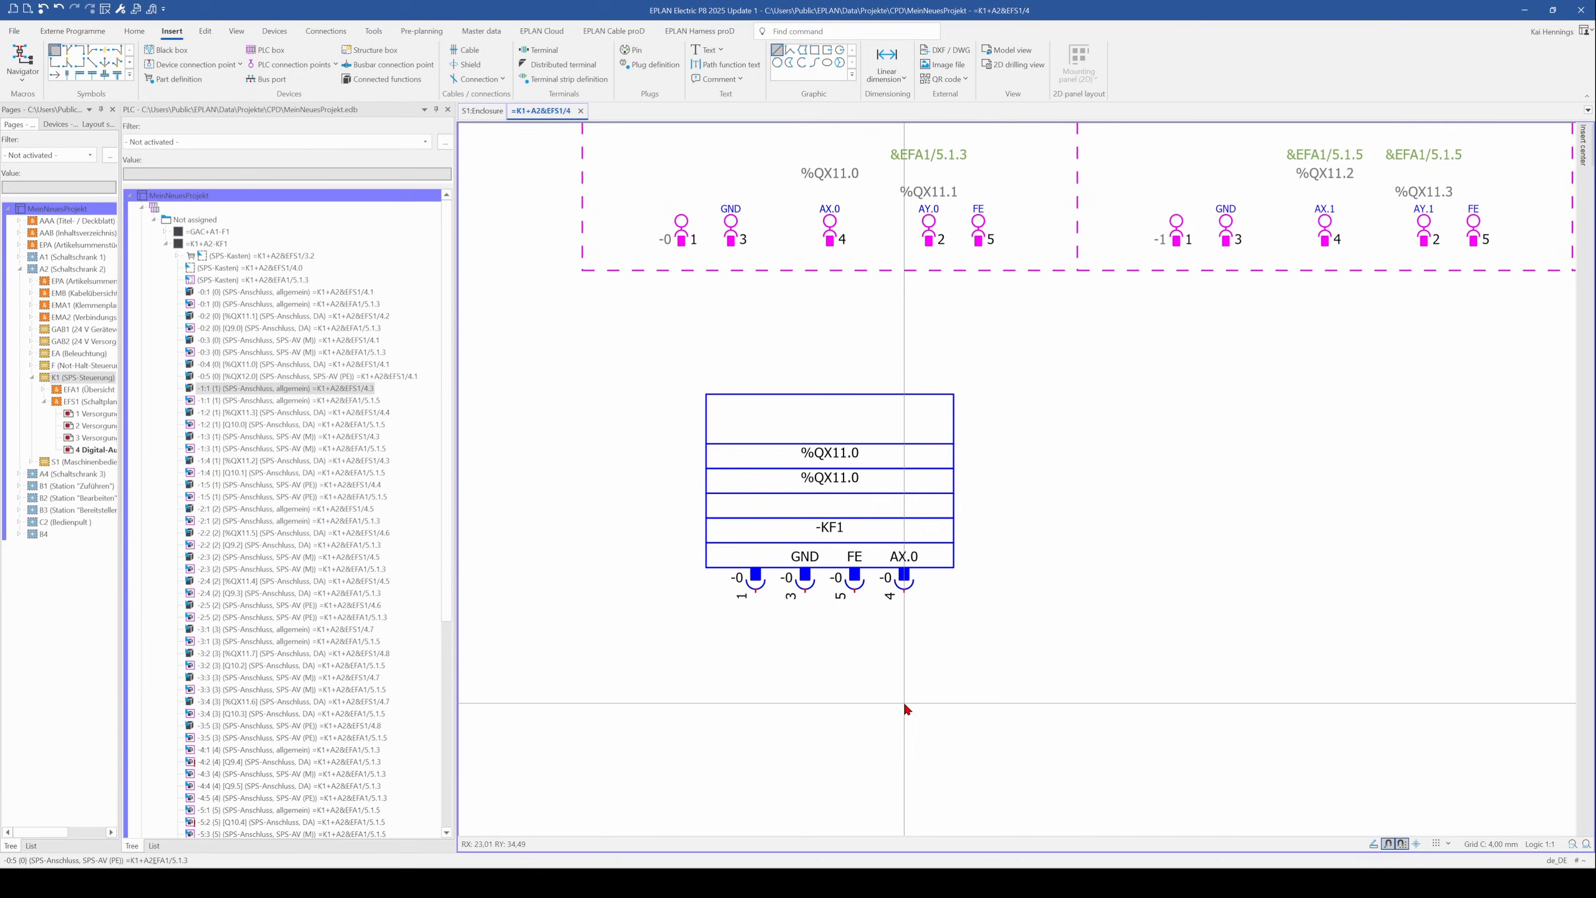
pyautogui.moveTo(720, 478)
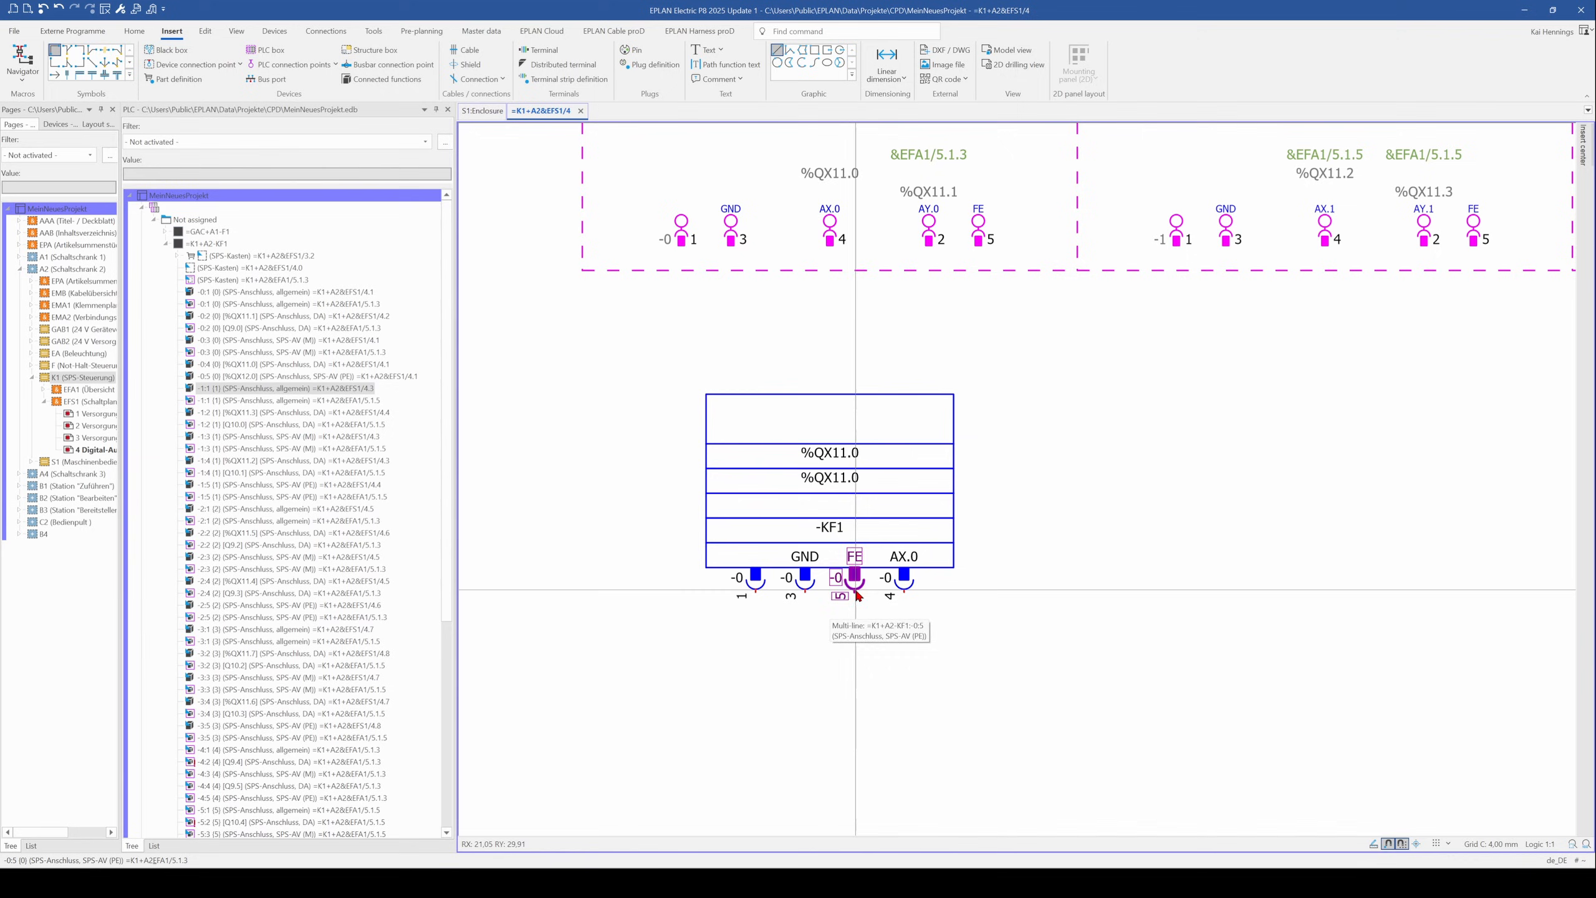
pyautogui.moveTo(613, 364)
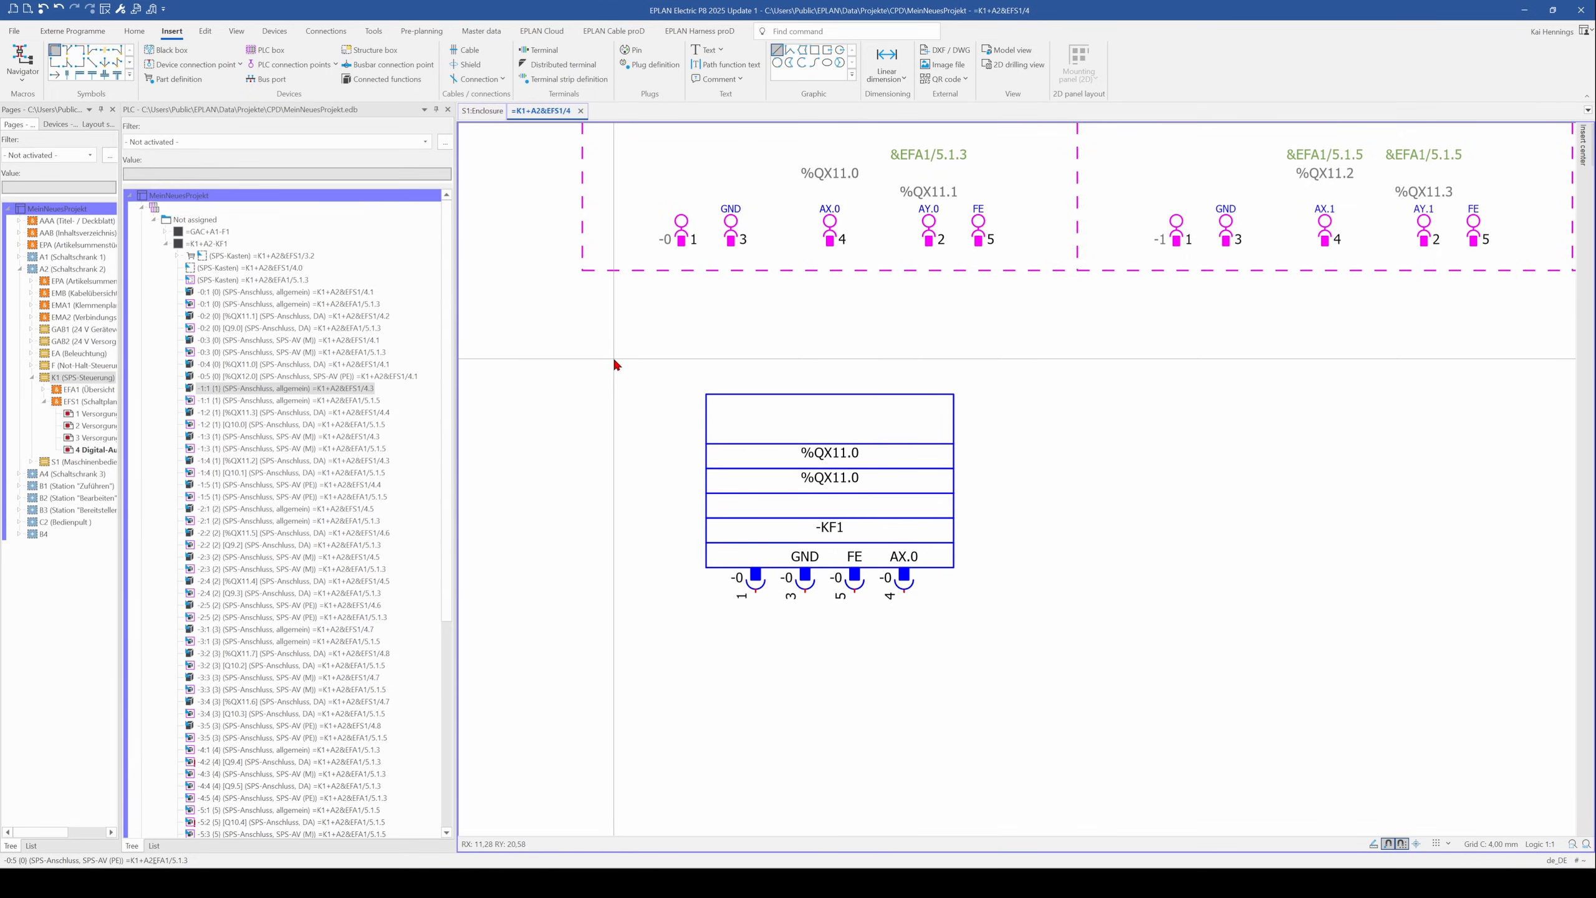
pyautogui.moveTo(1023, 672)
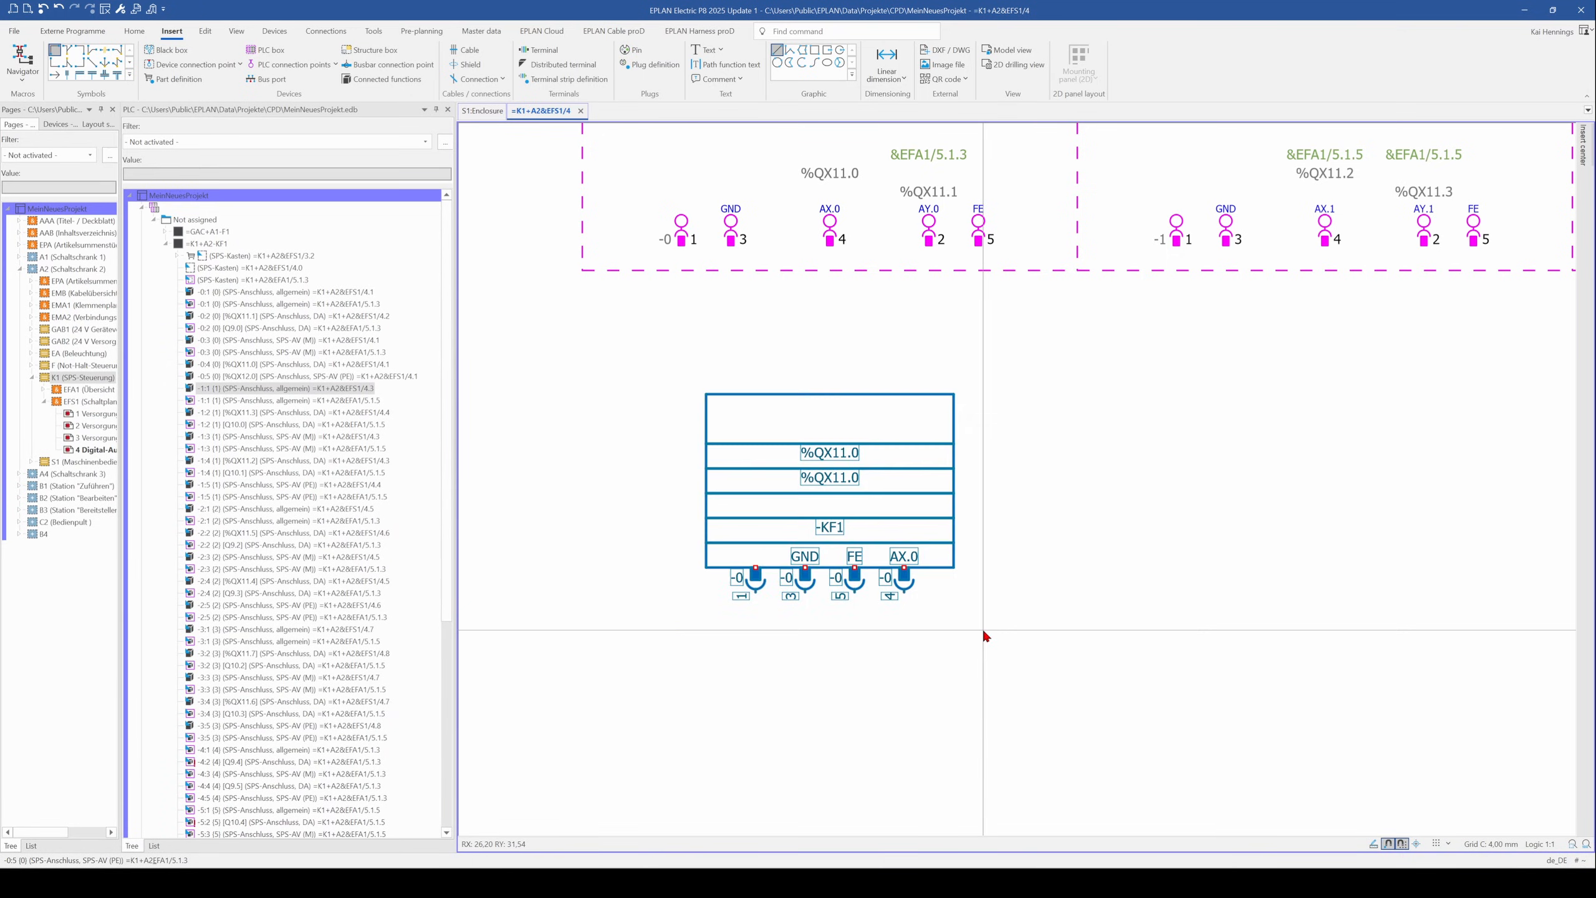
pyautogui.moveTo(770, 517)
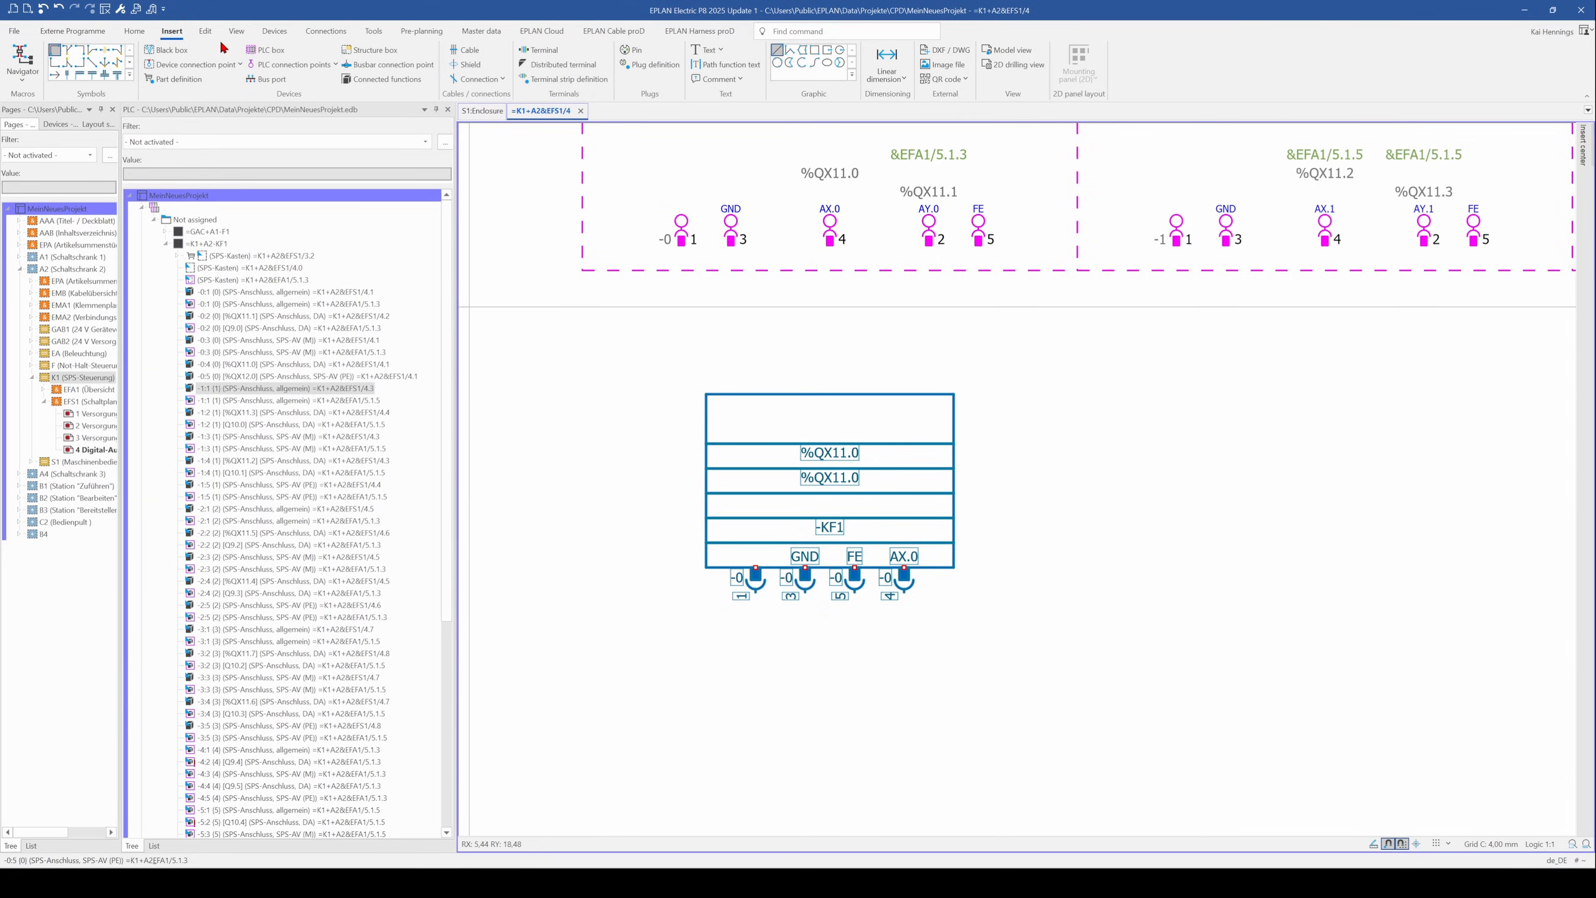
# Step: Open the context menu on the BNI IOL-256-000-Z013 module graphics
pyautogui.click(205, 31)
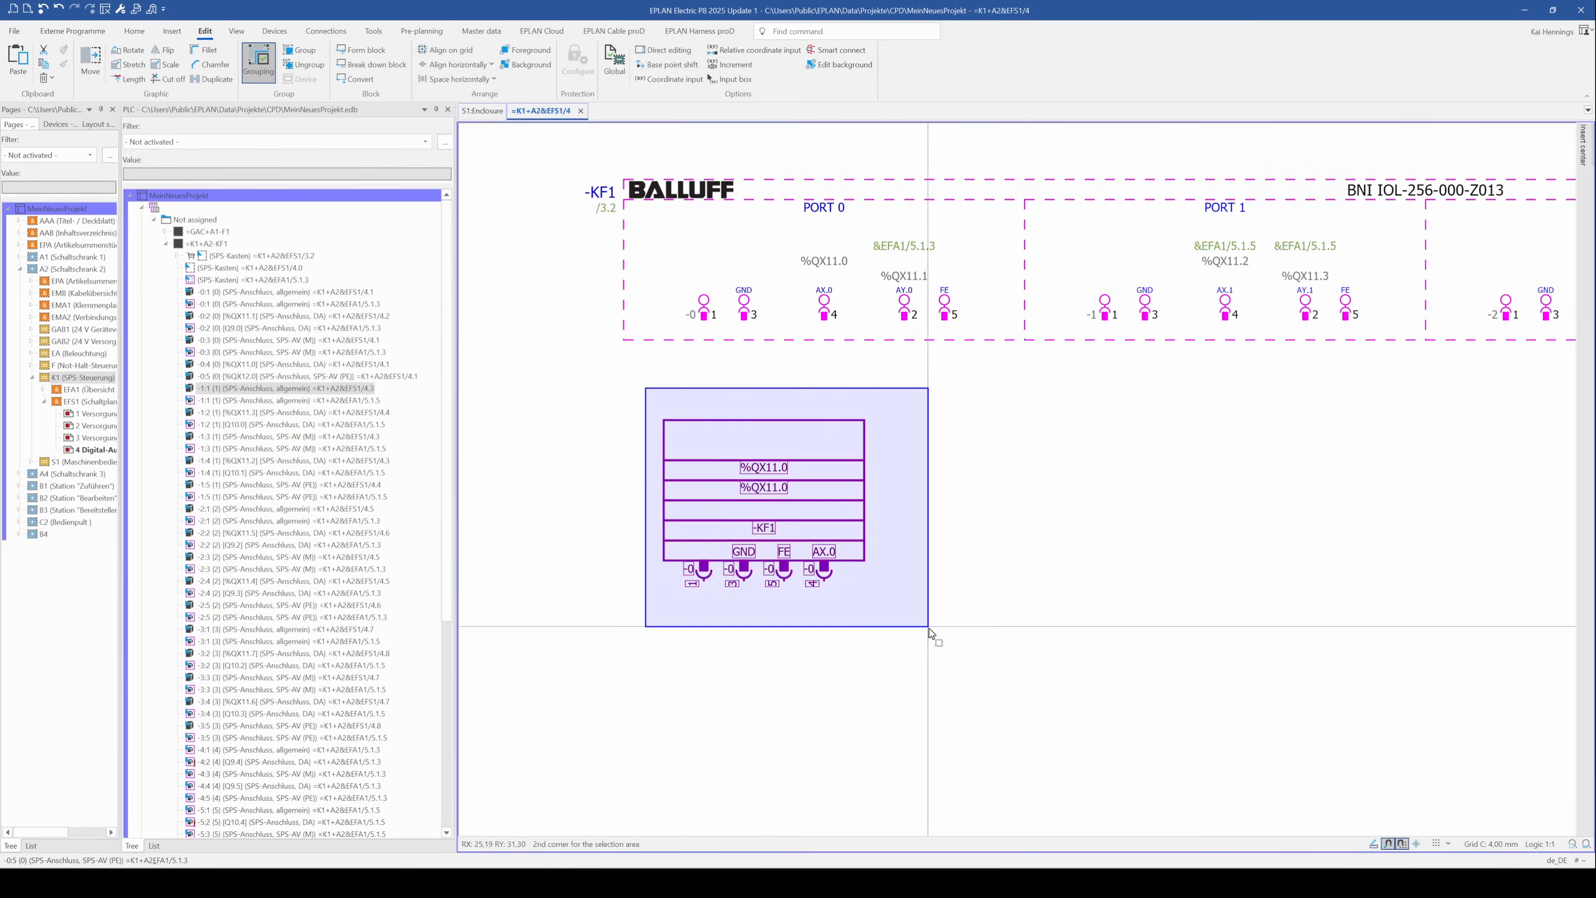
pyautogui.rightClick(786, 509)
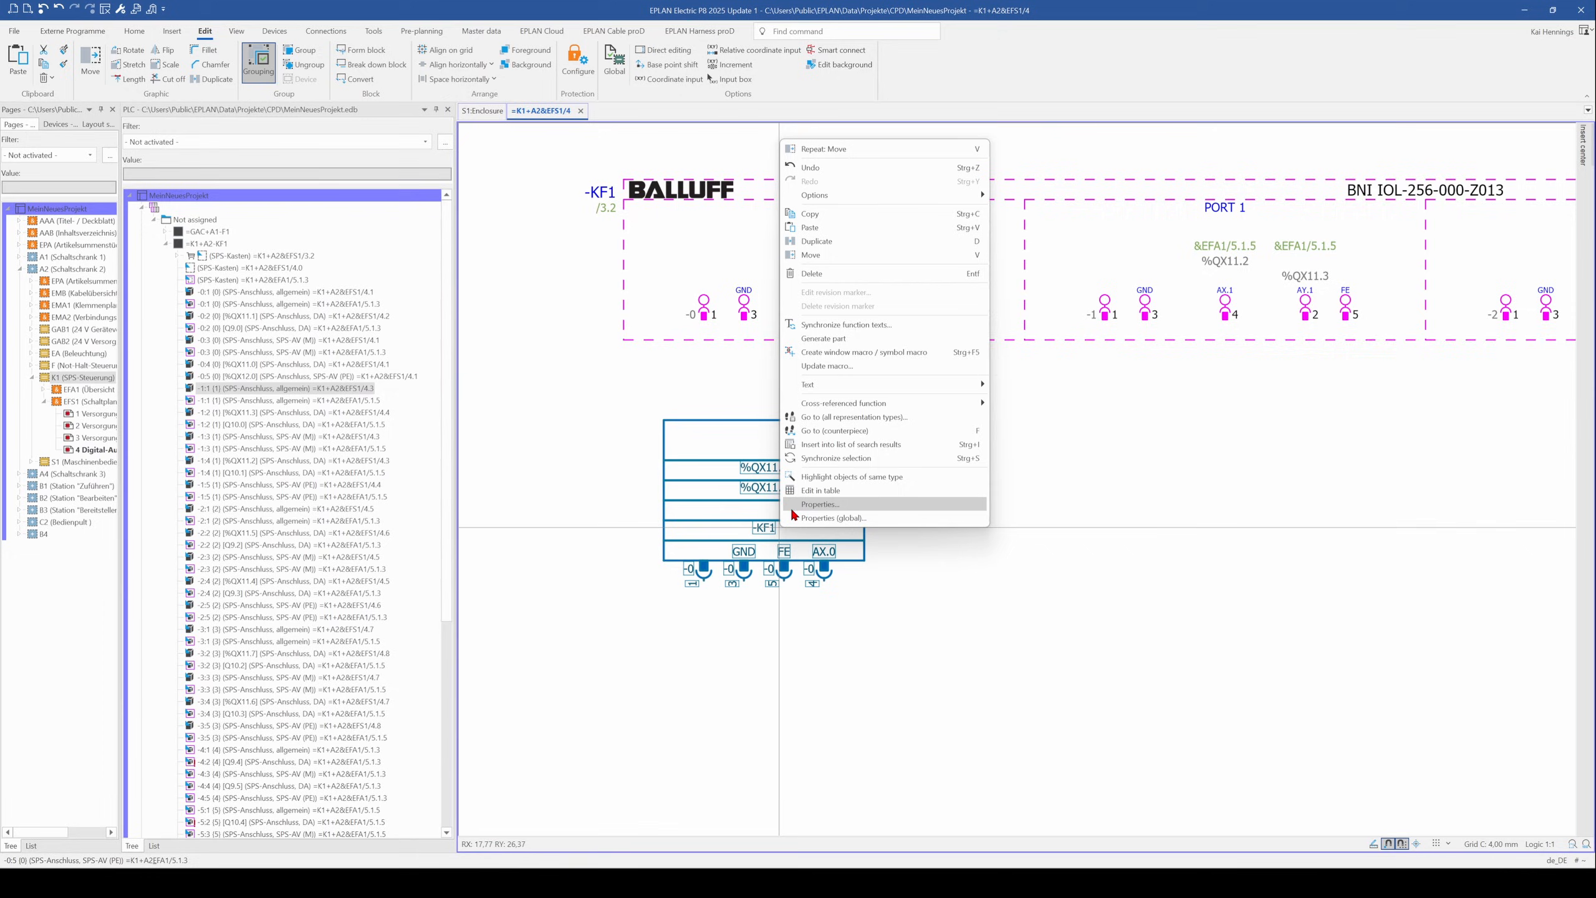
pyautogui.moveTo(852, 351)
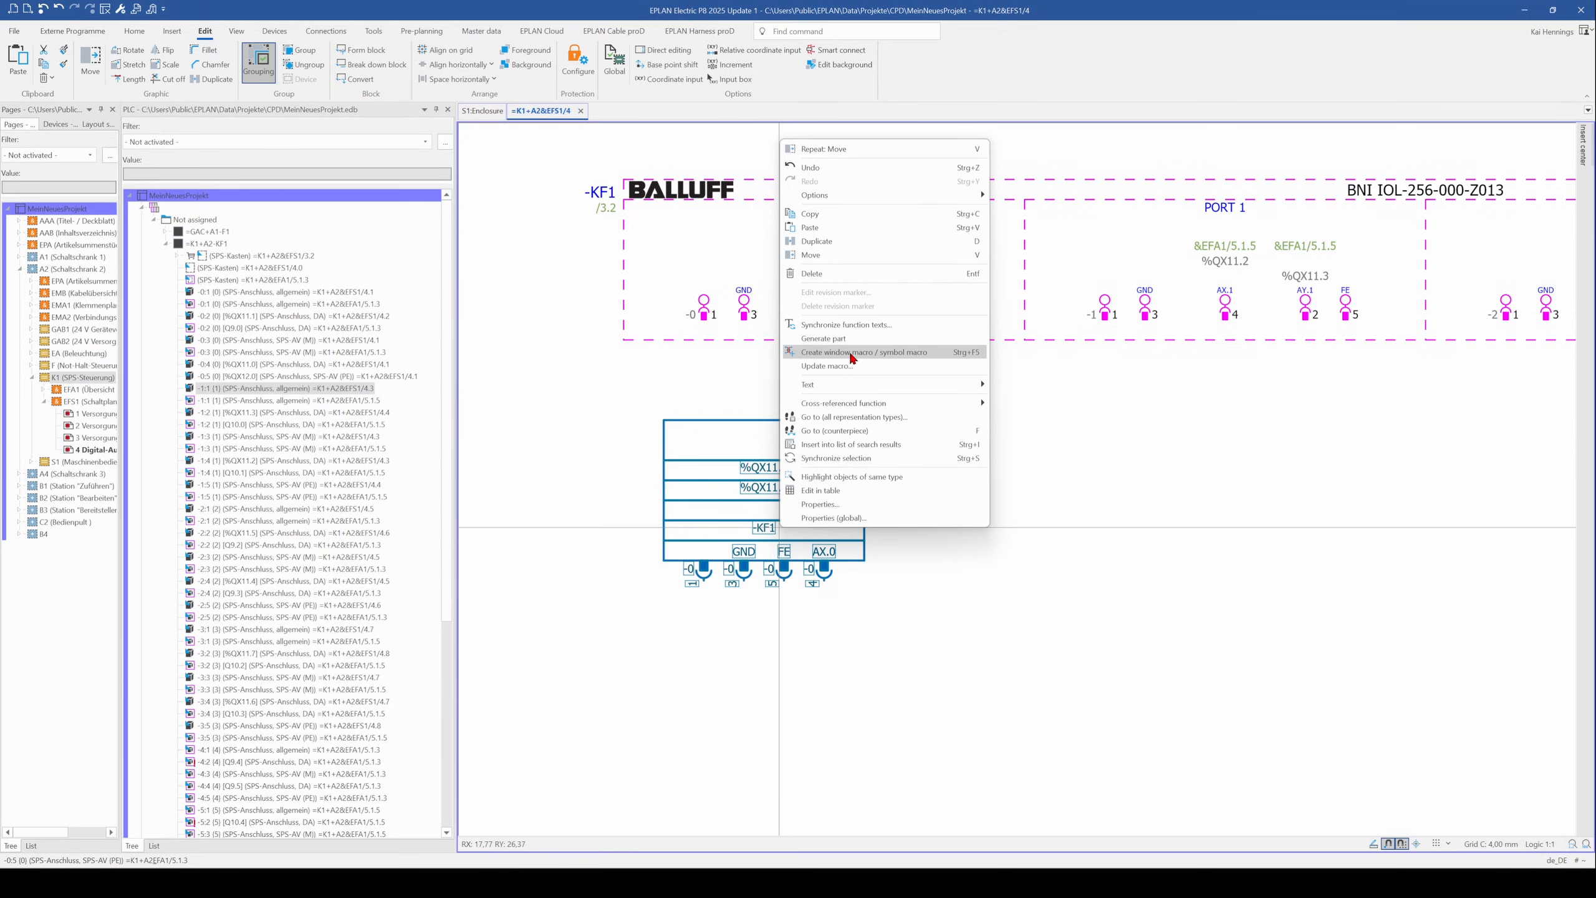
# Step: Create a window macro and review existing variants B, C and later ones
pyautogui.click(858, 351)
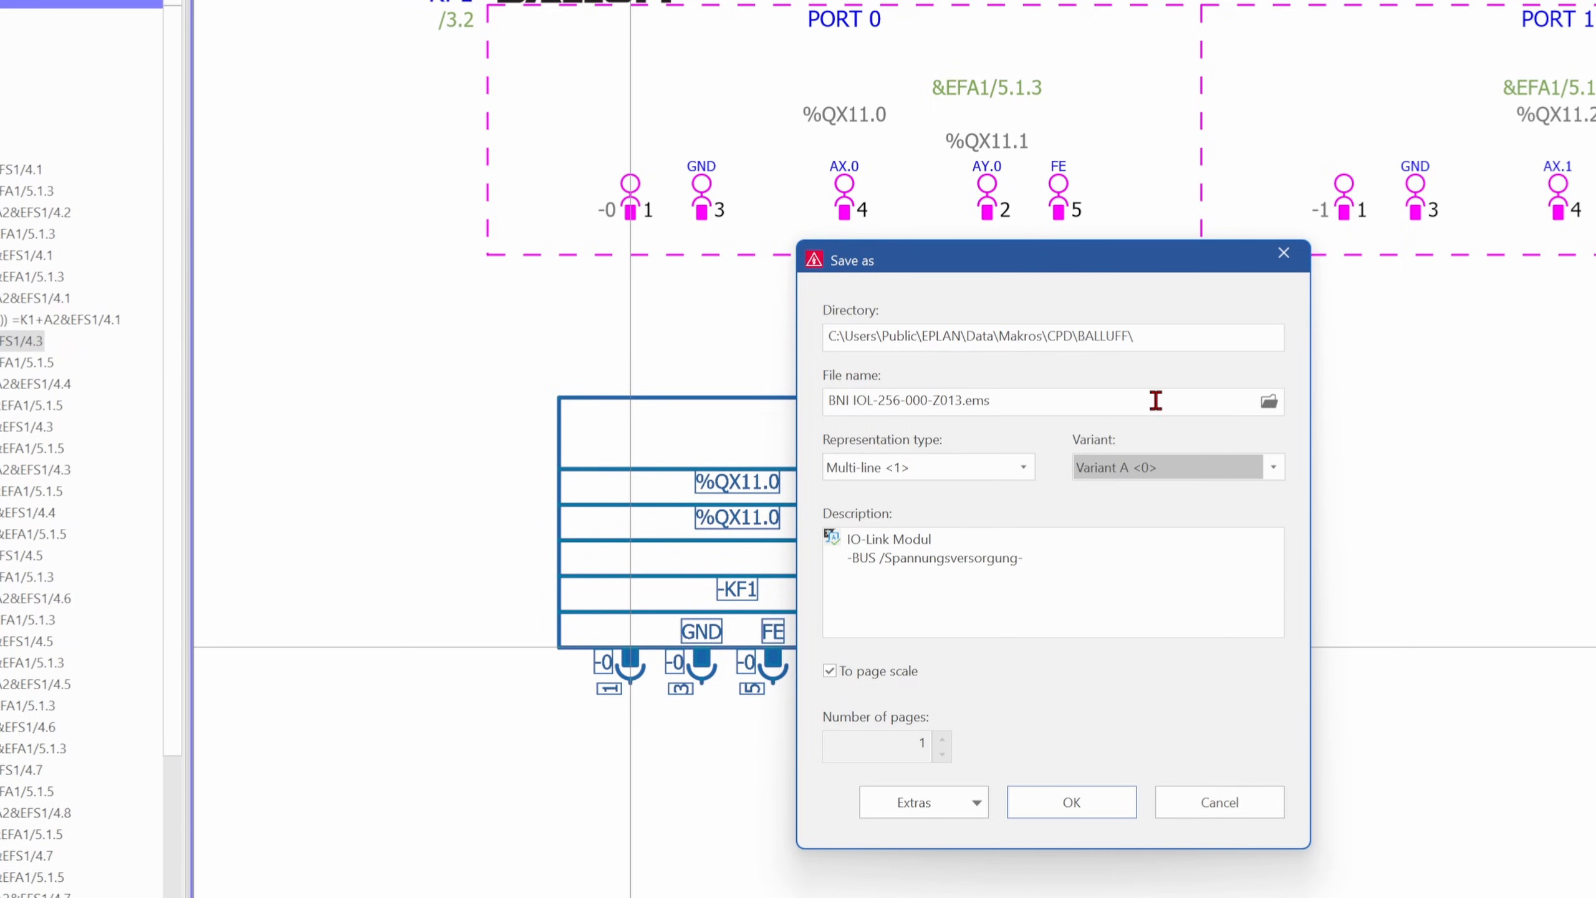
pyautogui.moveTo(921, 463)
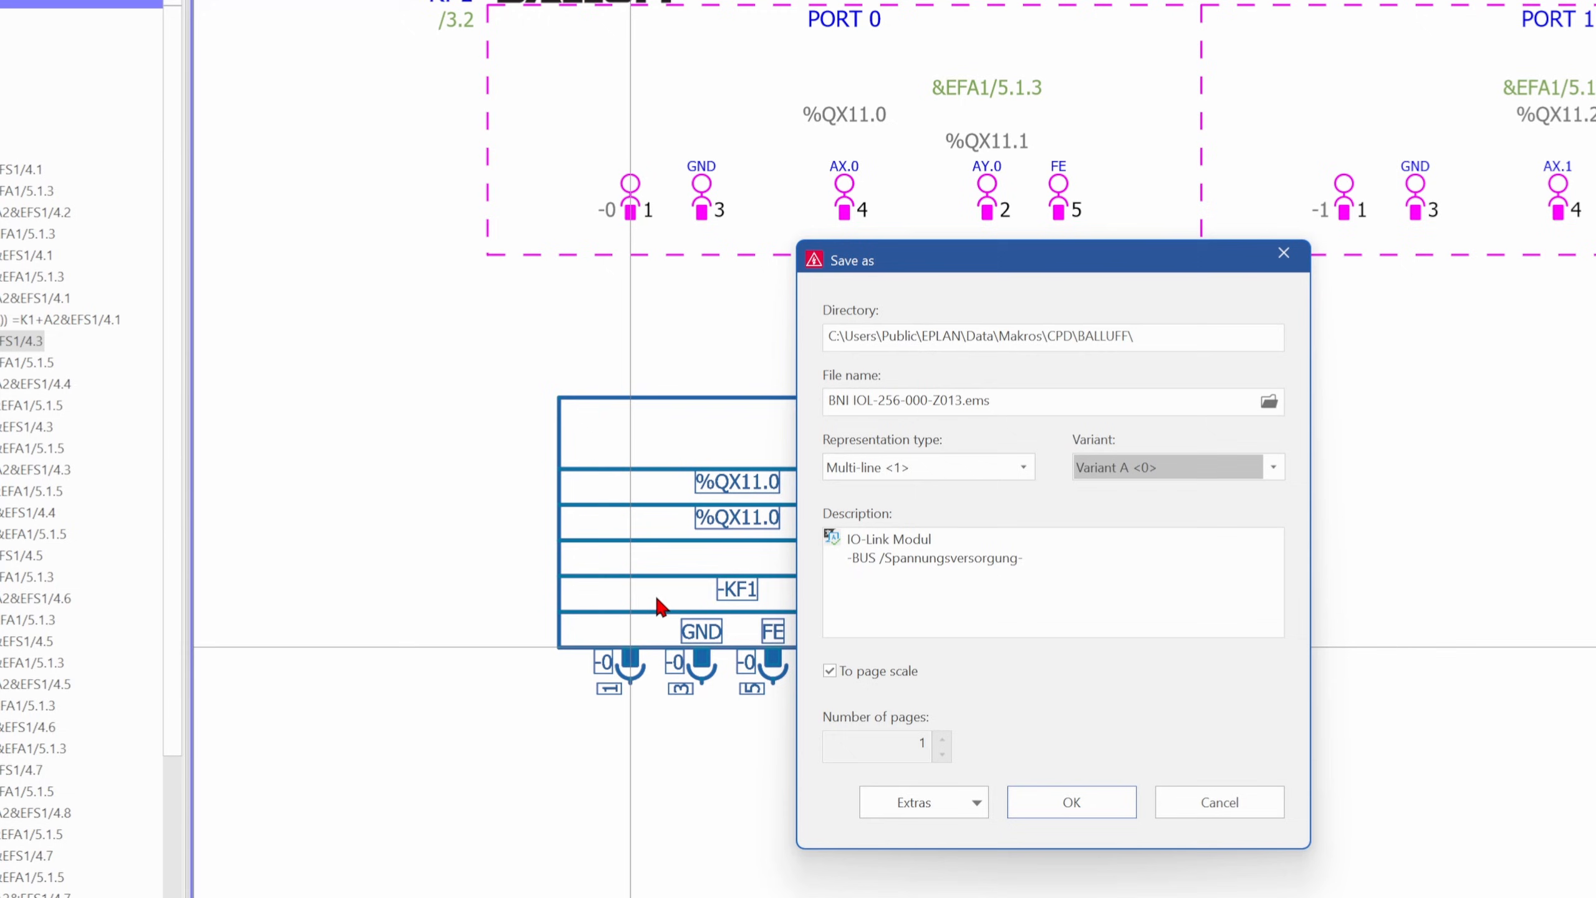
pyautogui.moveTo(1041, 486)
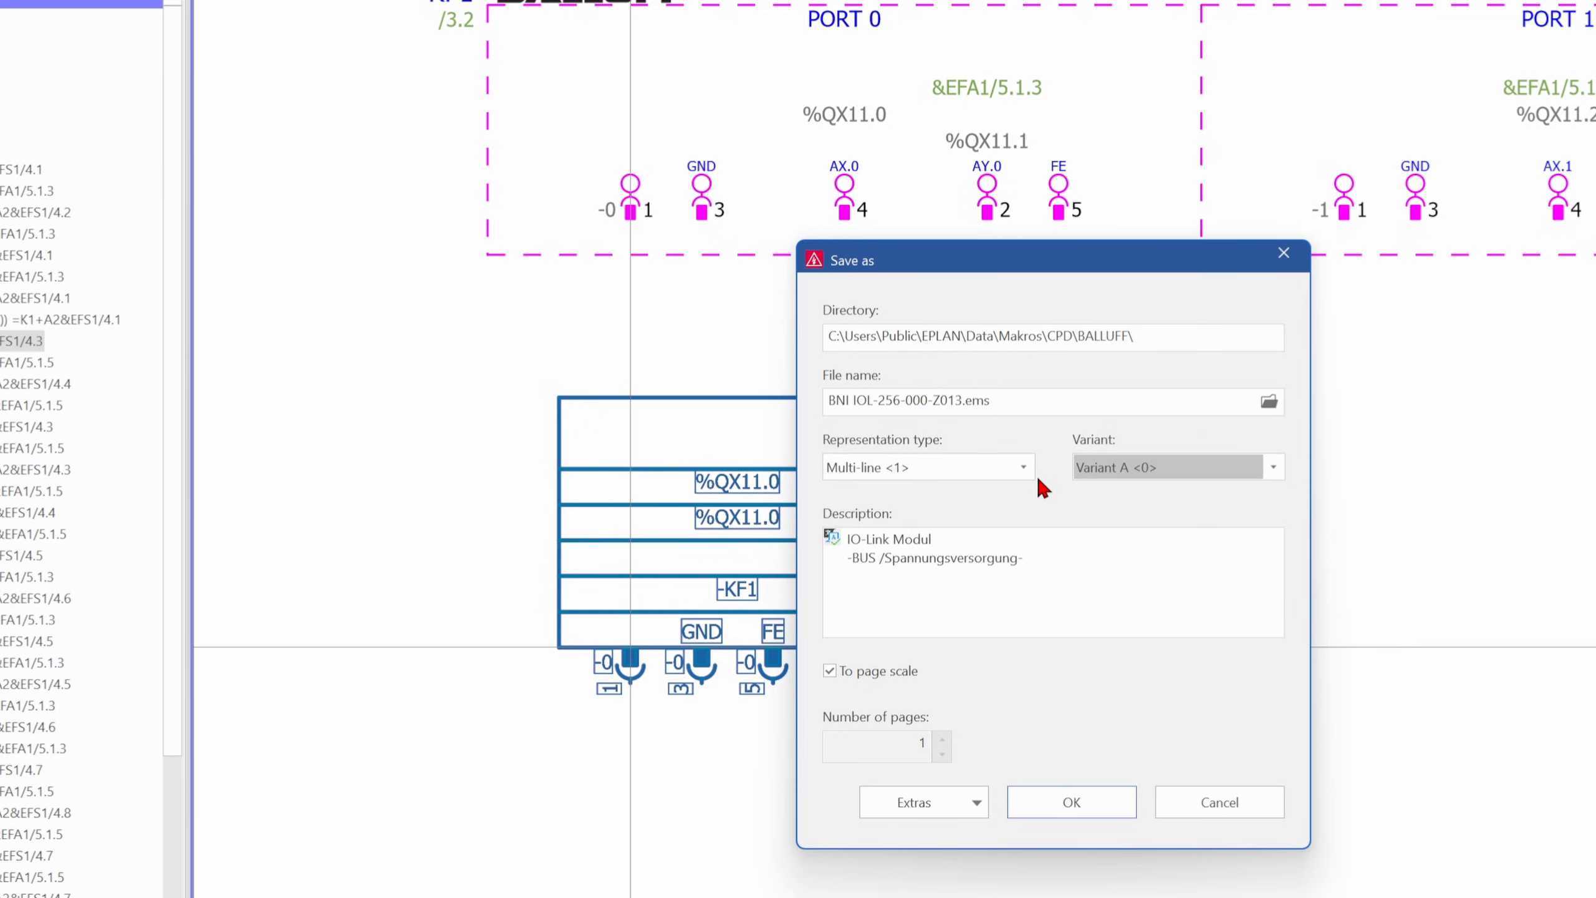
pyautogui.moveTo(1193, 487)
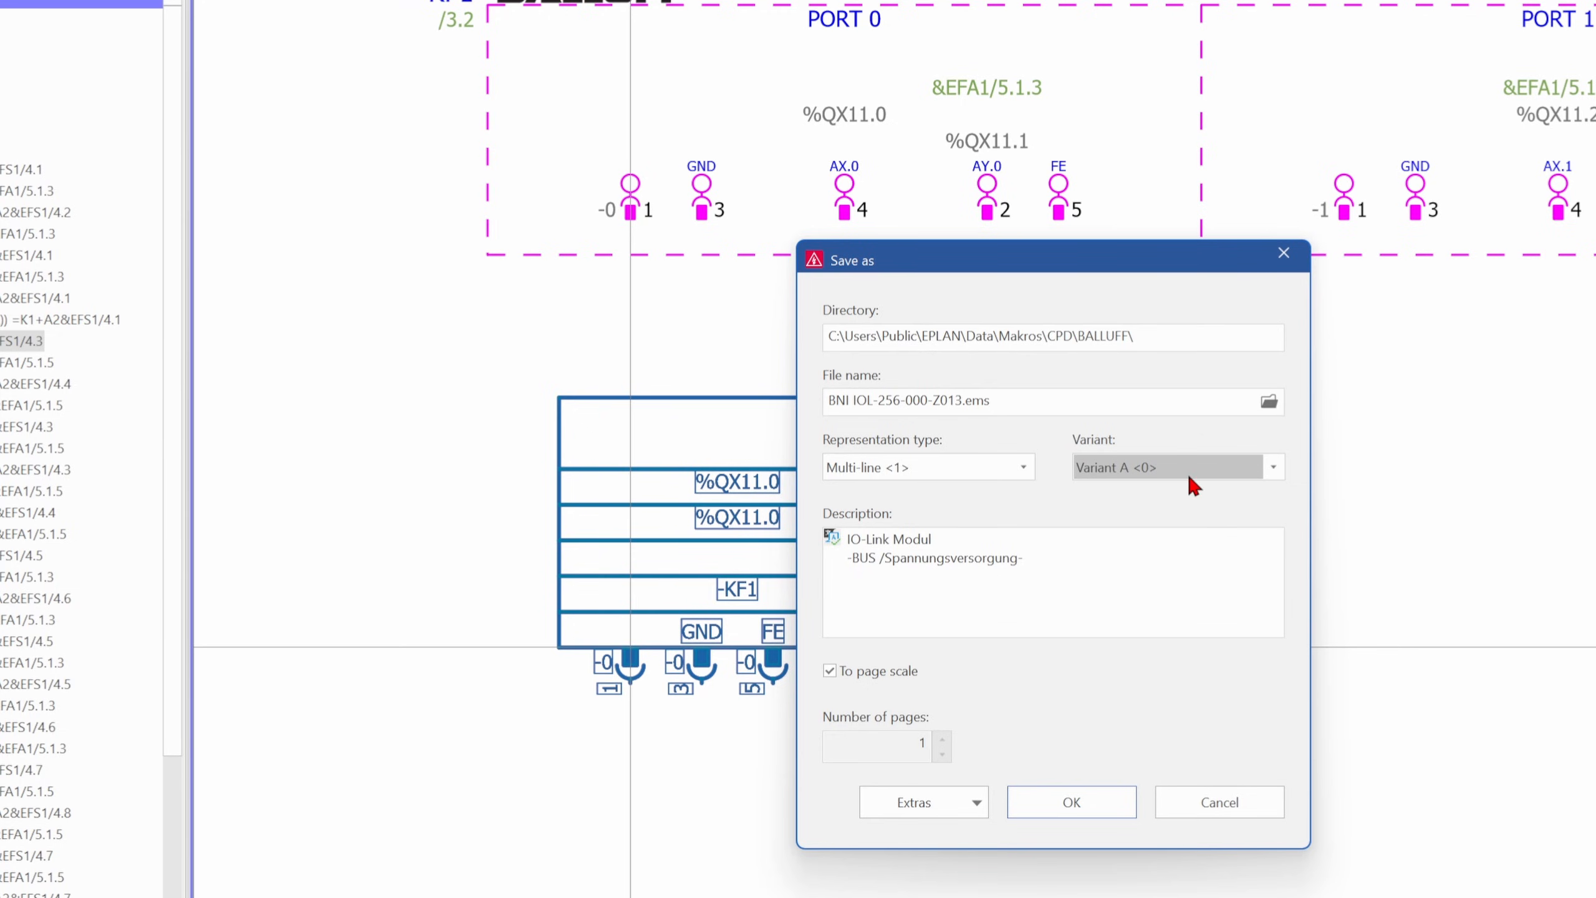
pyautogui.click(1270, 466)
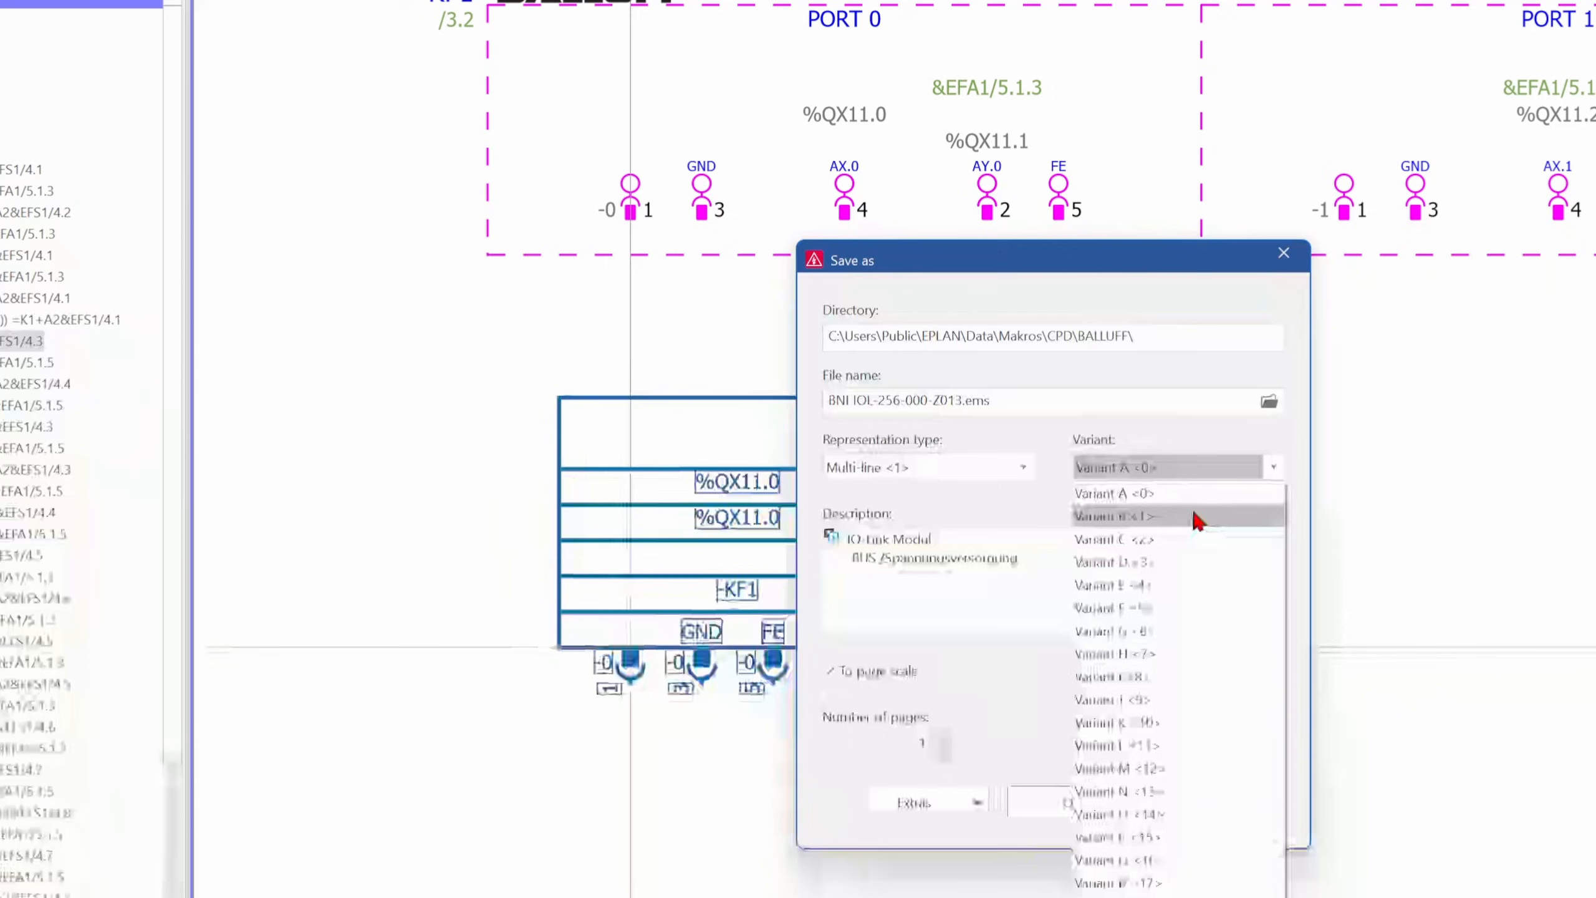
pyautogui.click(1110, 516)
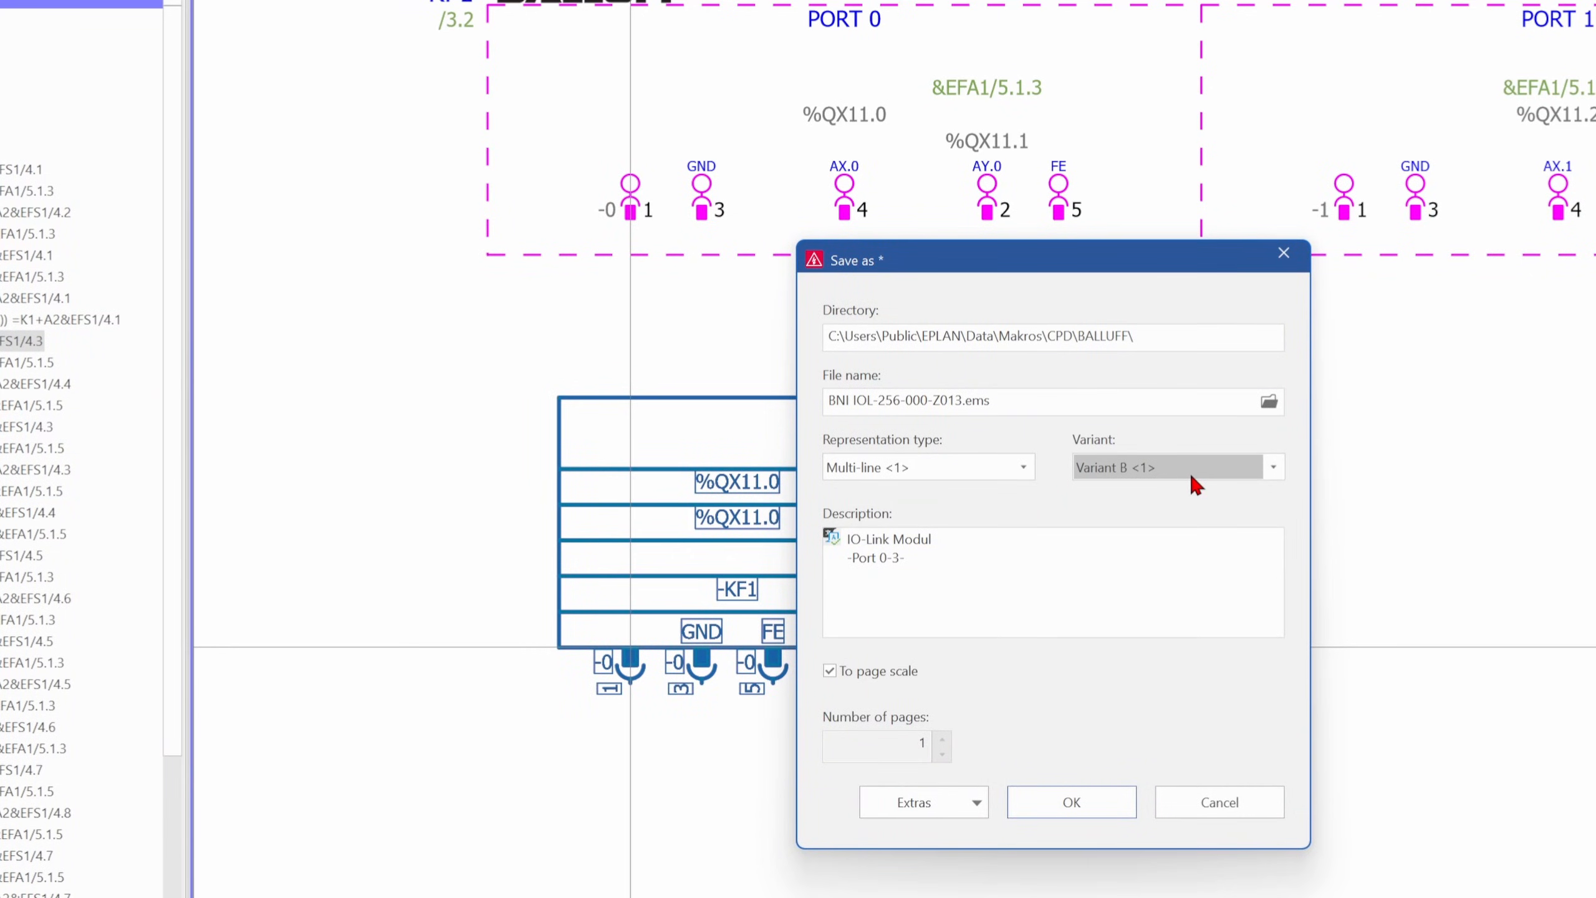
pyautogui.click(1176, 466)
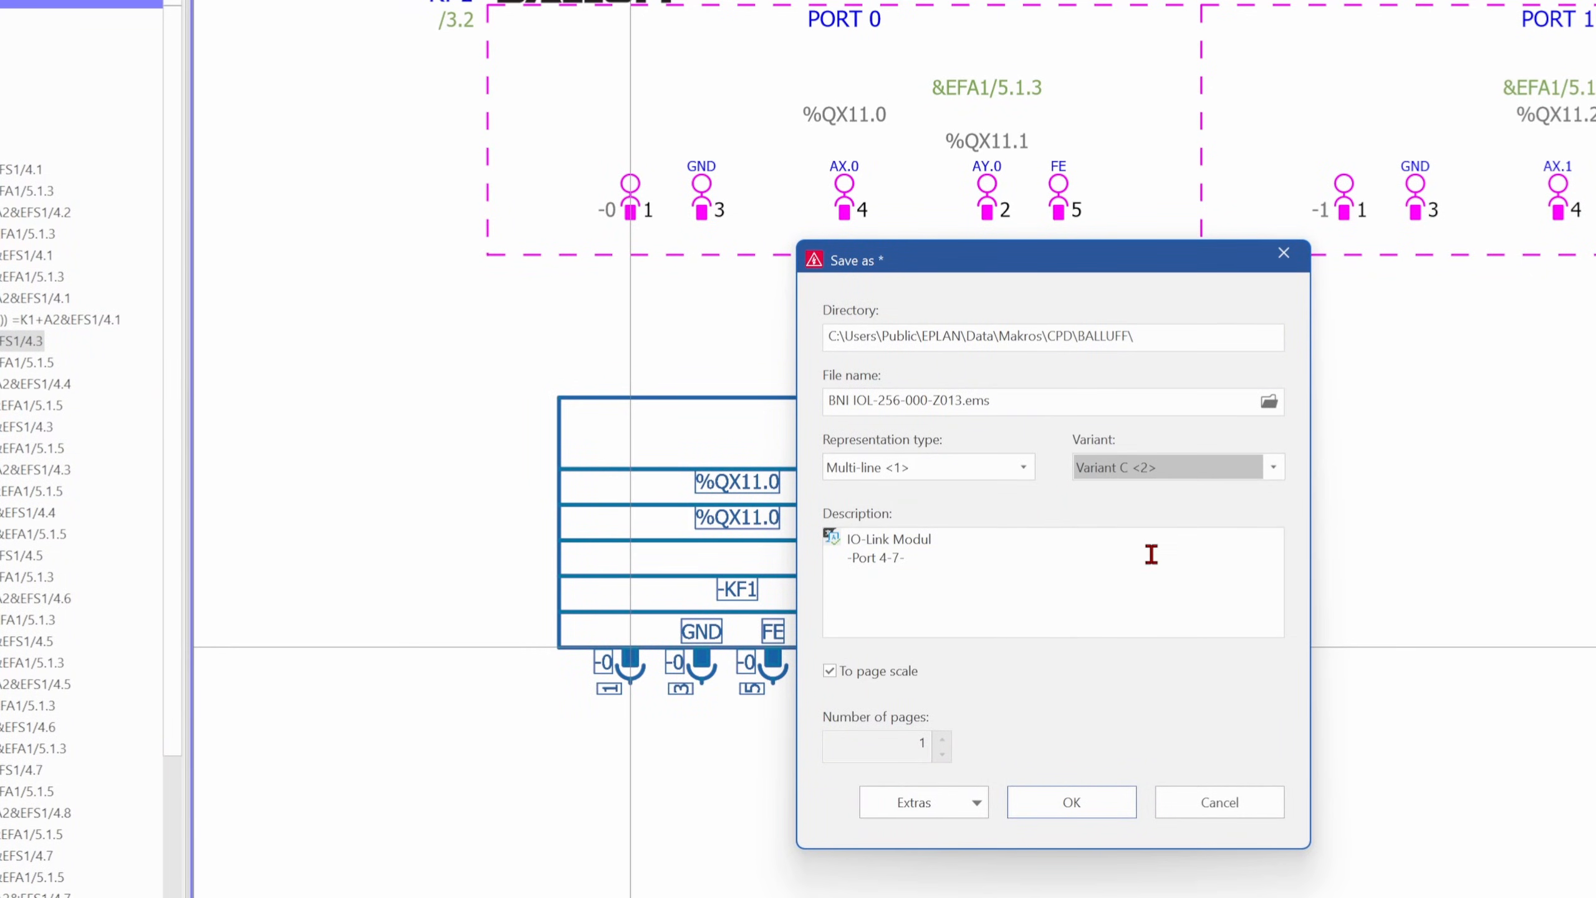
pyautogui.click(1271, 467)
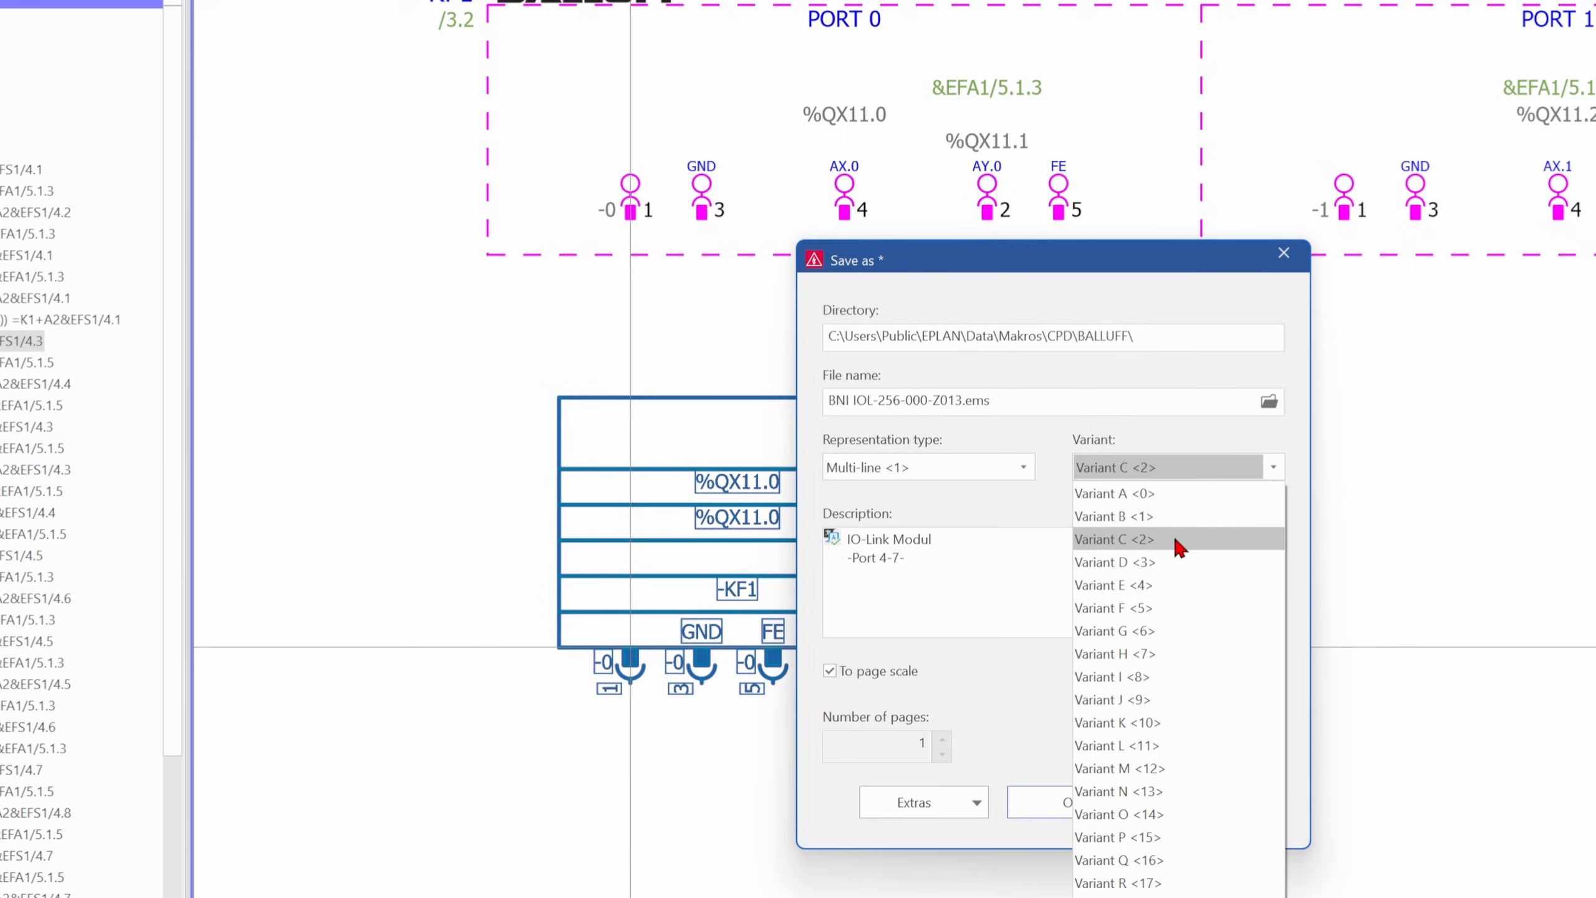
pyautogui.click(1115, 561)
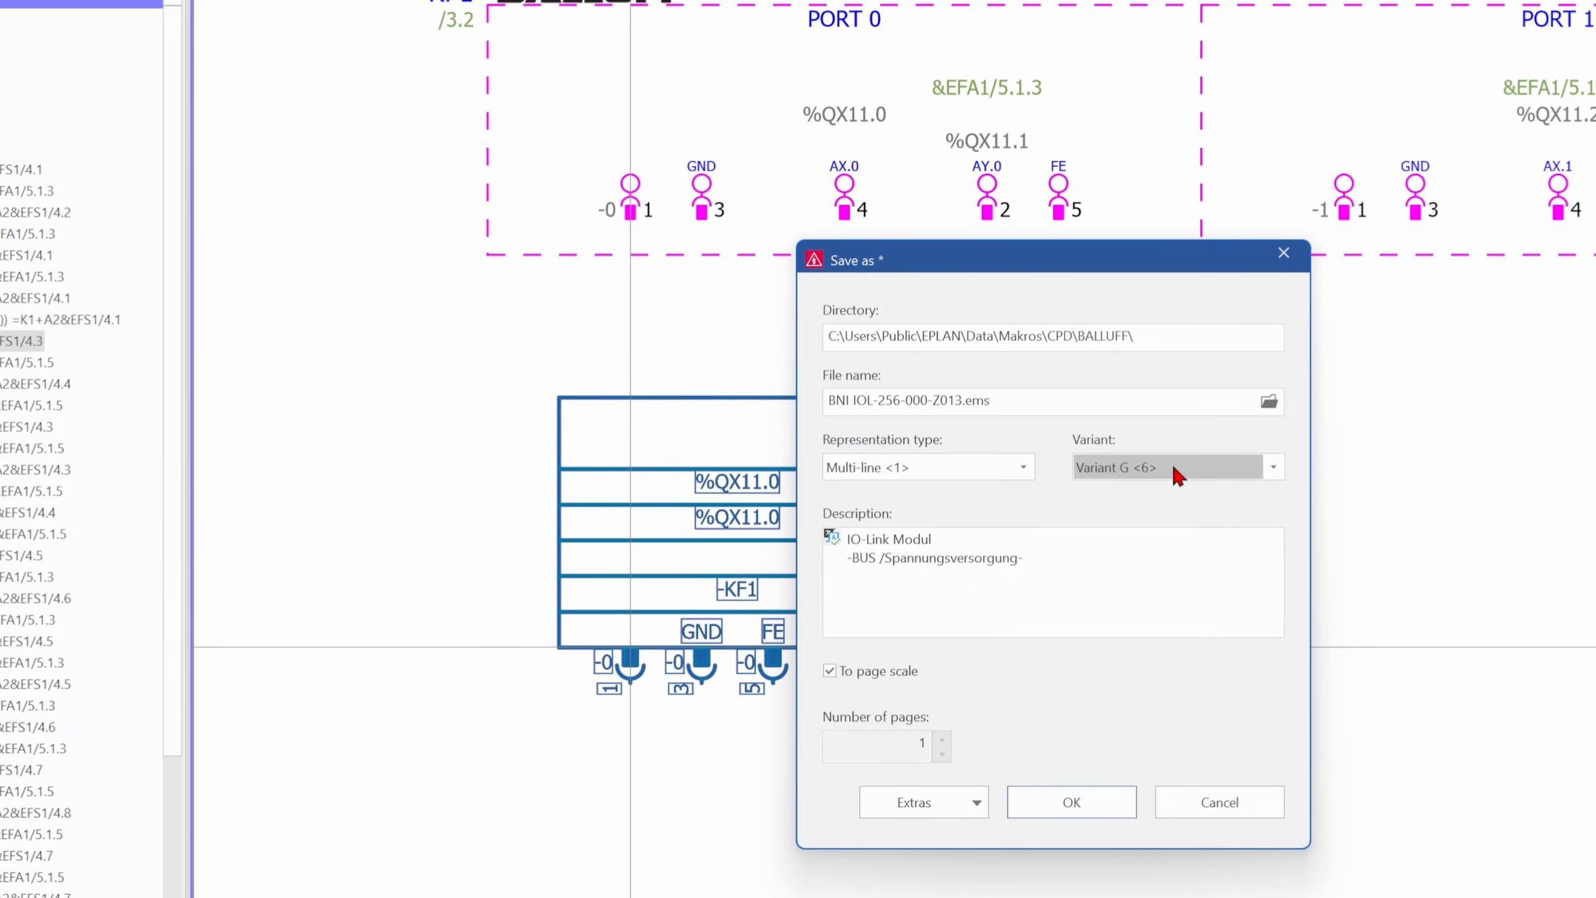
pyautogui.click(1270, 466)
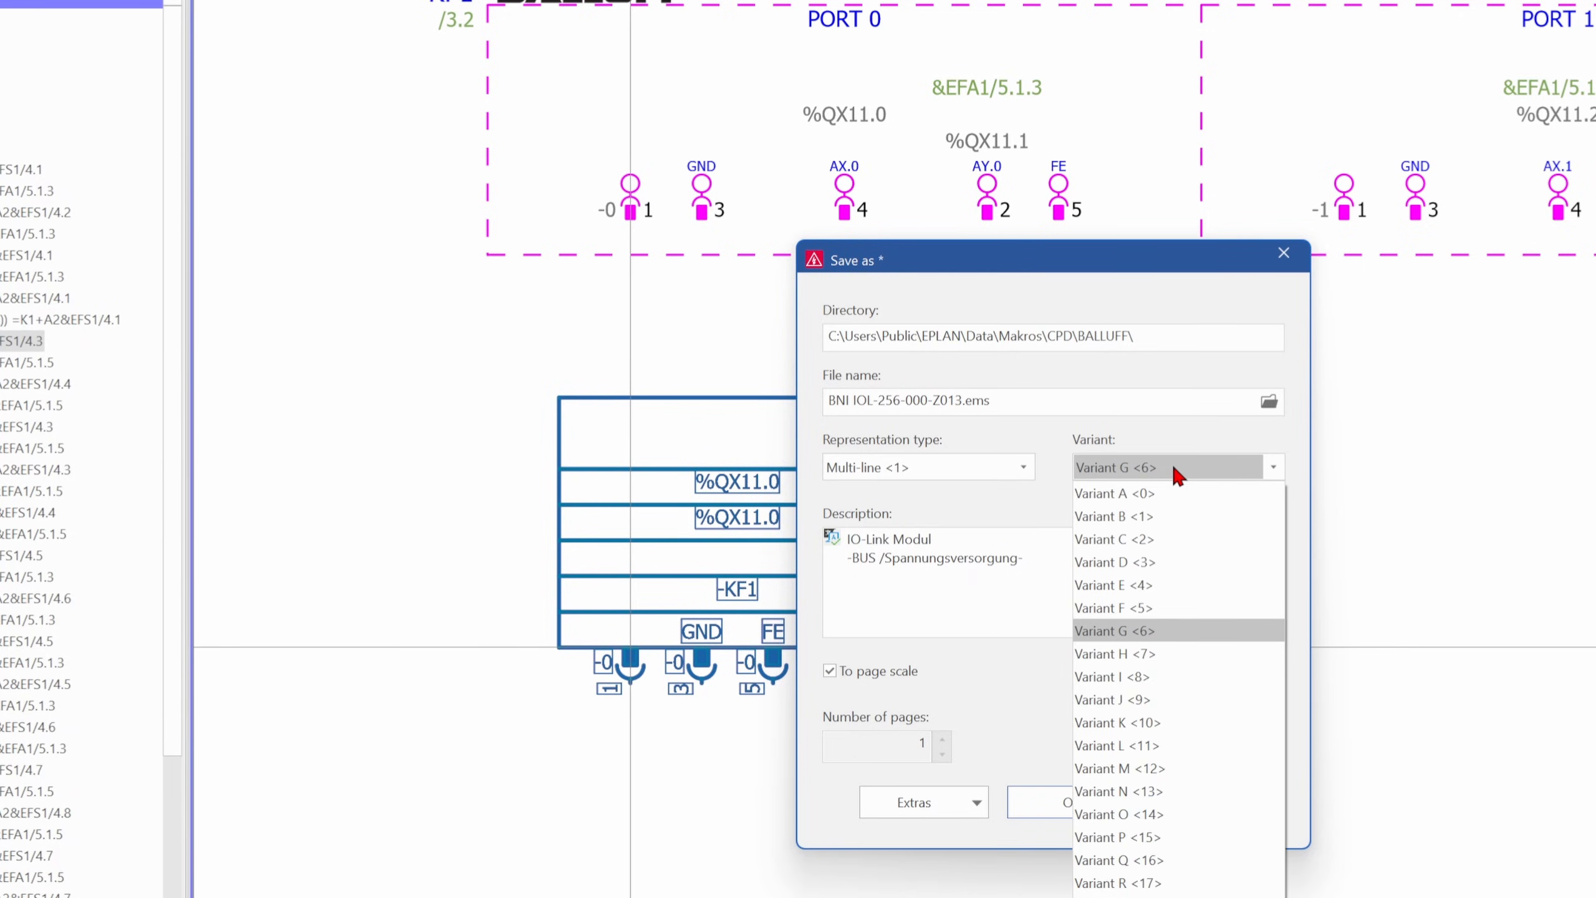
pyautogui.moveTo(1171, 607)
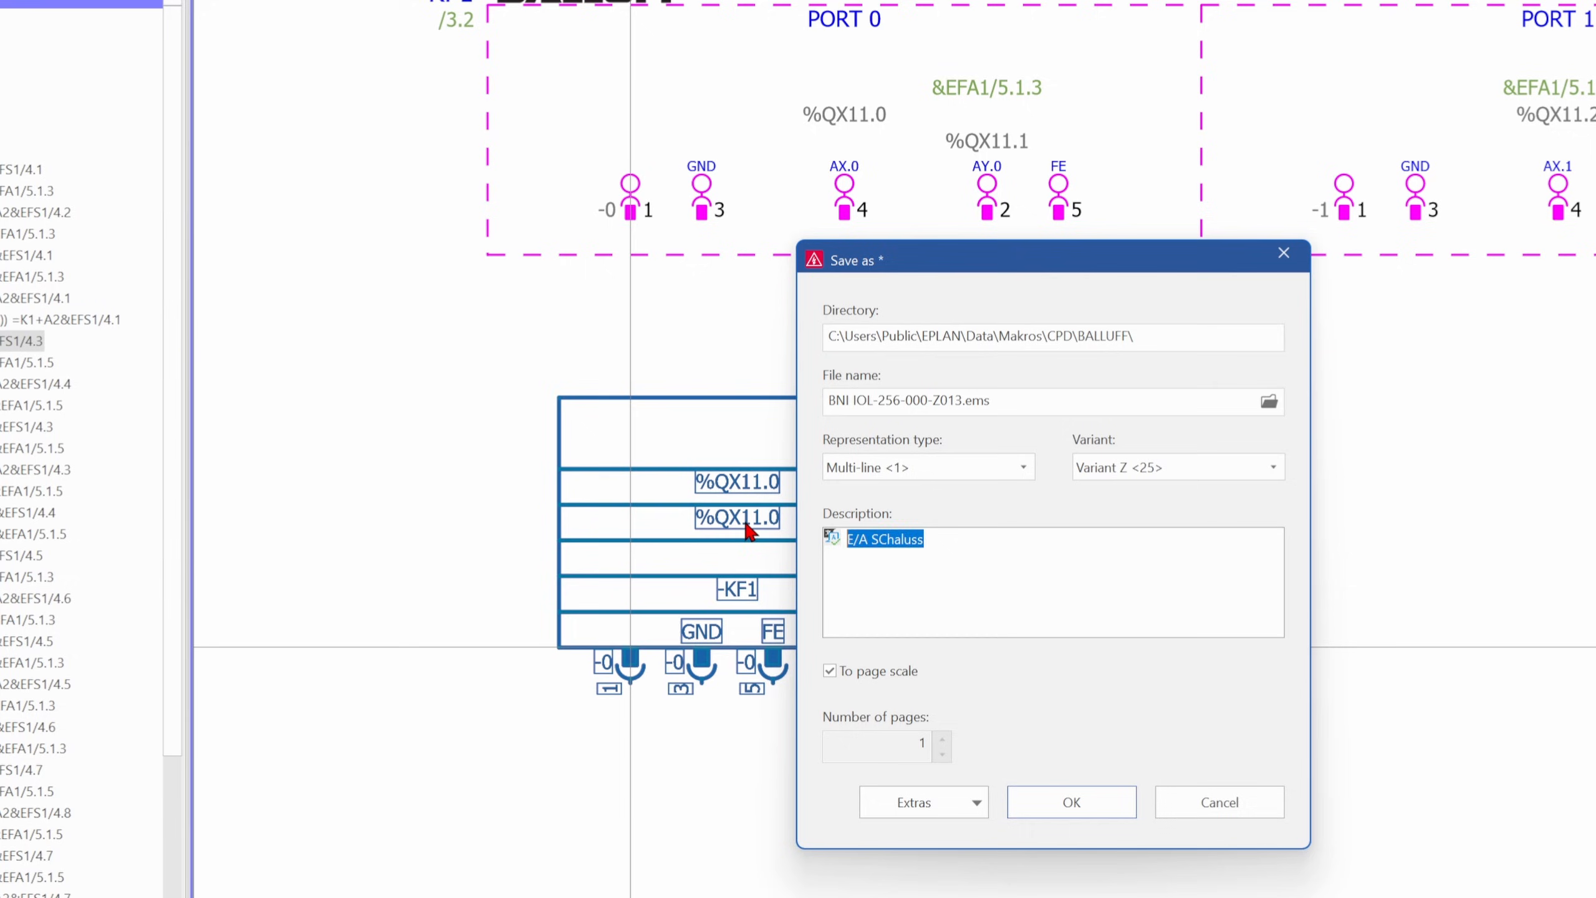
# Step: Save as variant Z described 'I/O Connection', confirming replacement of the existing variant
pyautogui.write('I/O')
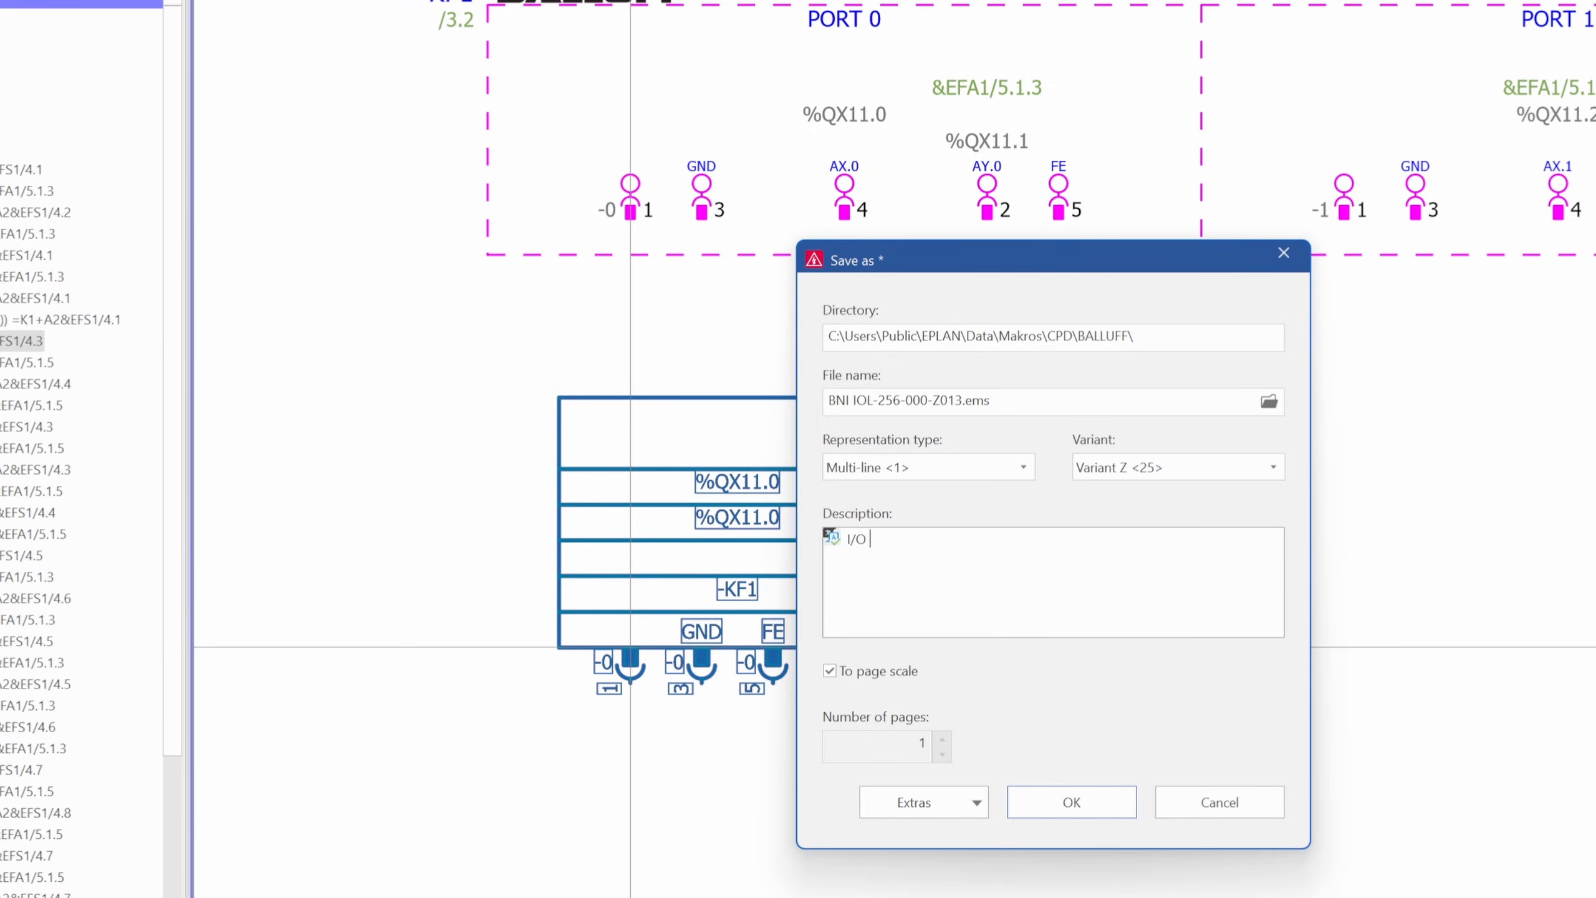
pyautogui.write('Connection')
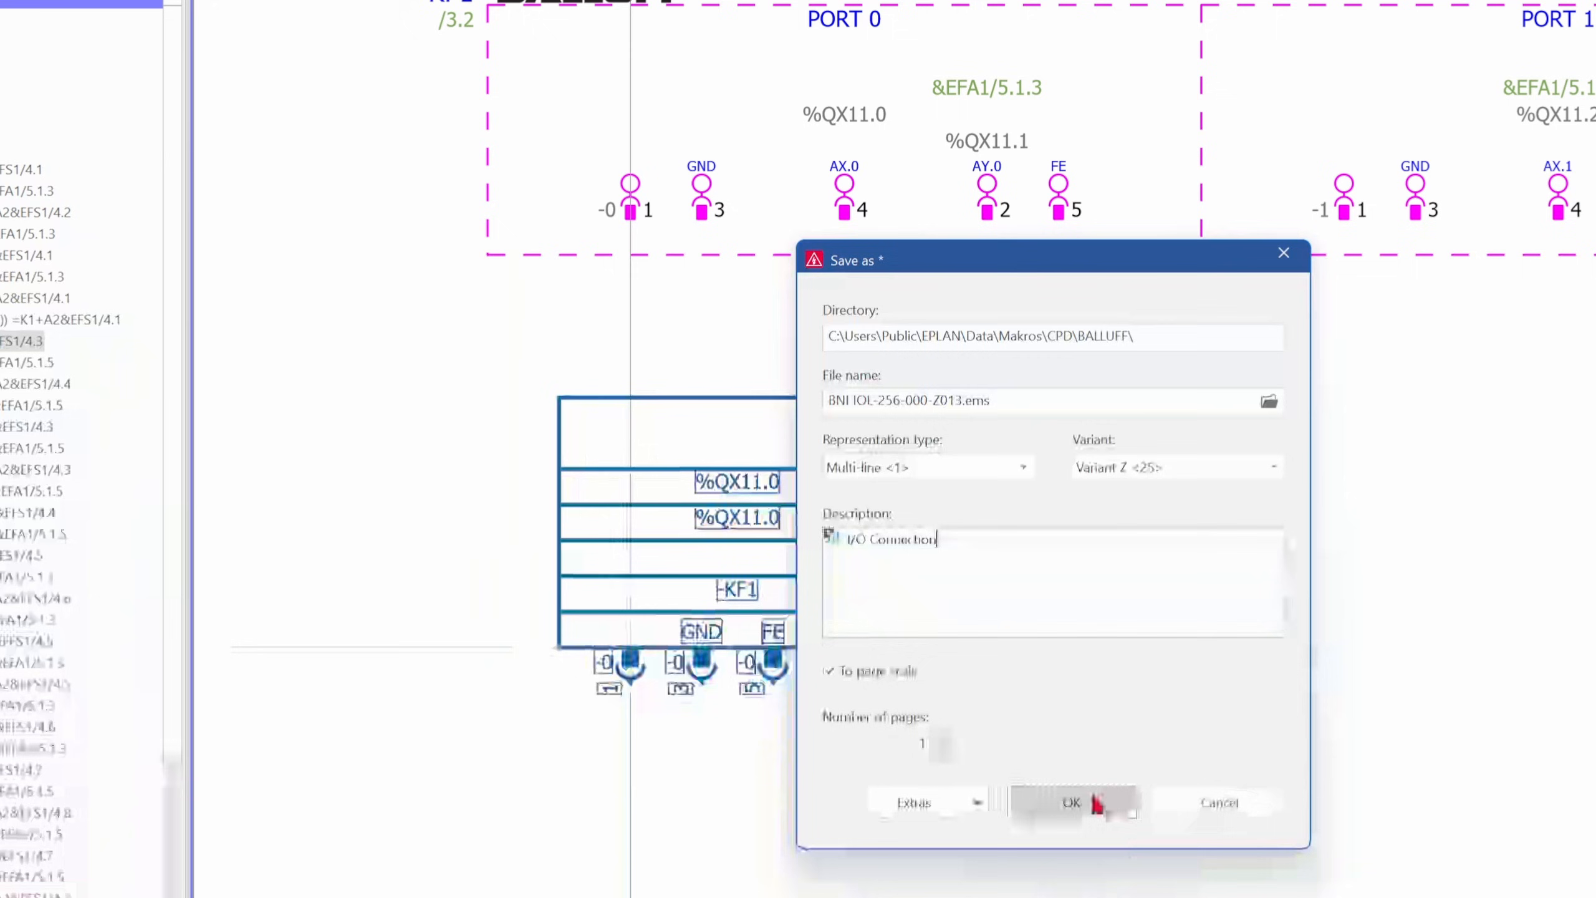
pyautogui.click(1069, 802)
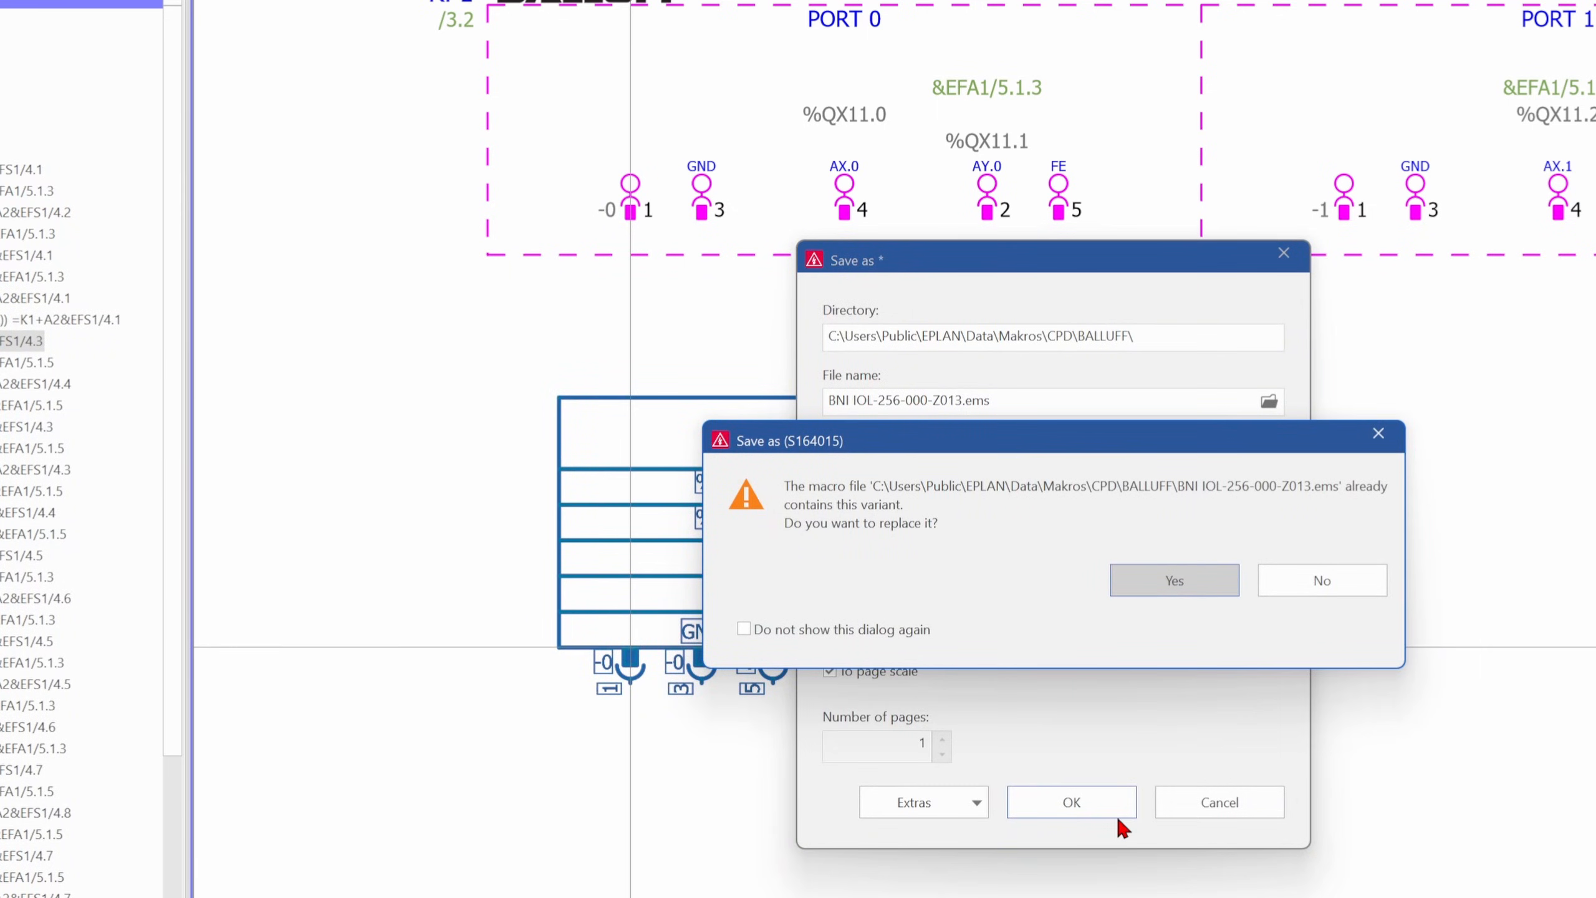
pyautogui.moveTo(1183, 833)
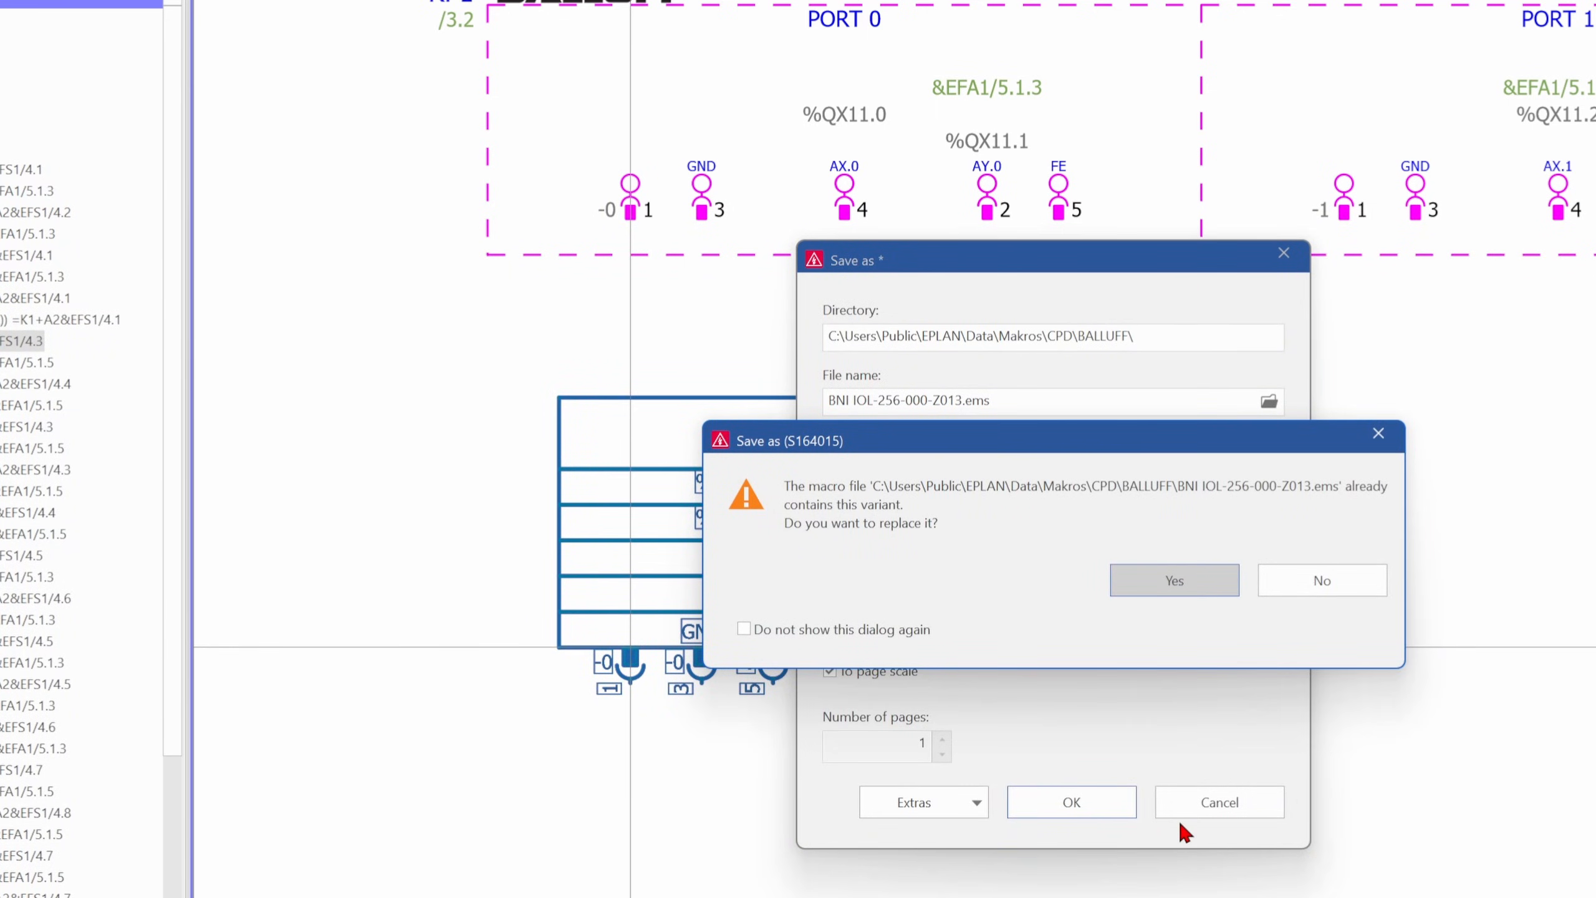
pyautogui.moveTo(1067, 585)
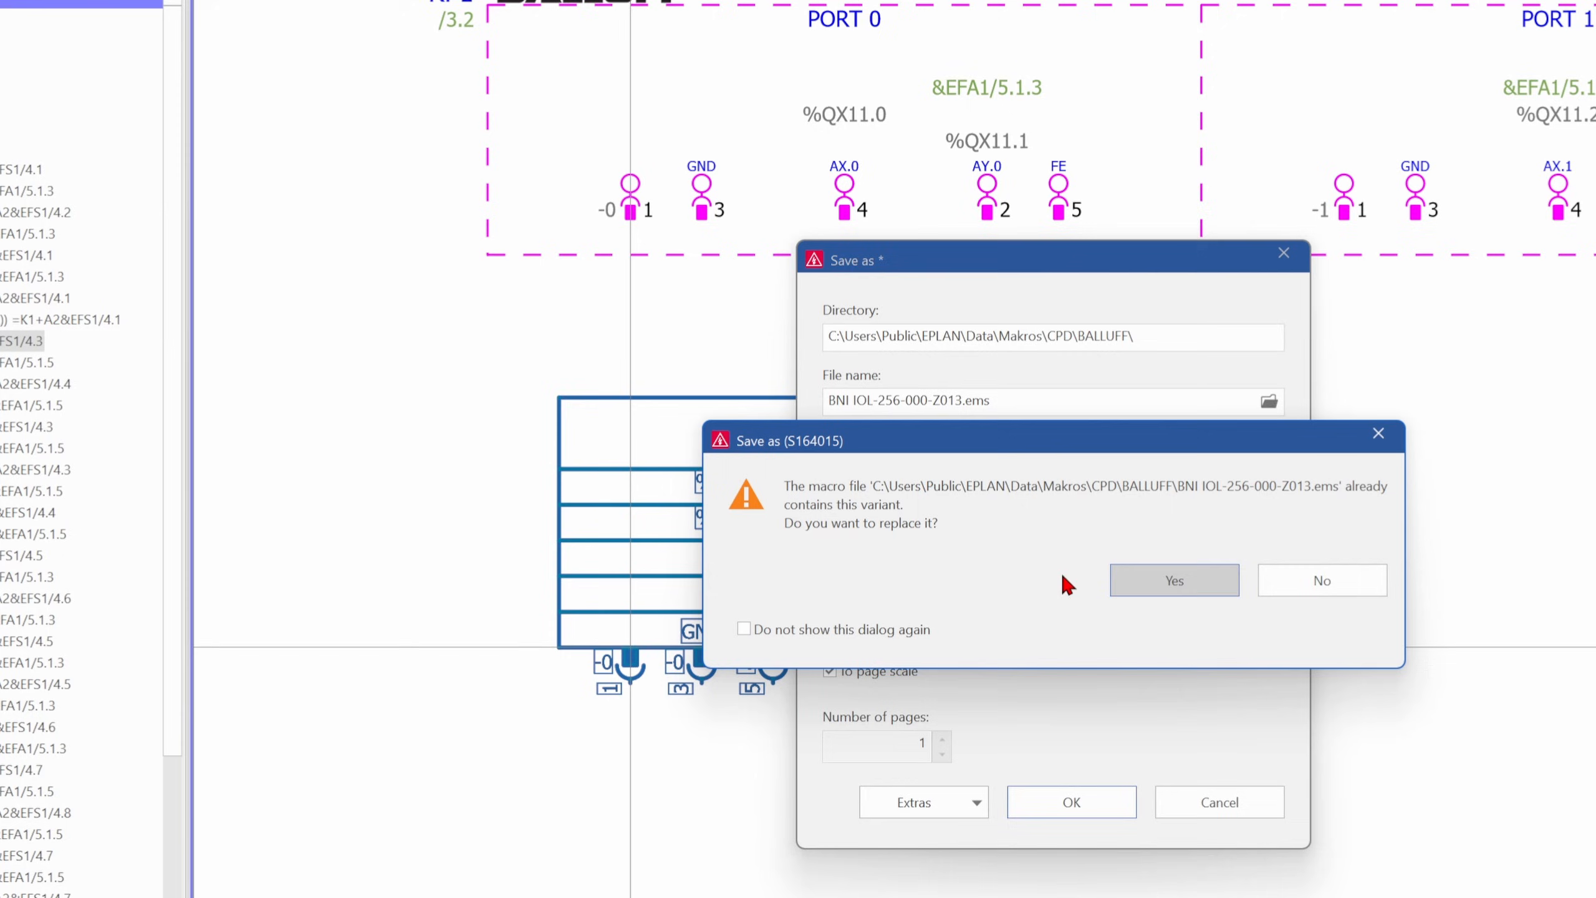
pyautogui.click(1172, 581)
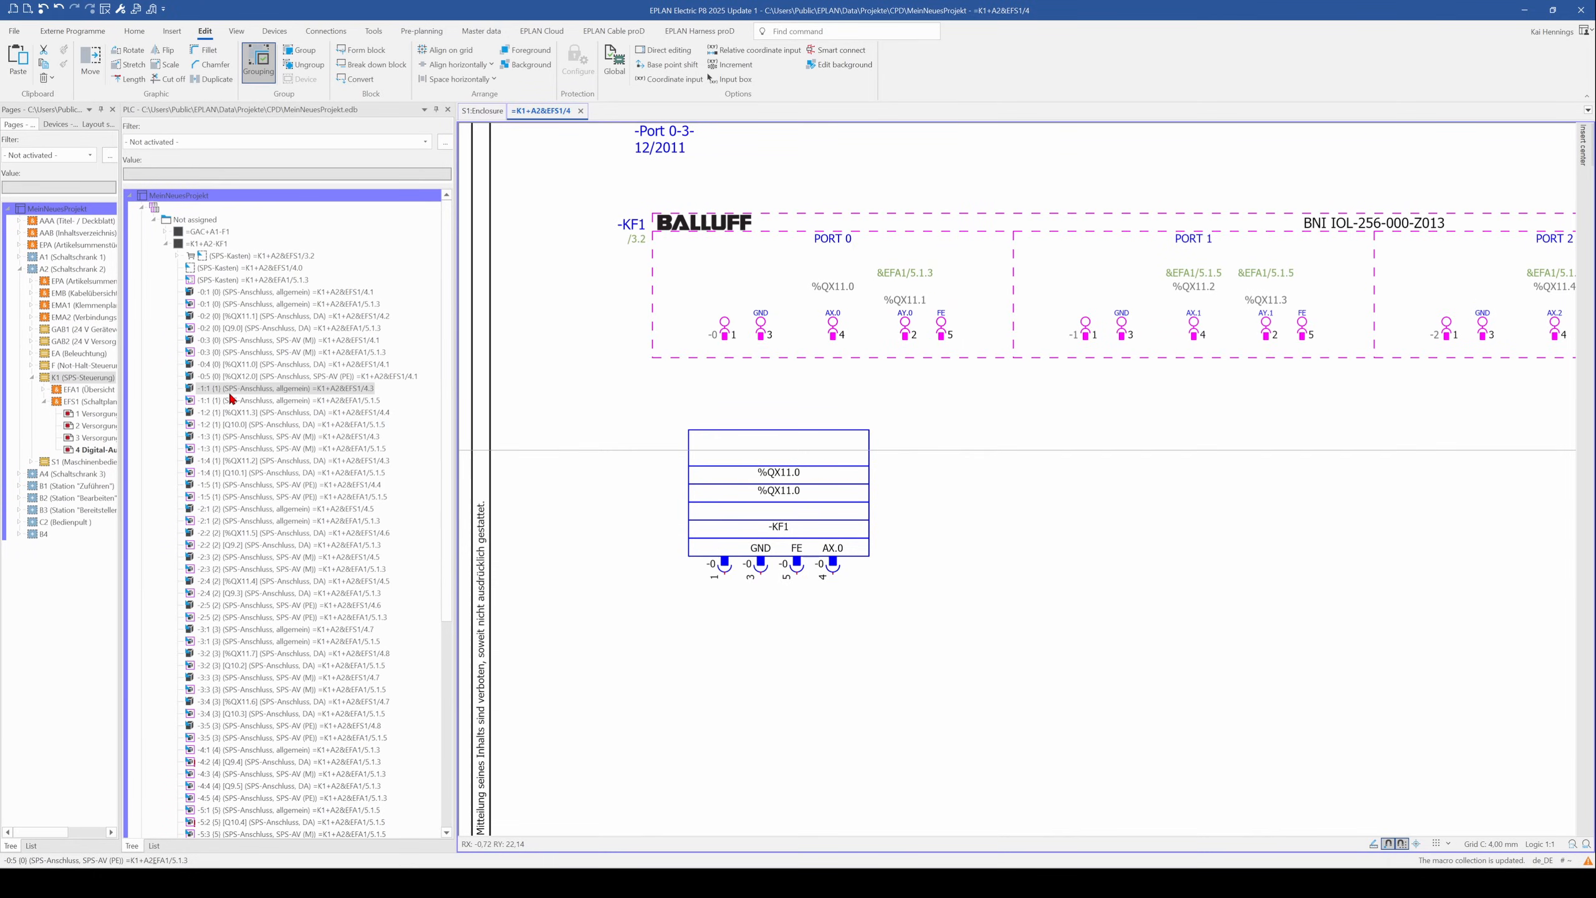
pyautogui.moveTo(1126, 362)
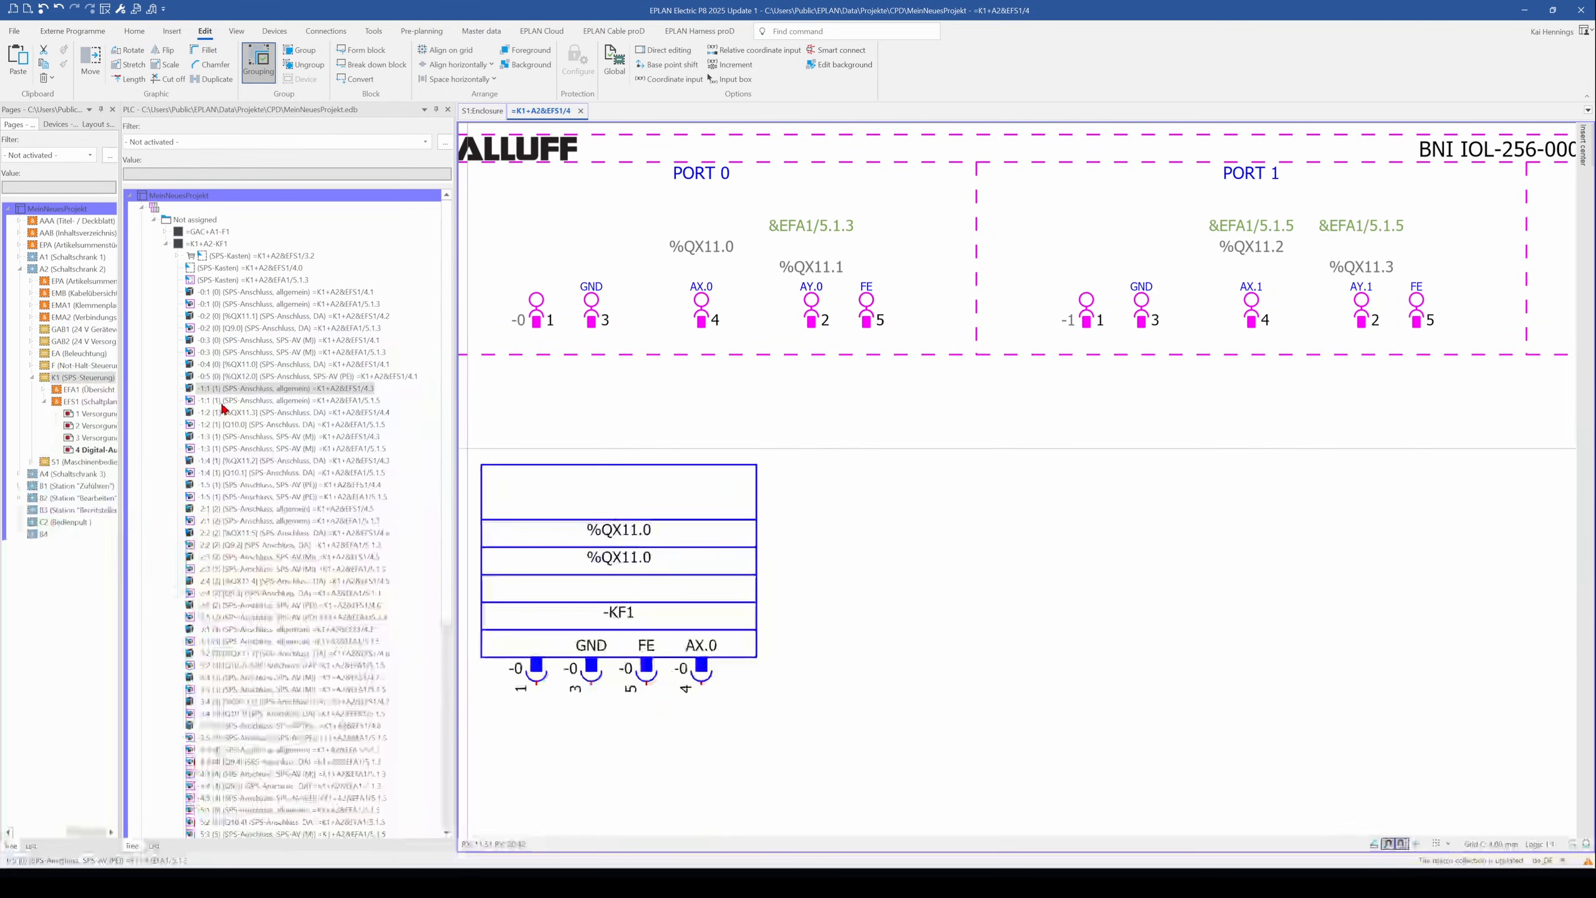
# Step: Pick a PLC connection point in the PLC navigator and scroll back to the full page
pyautogui.click(285, 400)
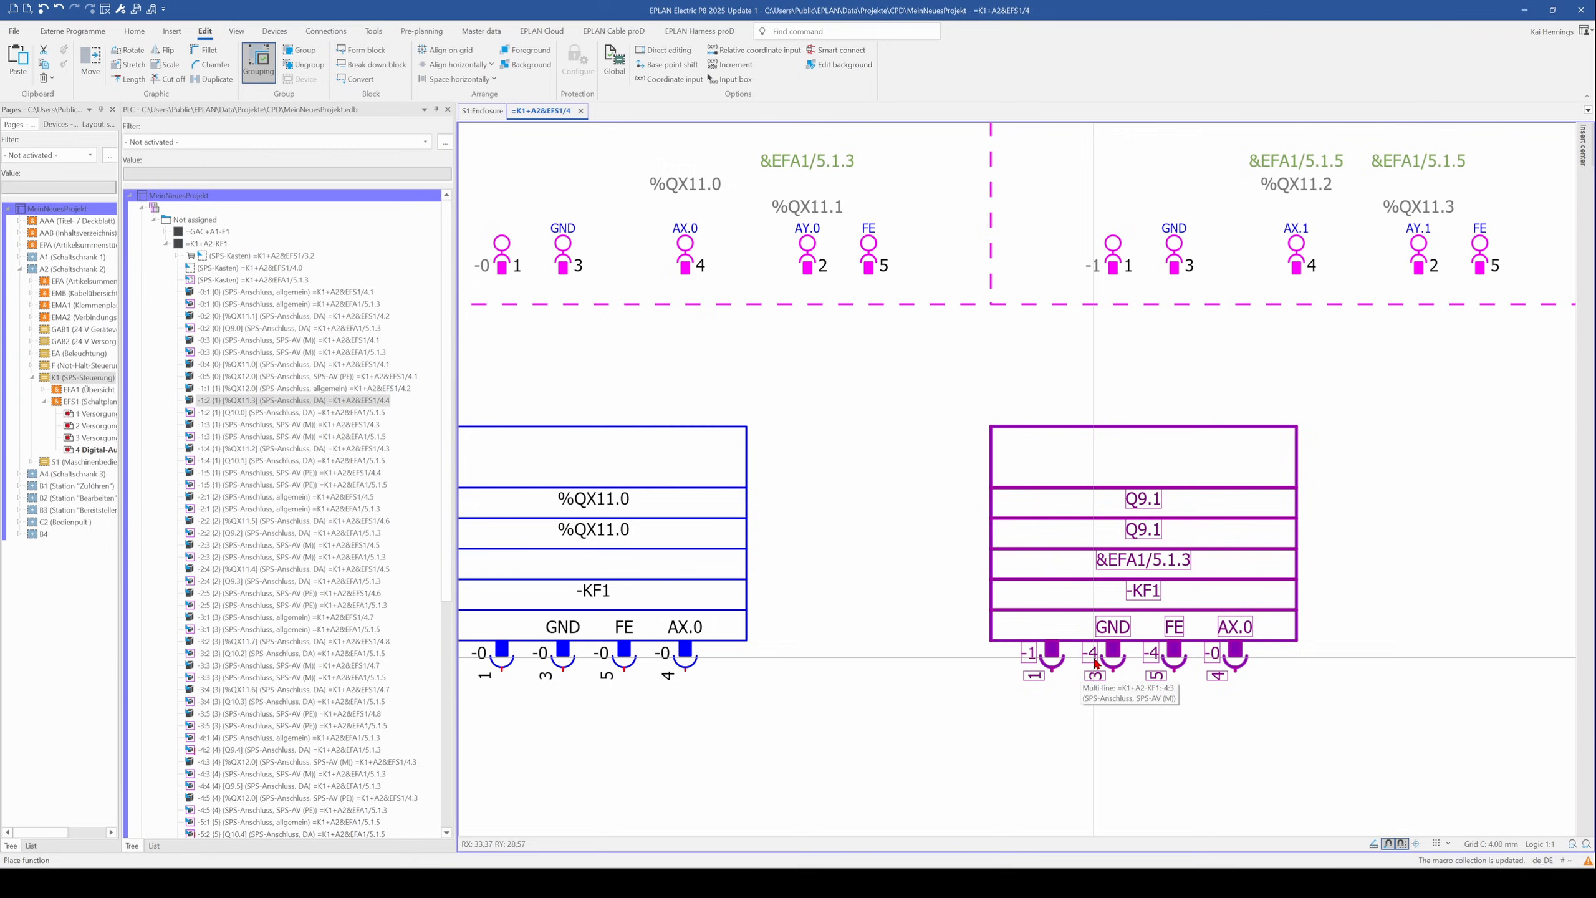
pyautogui.moveTo(1218, 661)
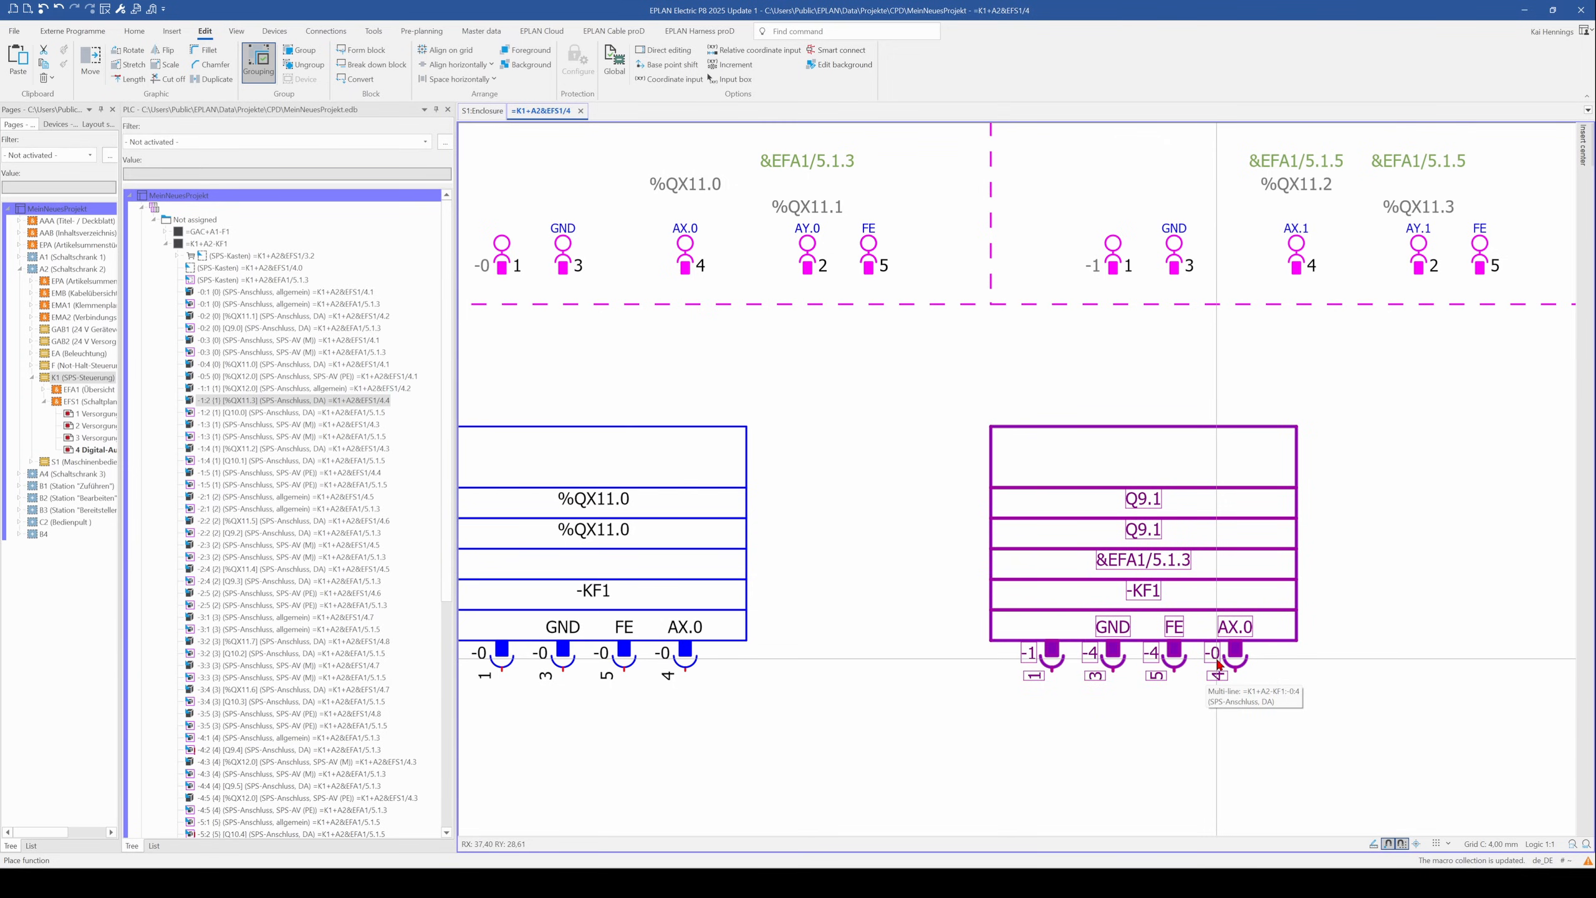
pyautogui.scroll(-3)
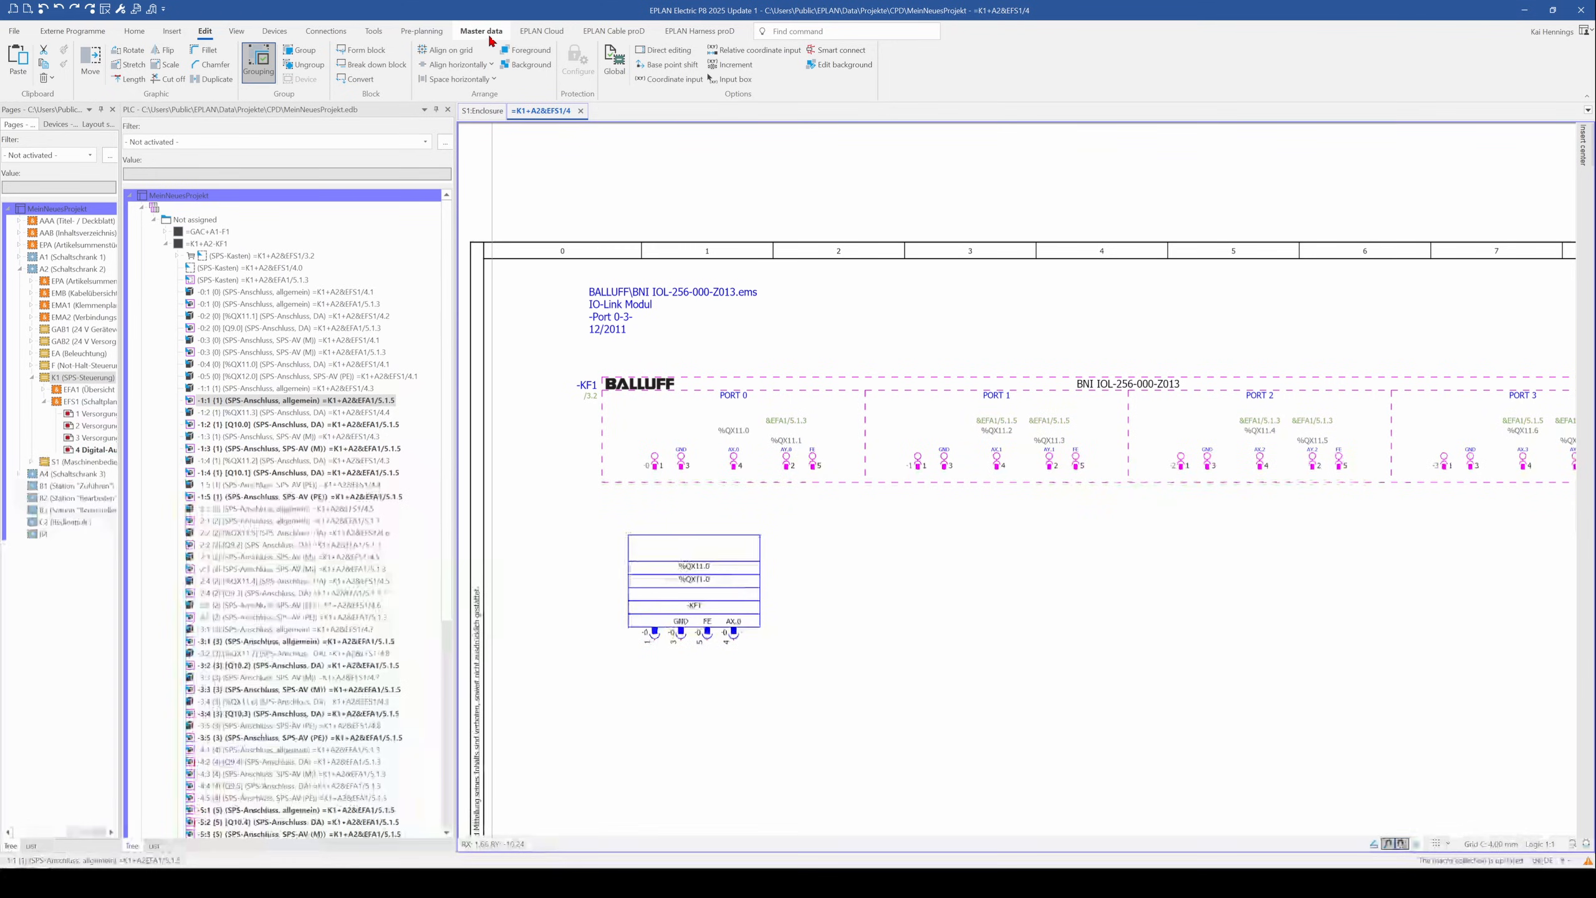
# Step: In parts management, search for BNI and select a Balluff BNI part
pyautogui.click(481, 31)
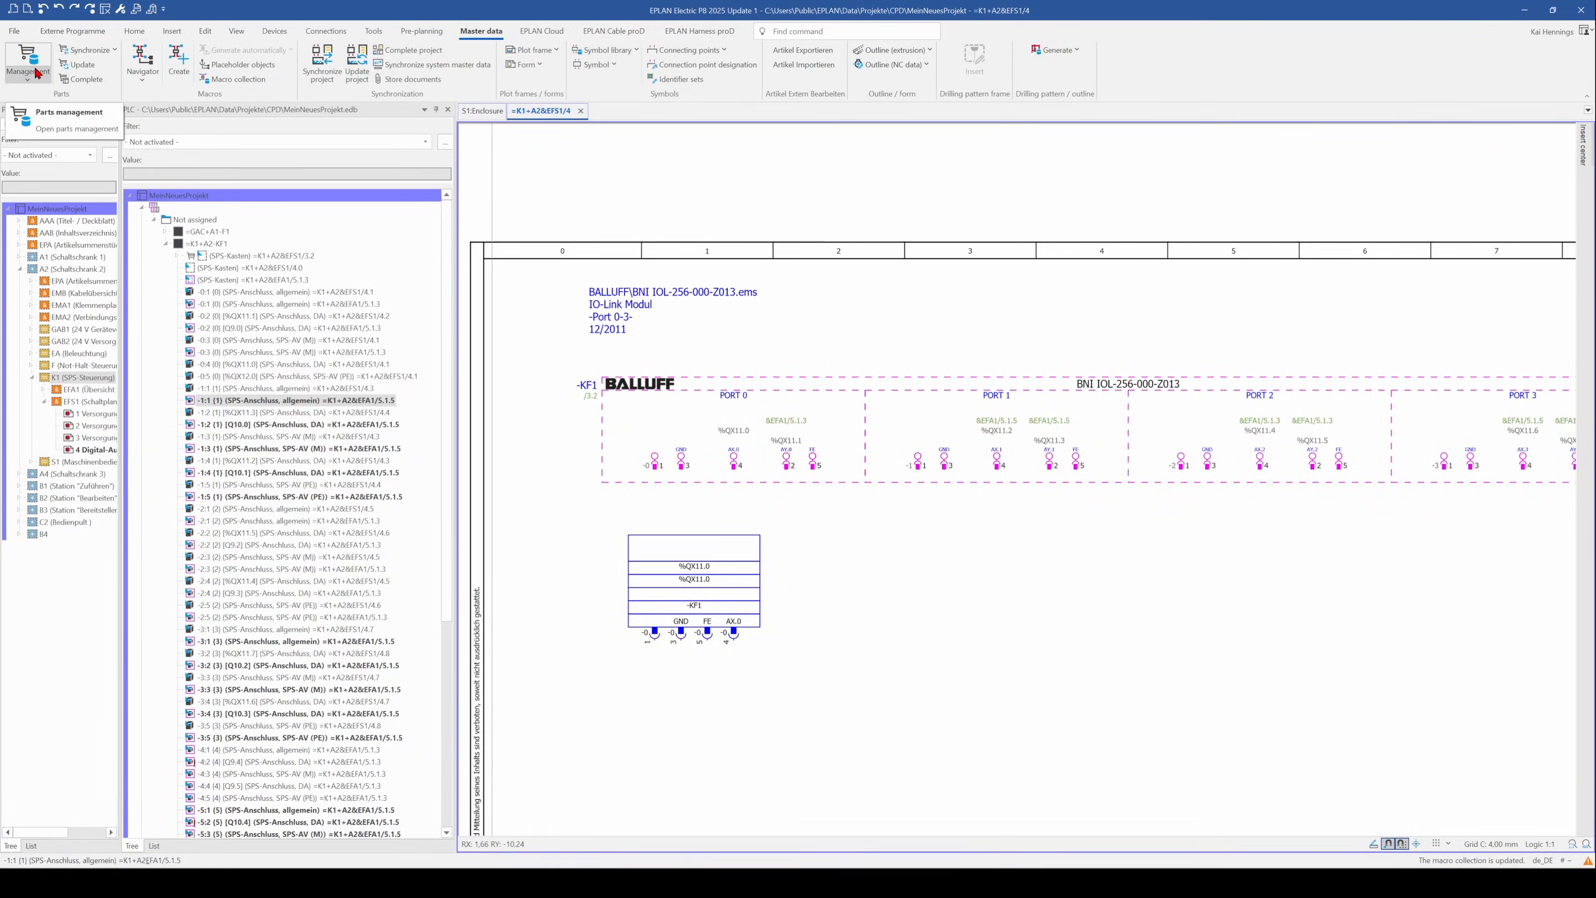
pyautogui.click(28, 58)
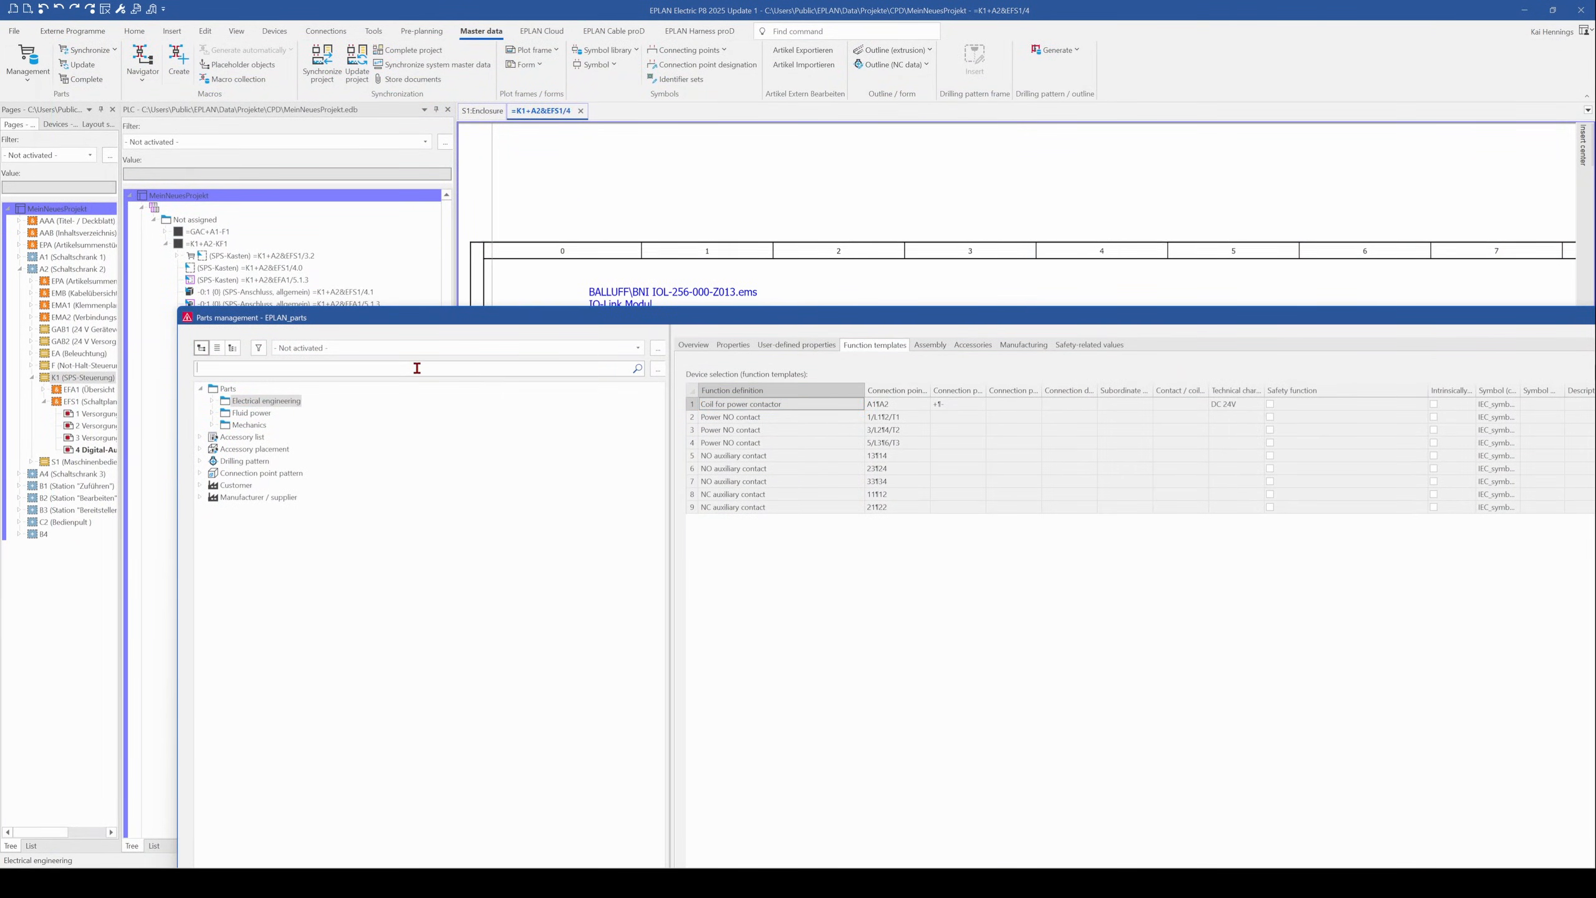
pyautogui.write('BNI')
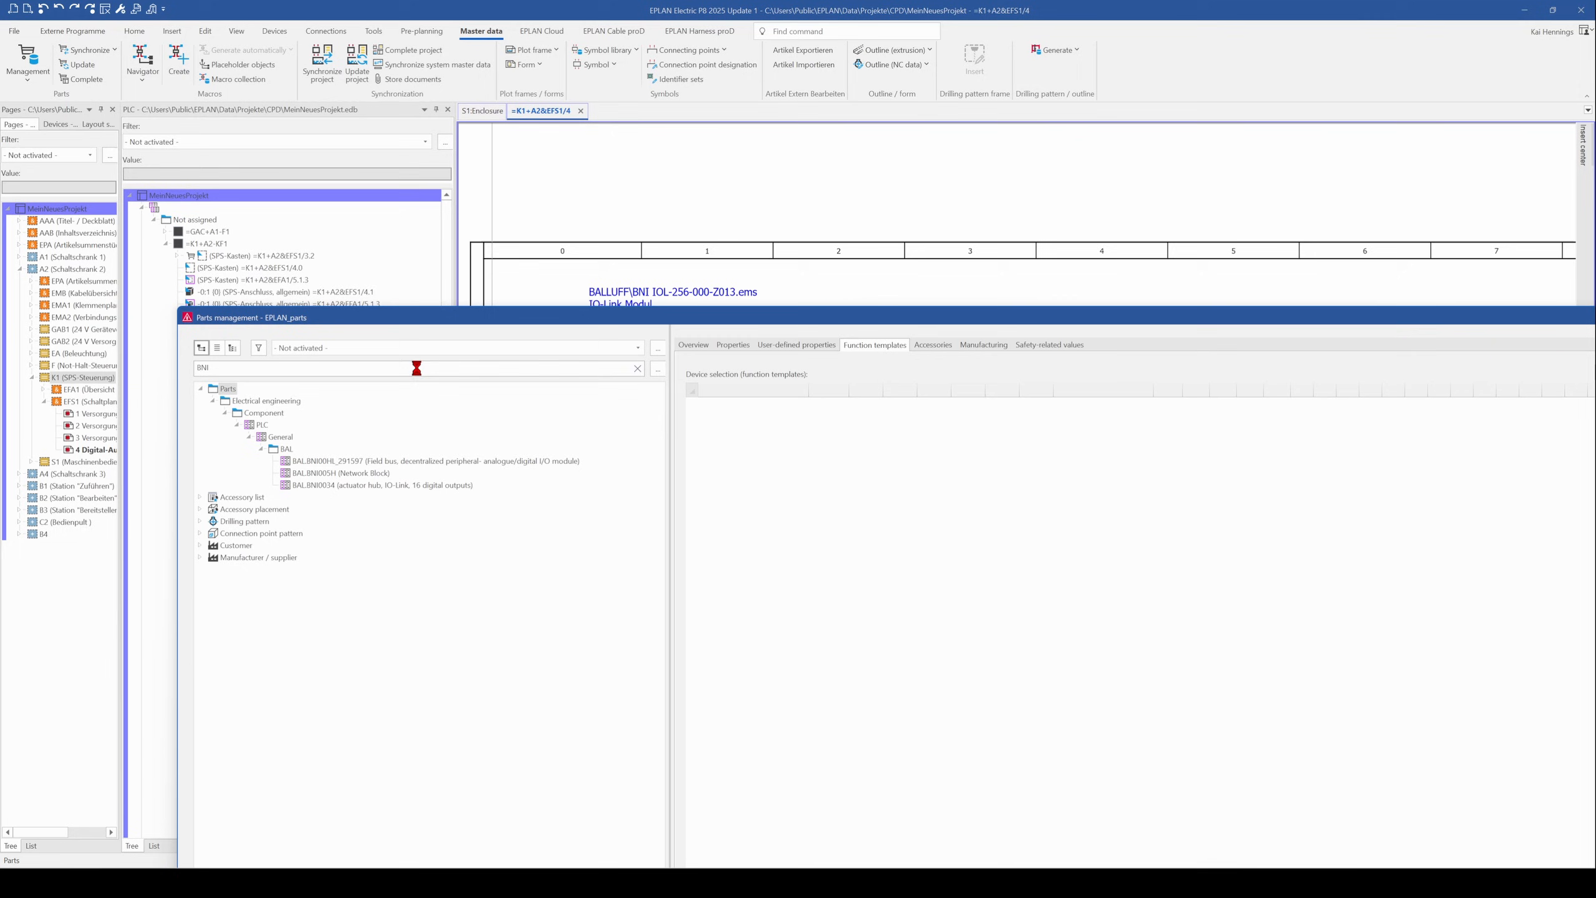
pyautogui.click(381, 484)
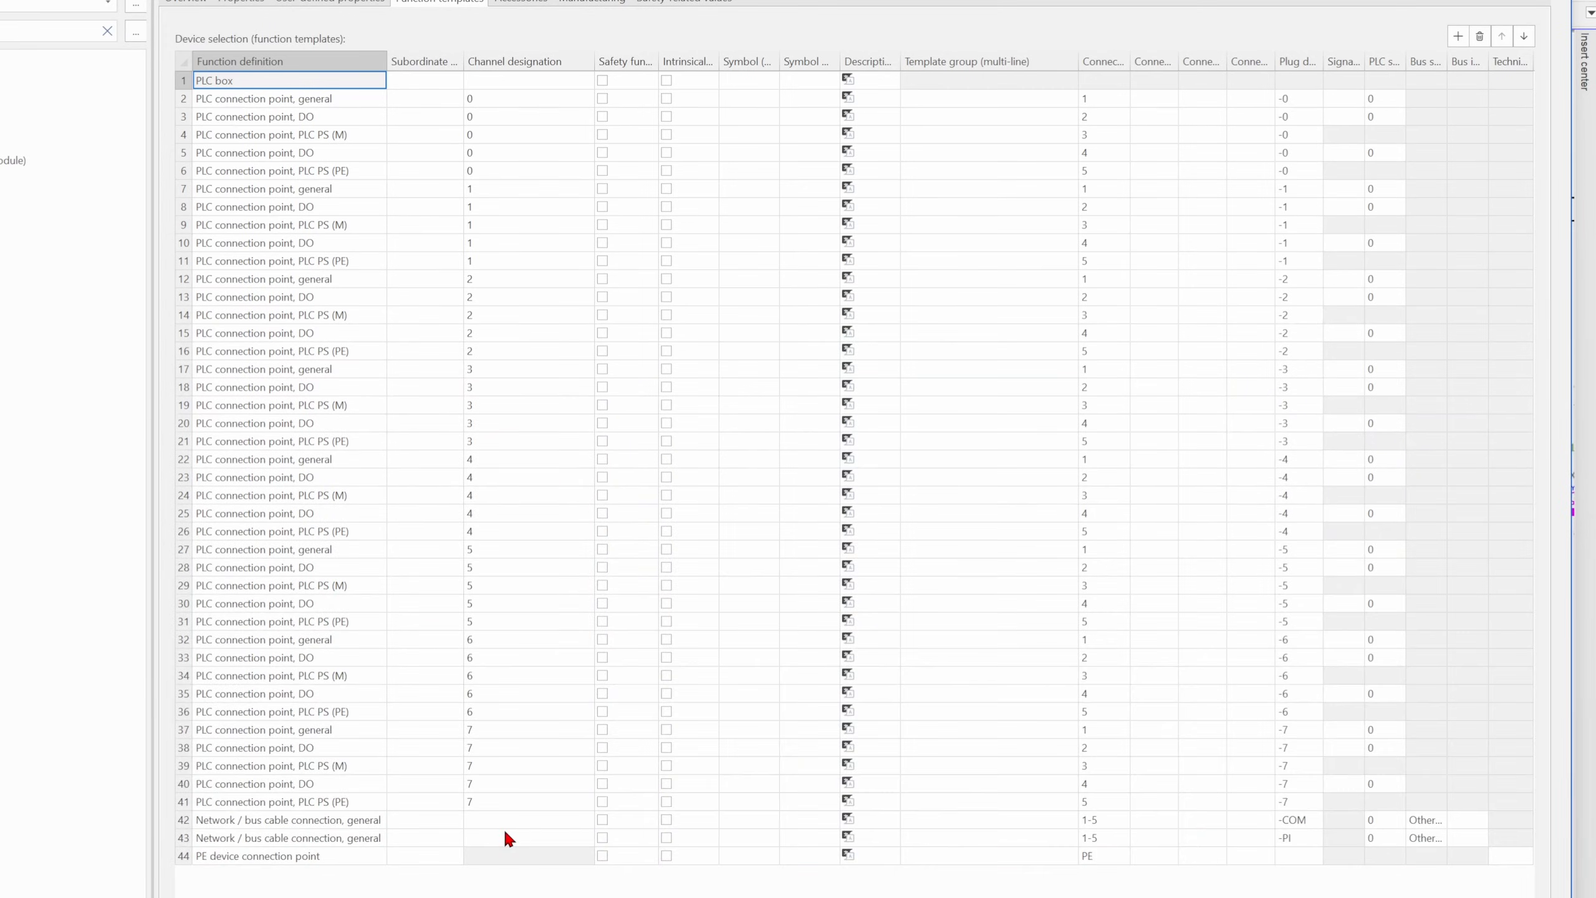
pyautogui.moveTo(452, 250)
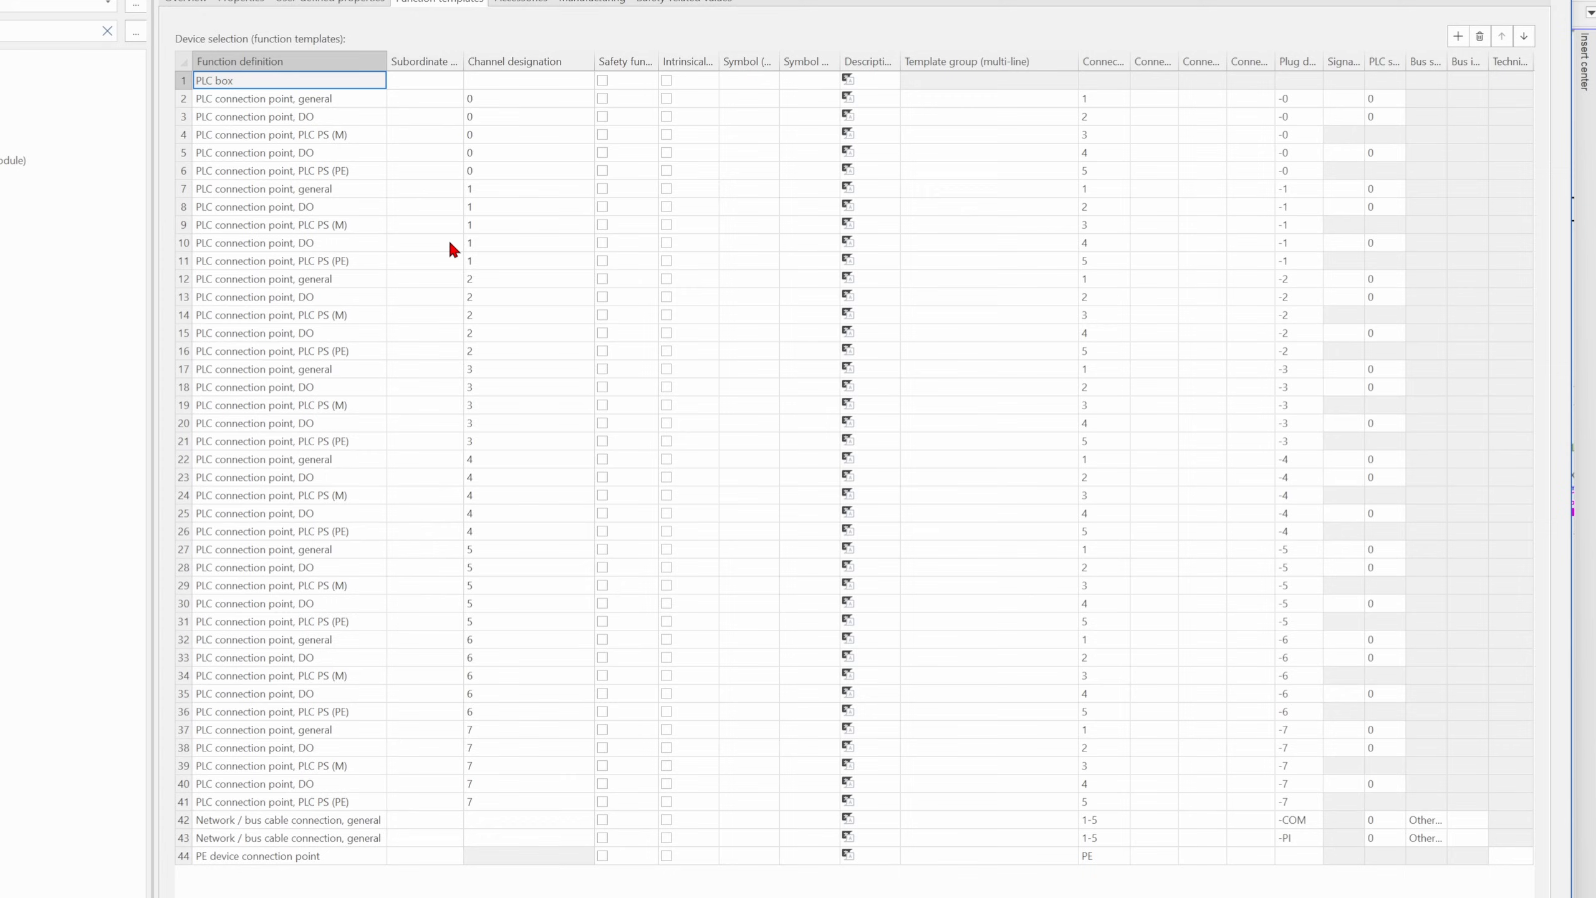
pyautogui.moveTo(522, 104)
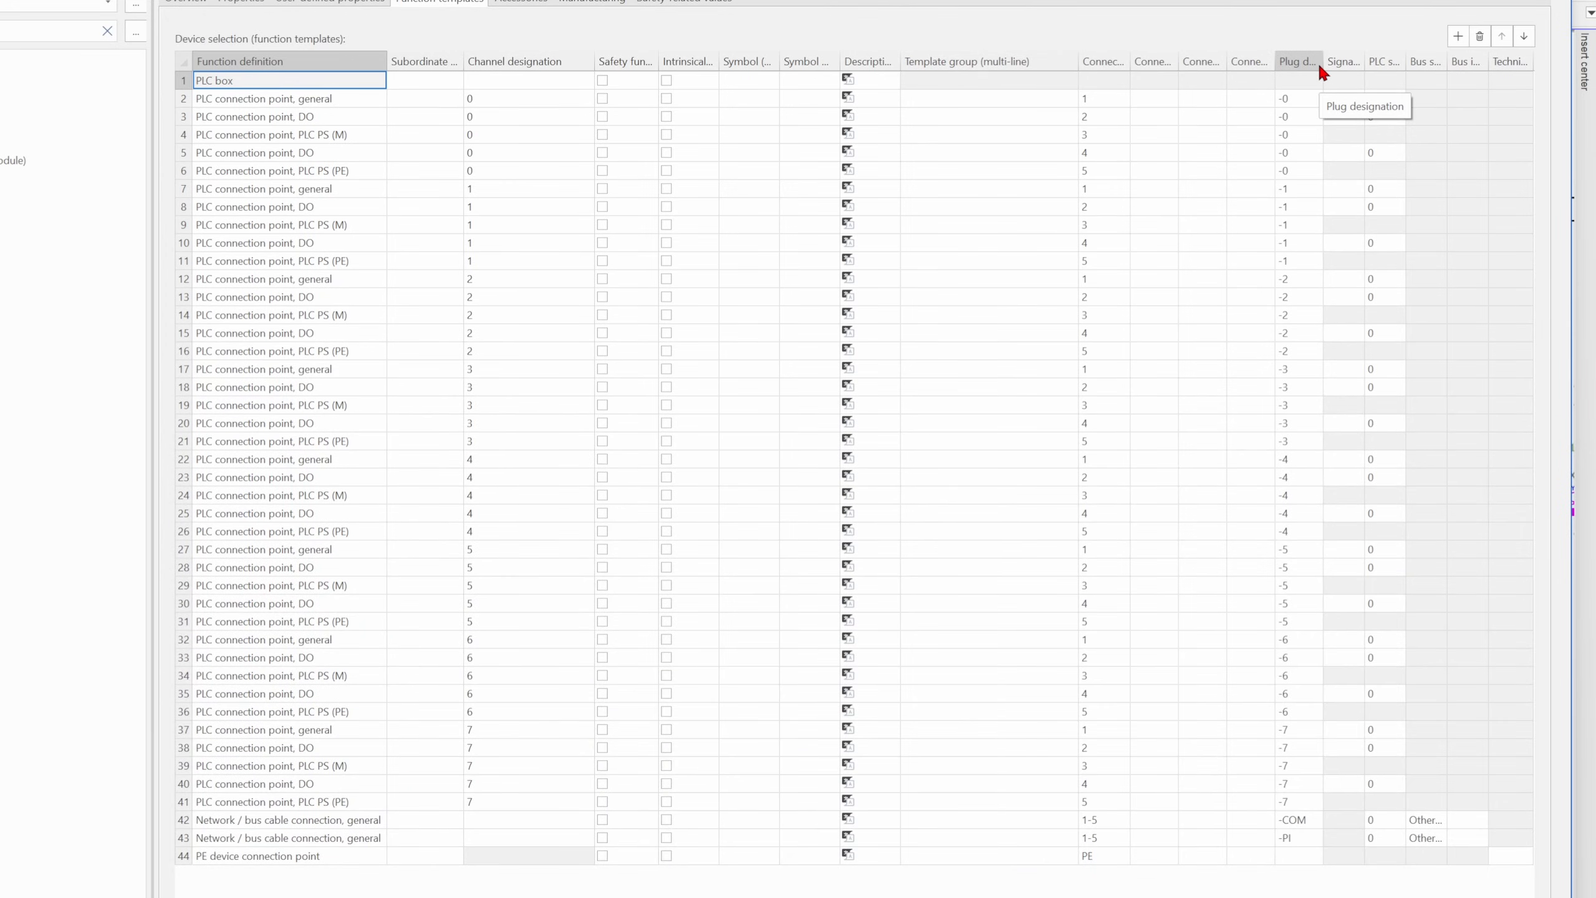
pyautogui.click(1298, 98)
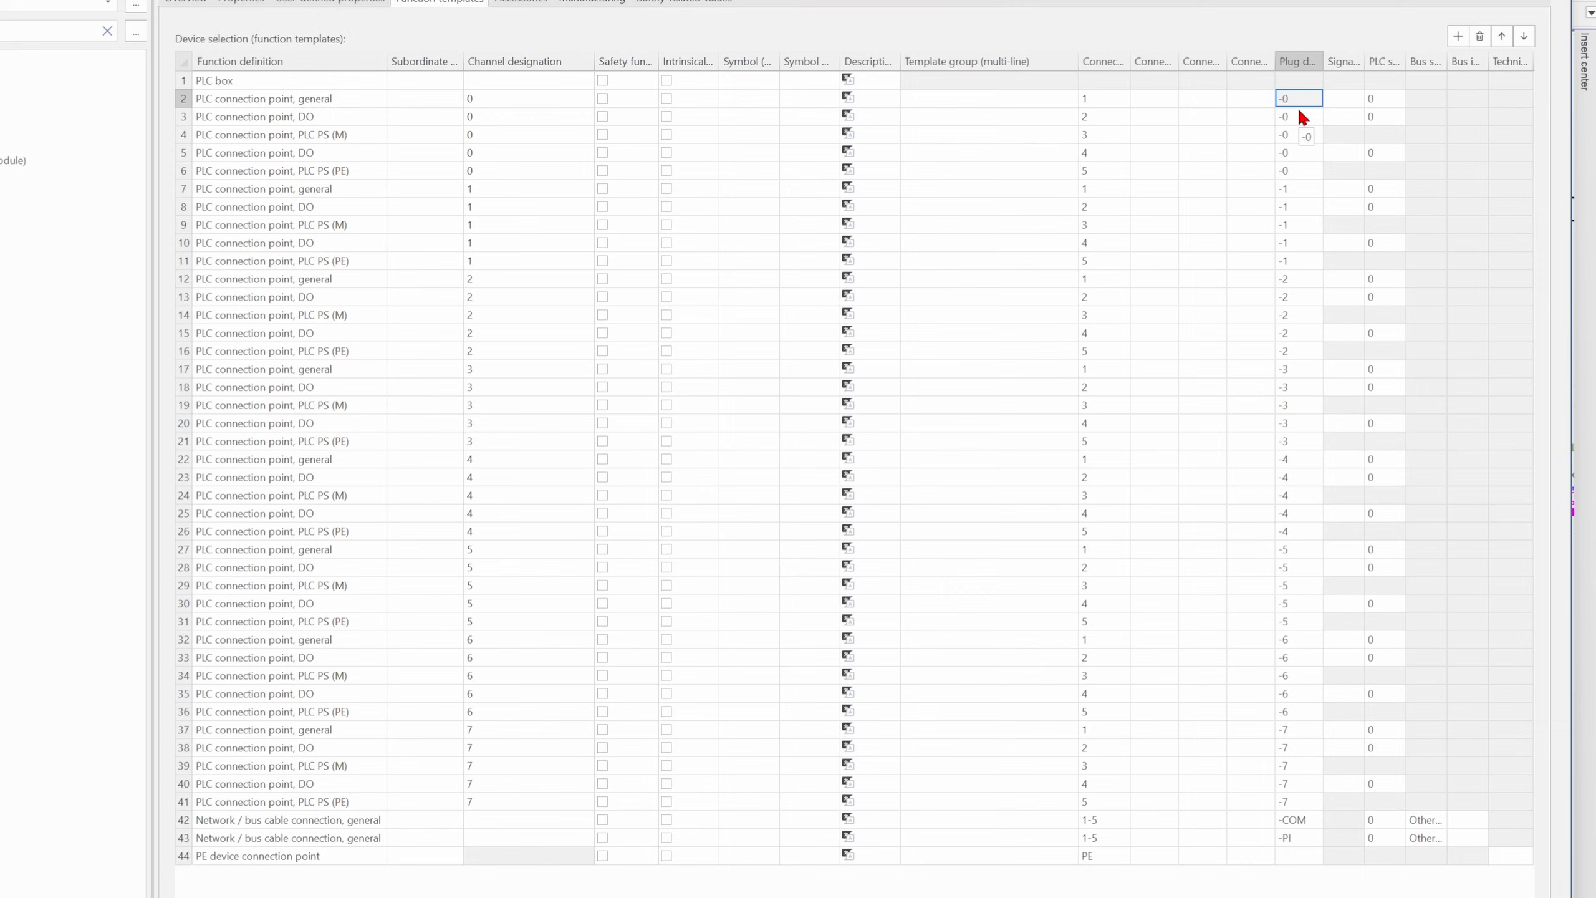
pyautogui.click(1298, 152)
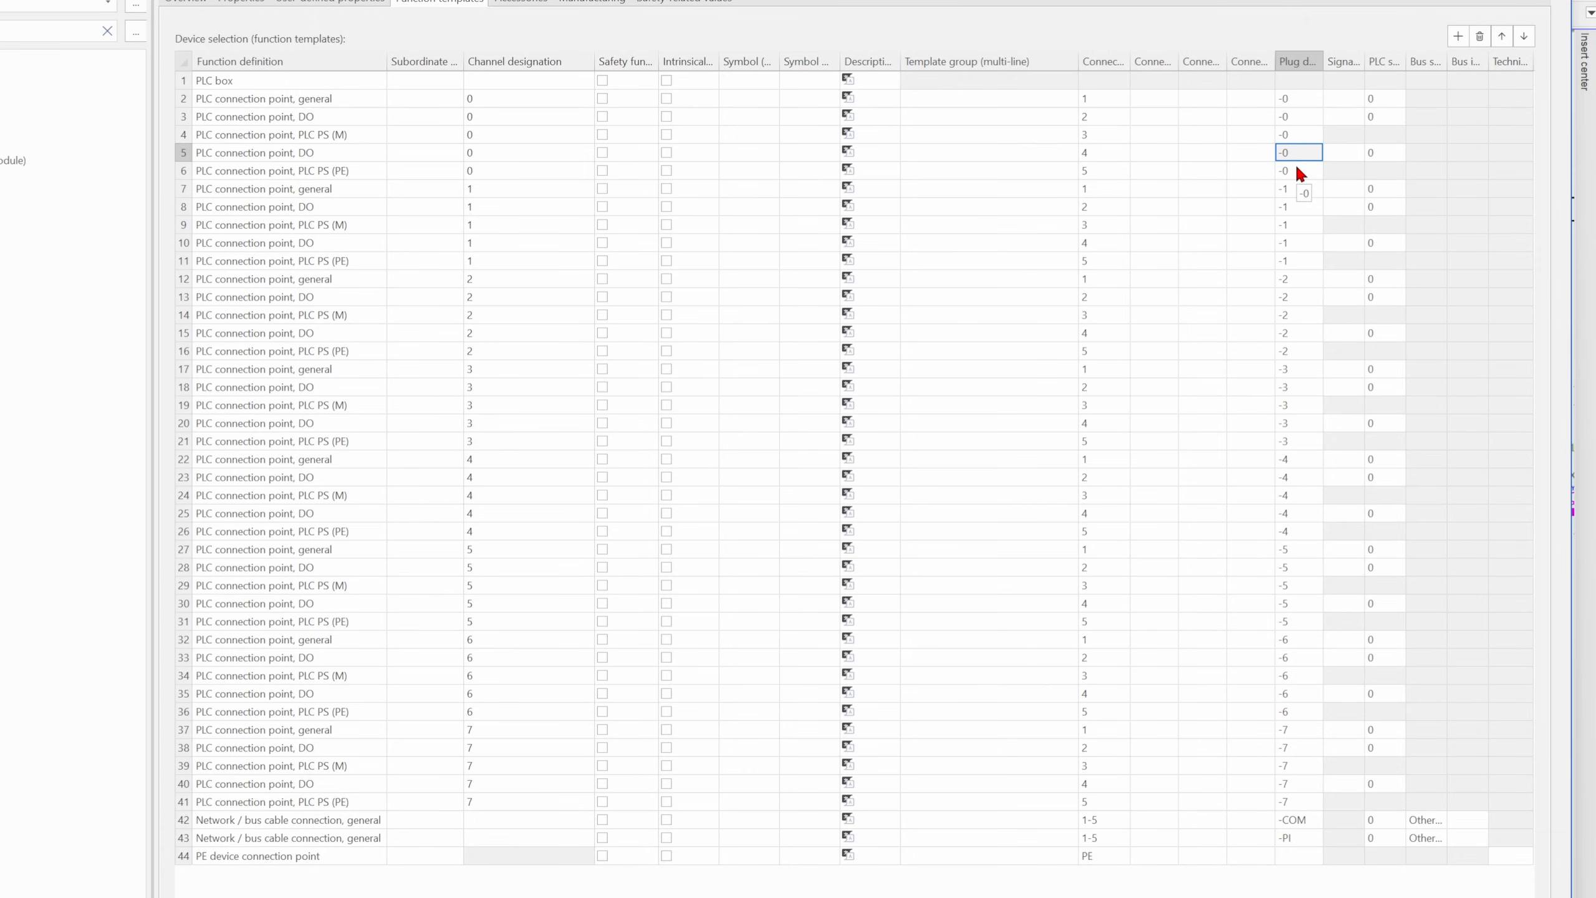
pyautogui.click(1298, 206)
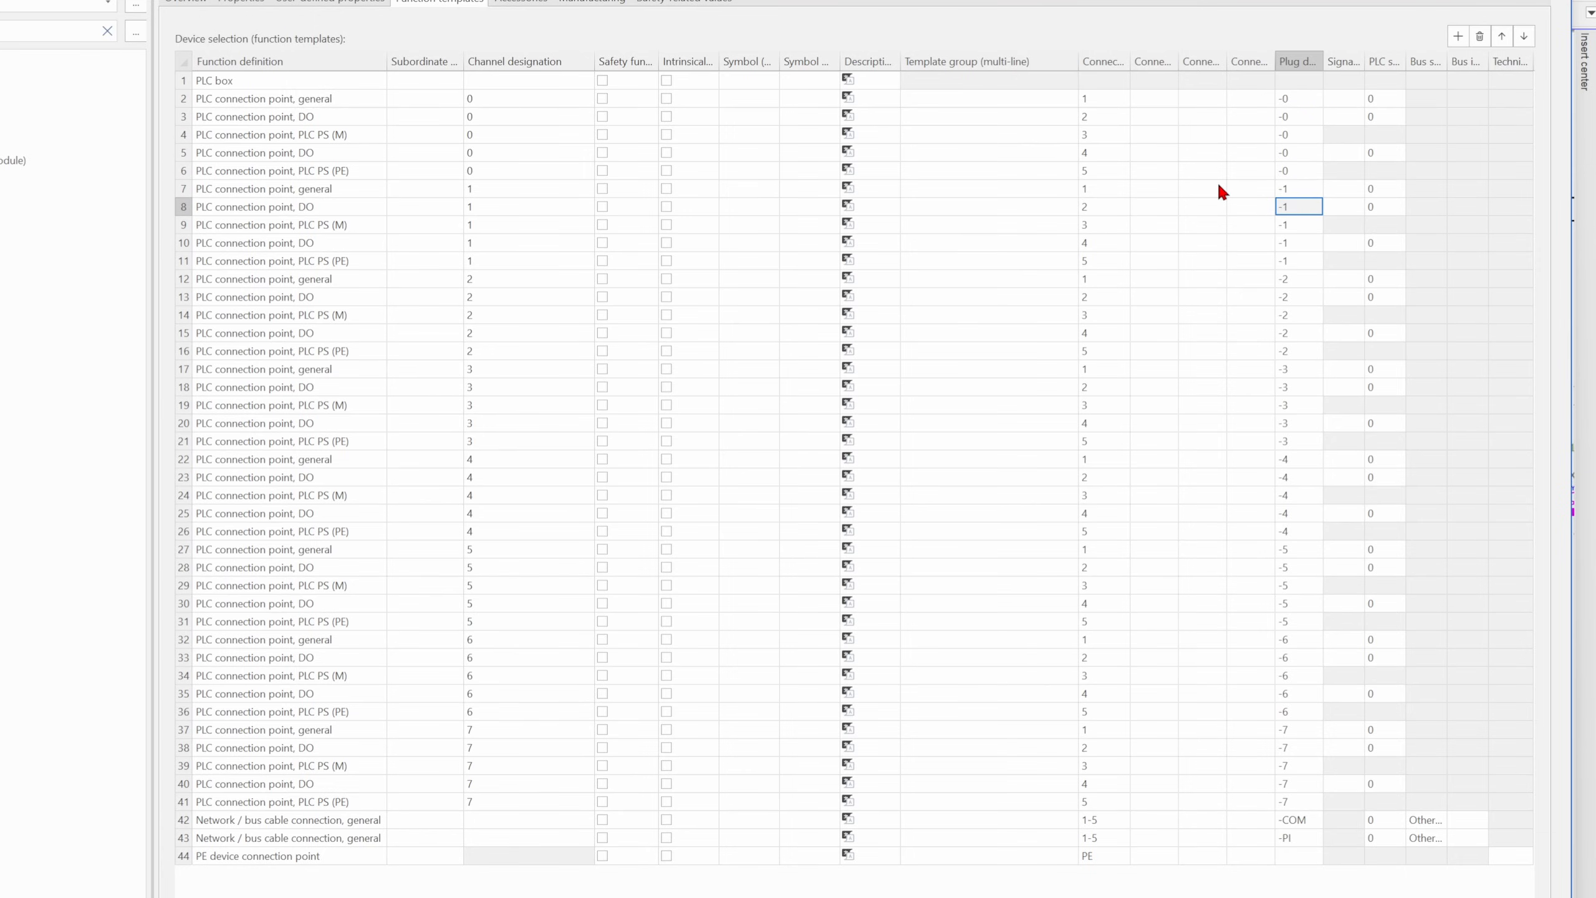
pyautogui.moveTo(1103, 61)
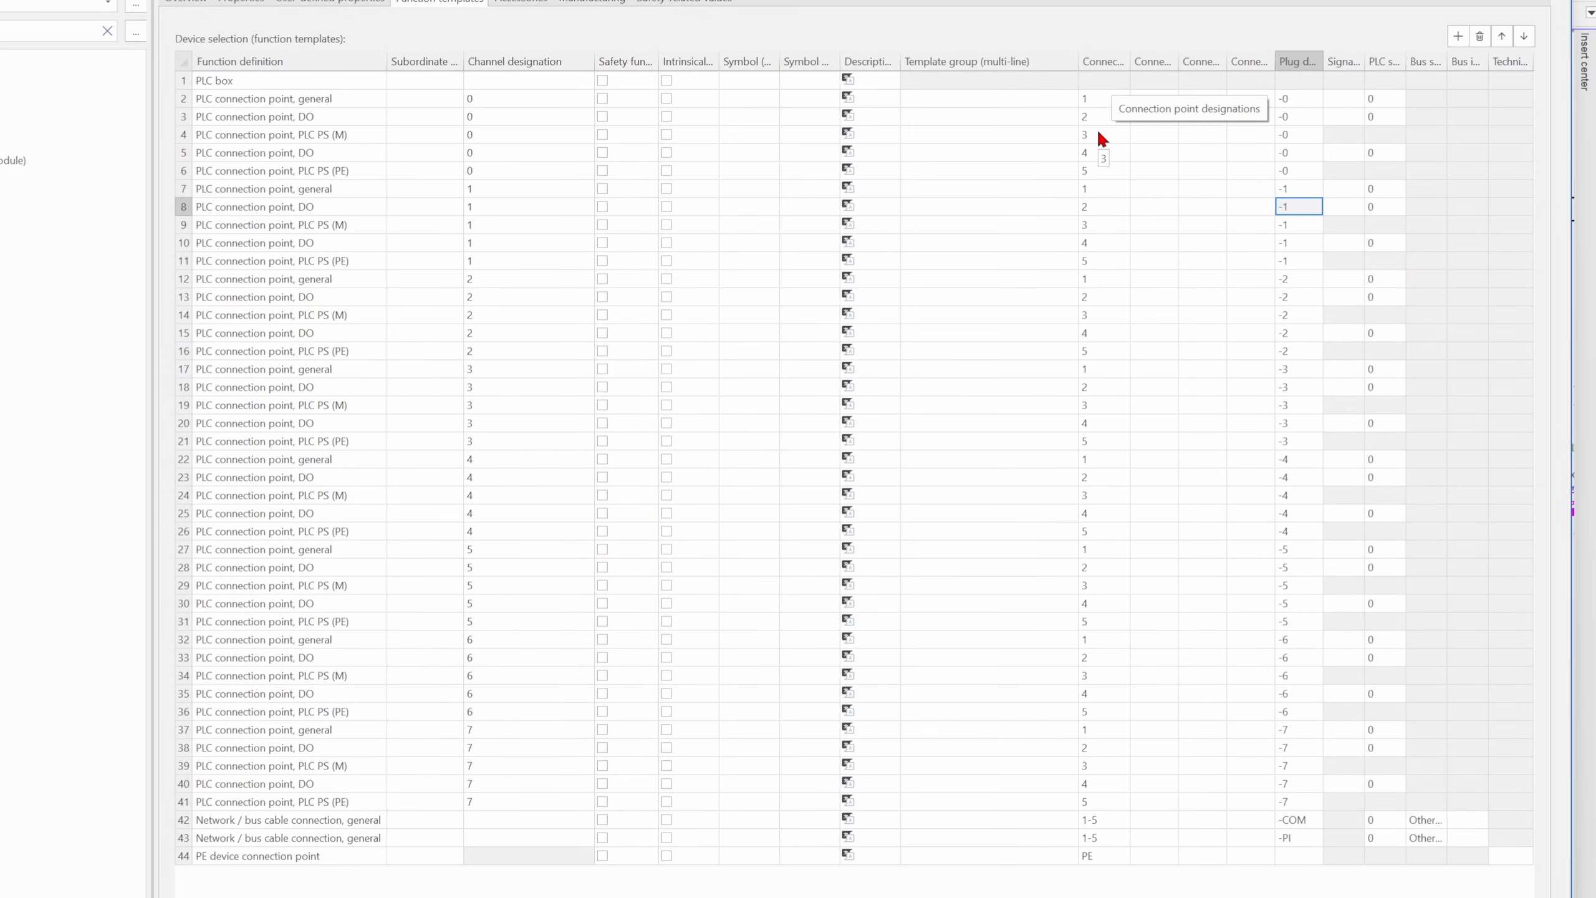
pyautogui.click(987, 97)
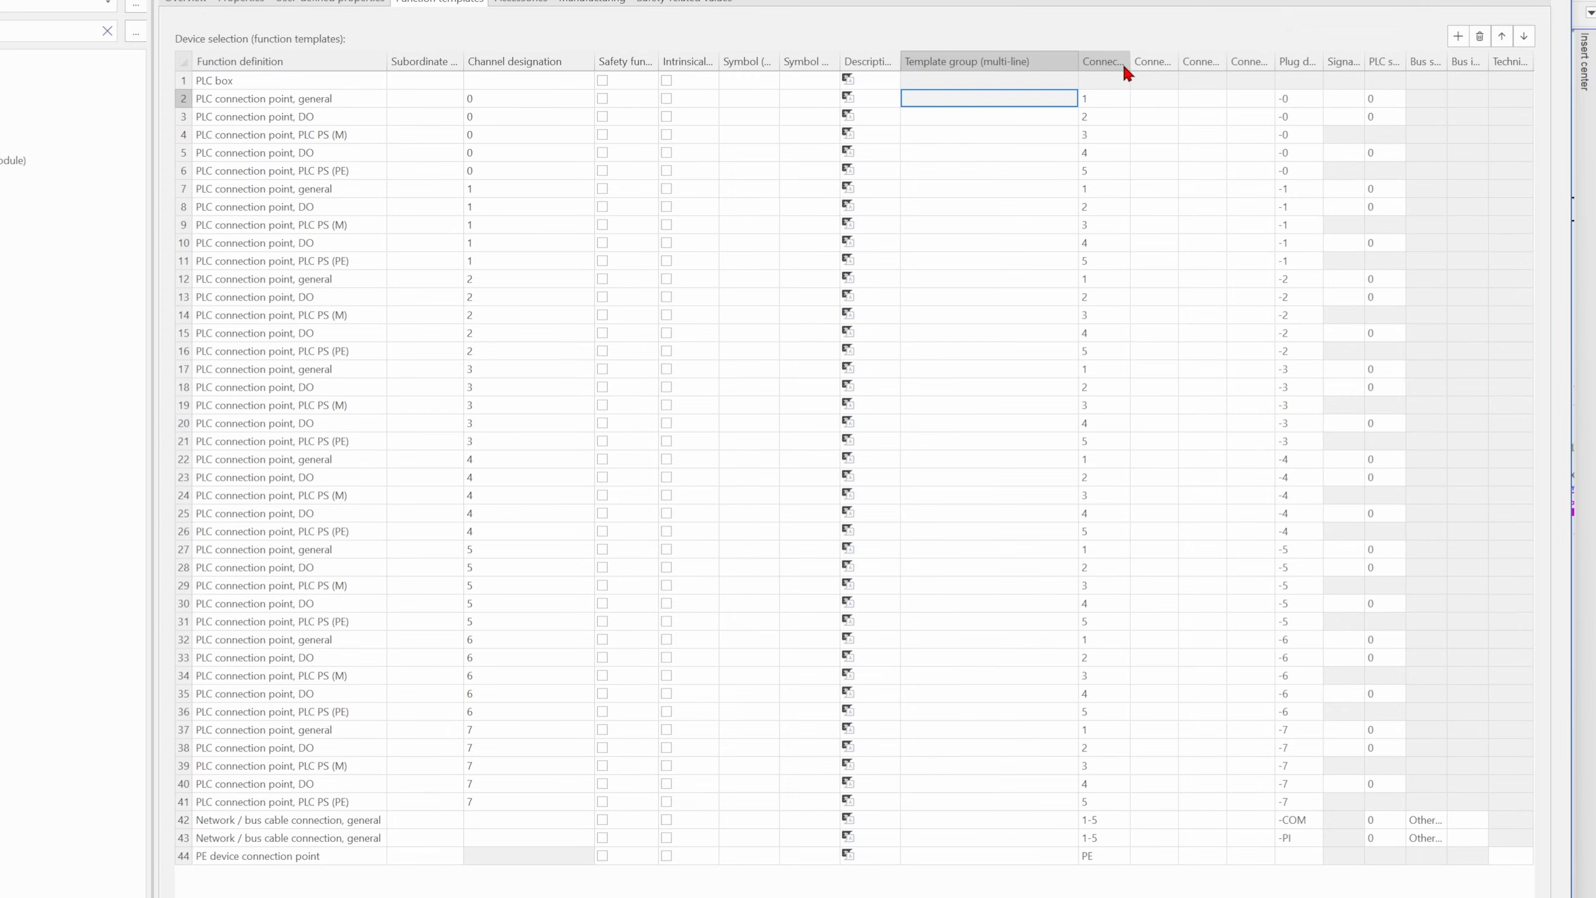
pyautogui.moveTo(1126, 73)
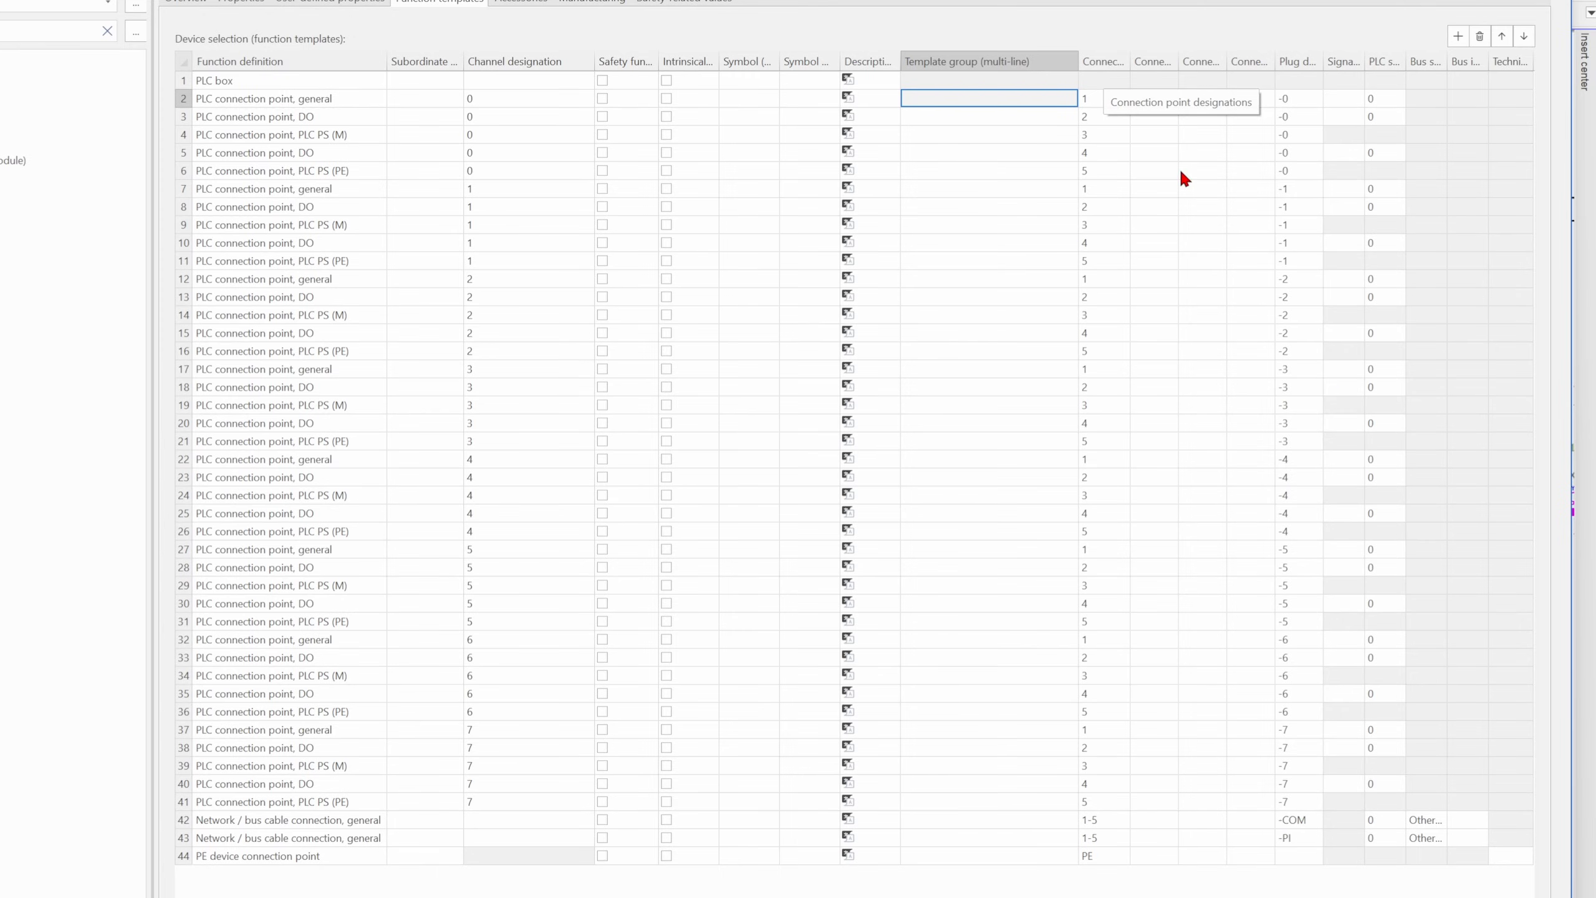
pyautogui.moveTo(1235, 180)
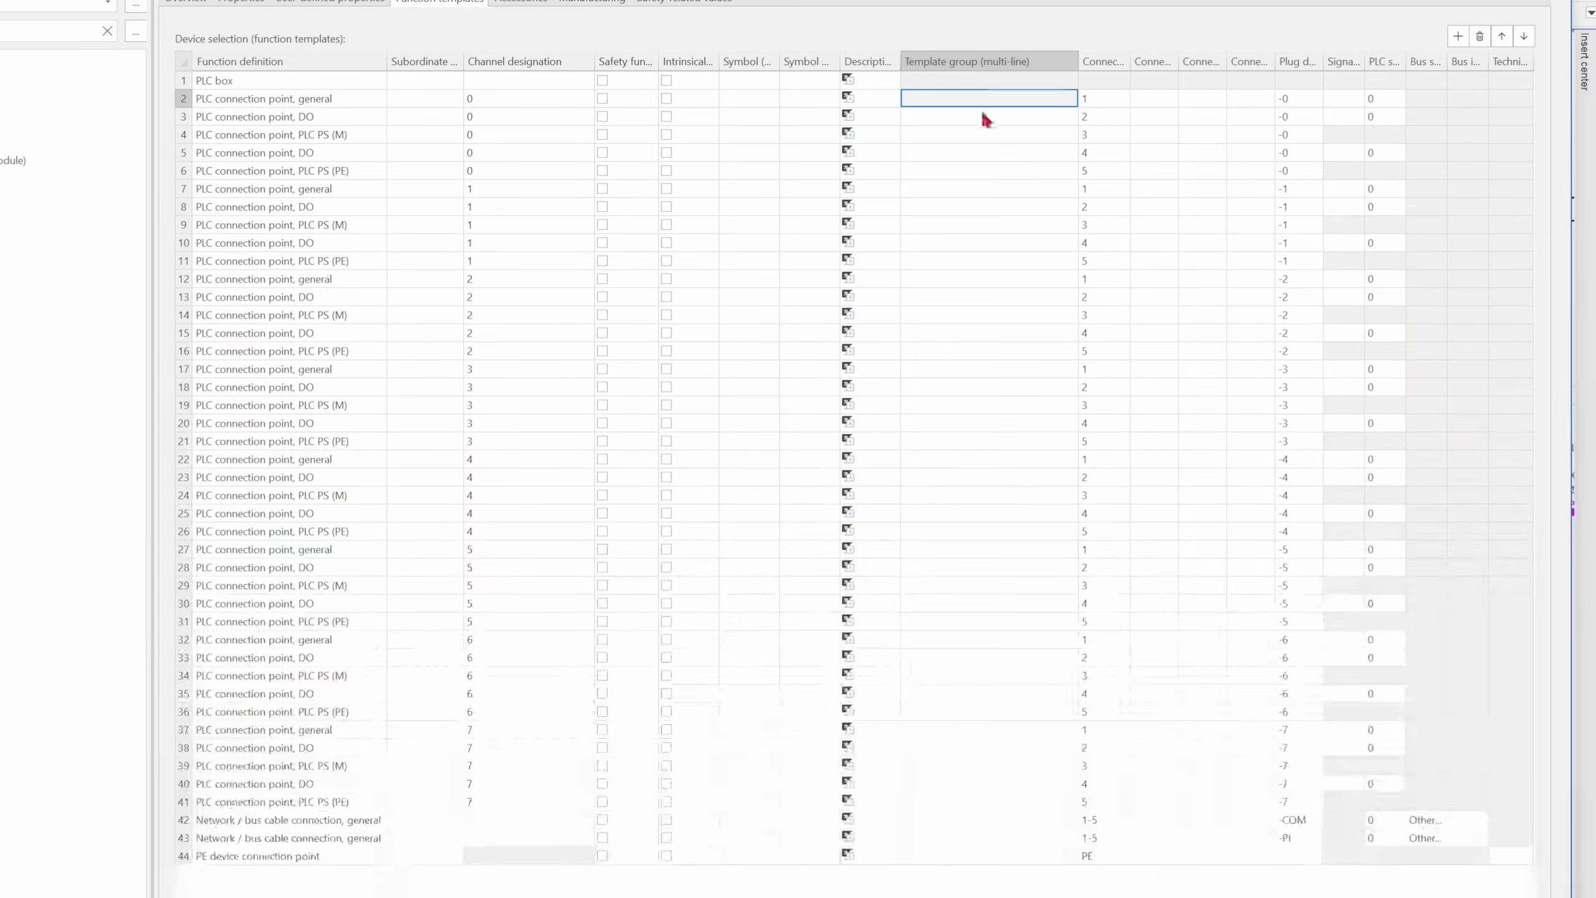
pyautogui.click(988, 98)
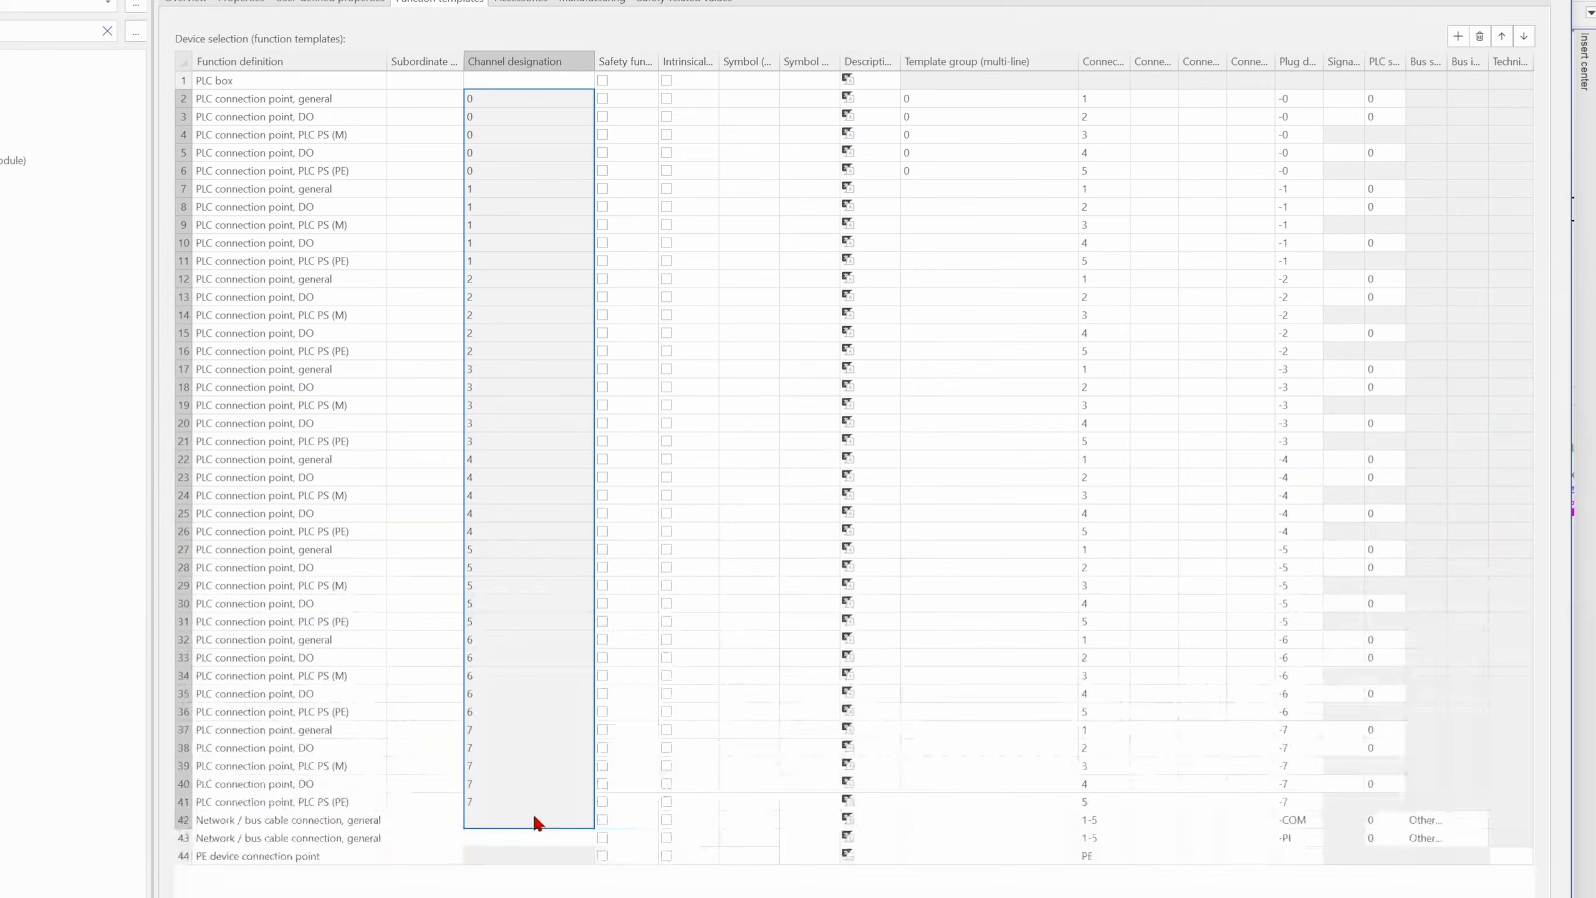
# Step: Copy the channel designations 0–7 into the Template group column and close parts management
pyautogui.click(987, 98)
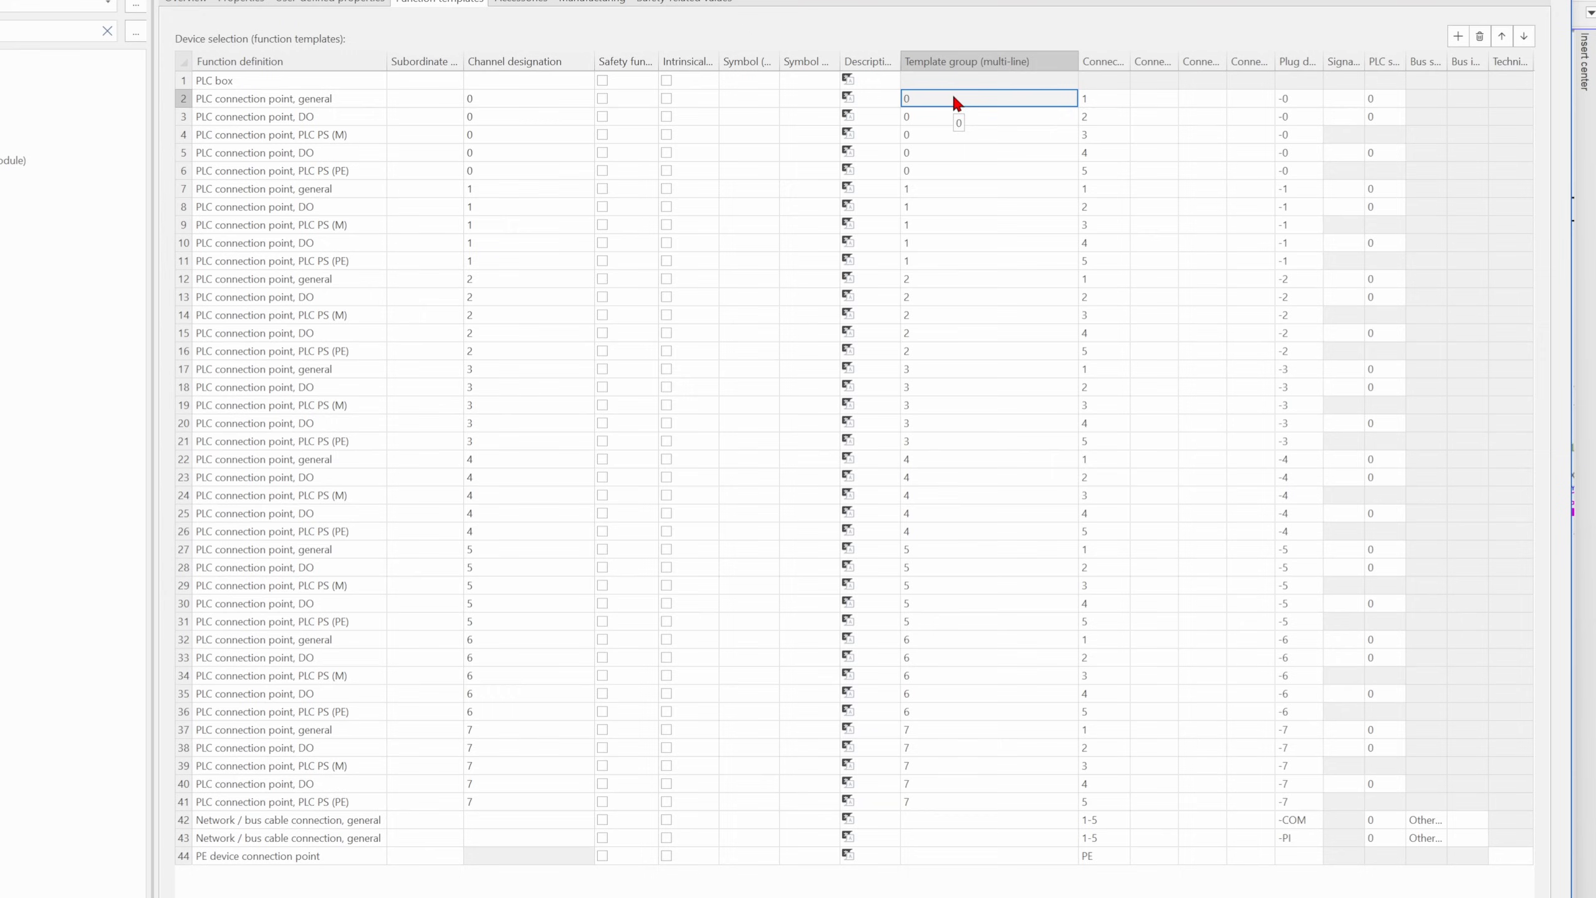
pyautogui.moveTo(938, 184)
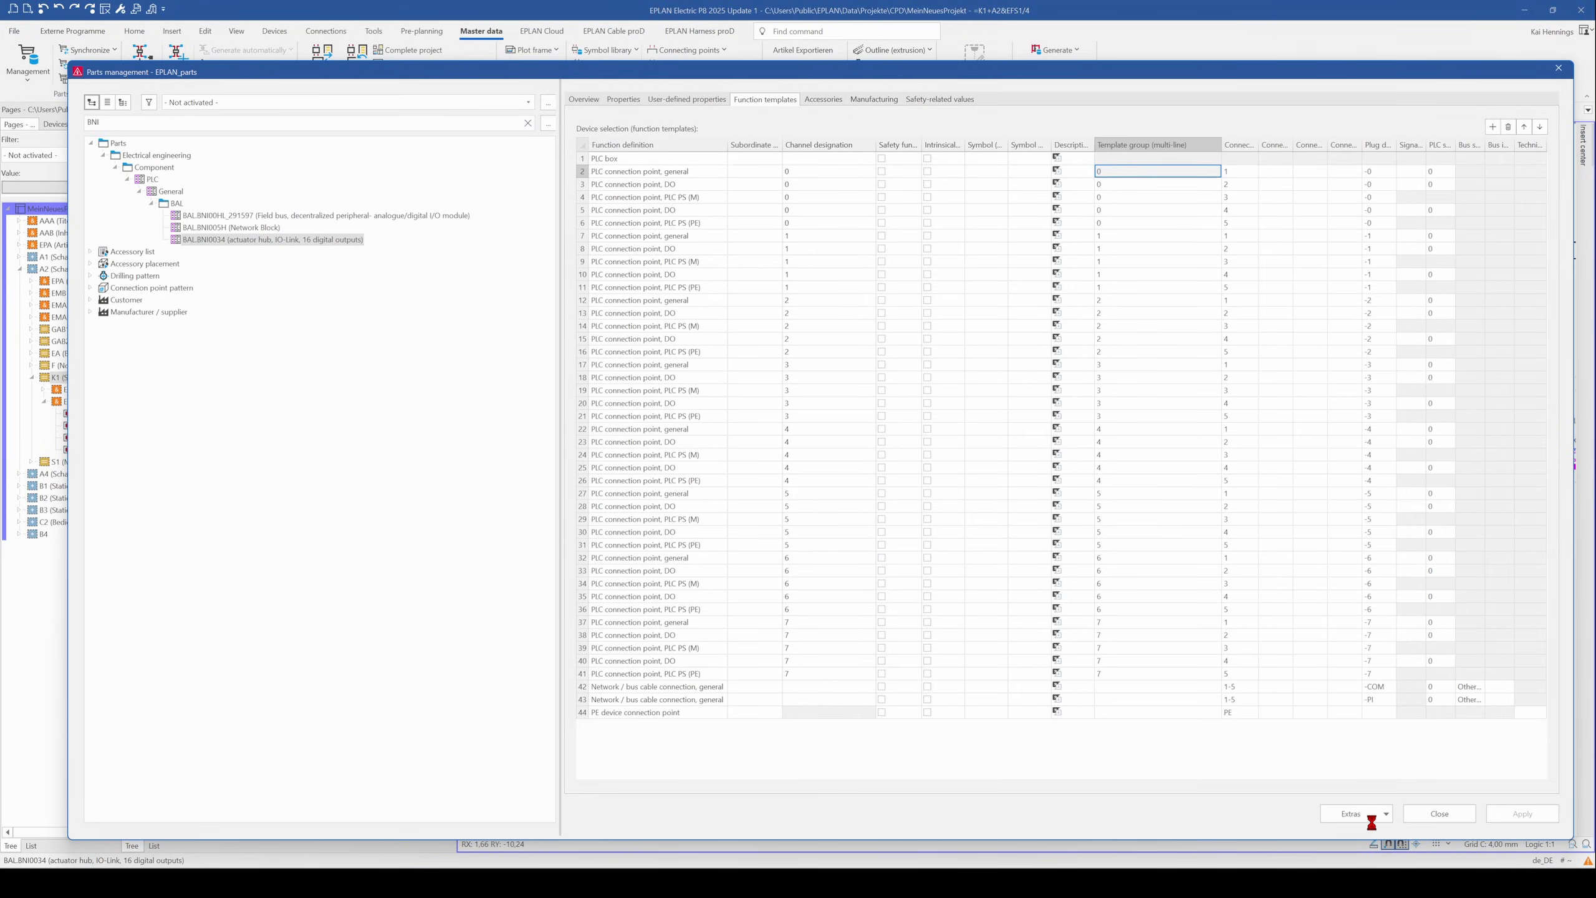
pyautogui.click(1437, 813)
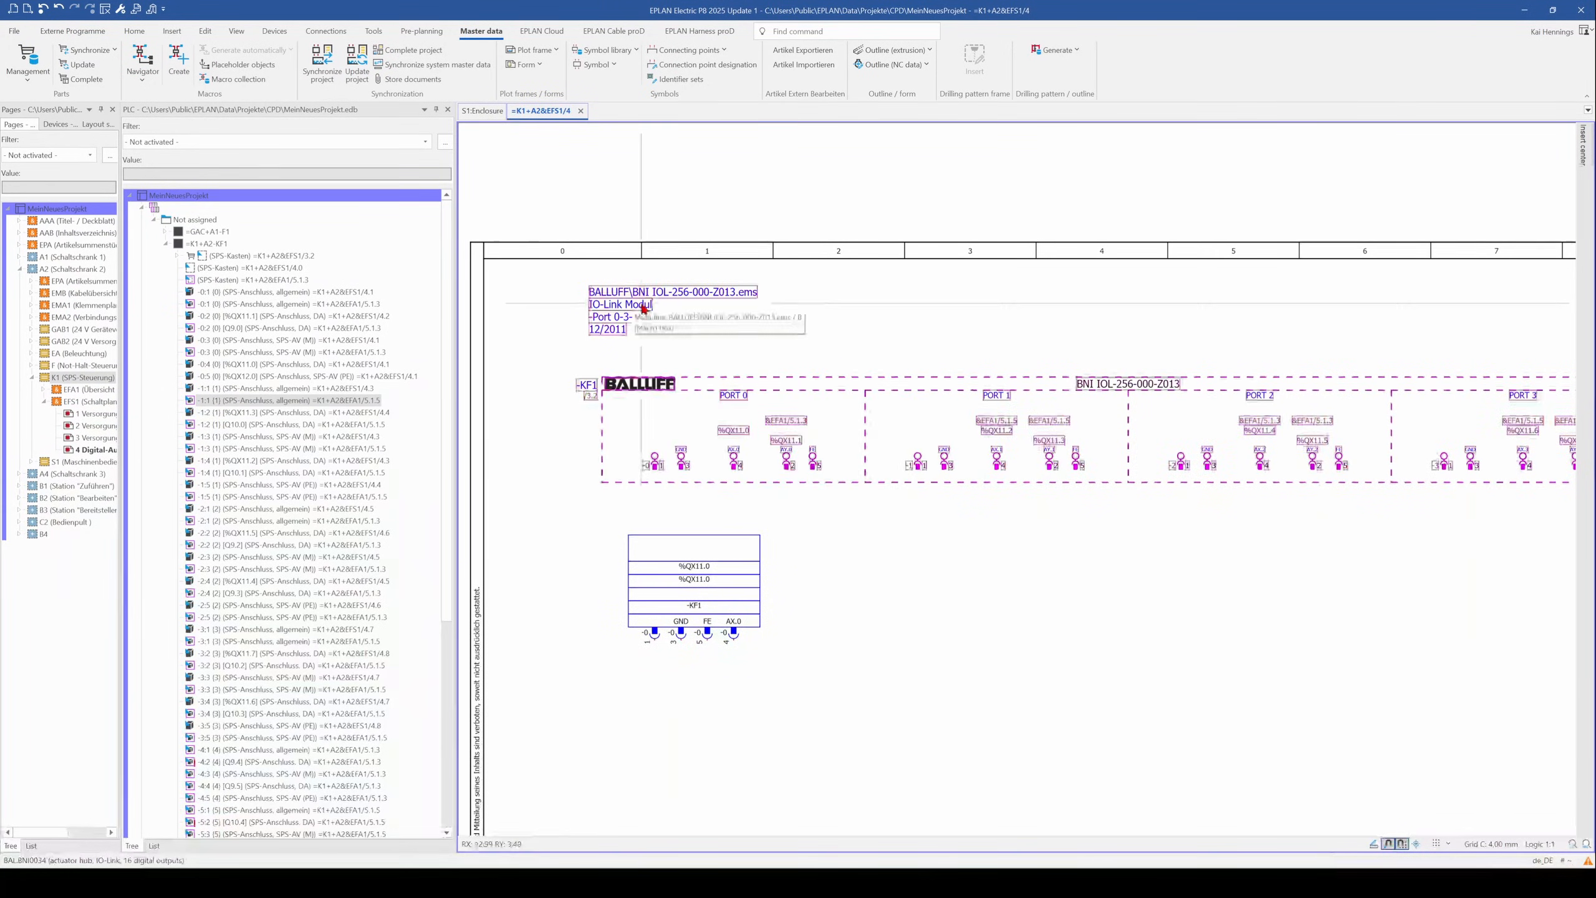
# Step: Place the AX.1 (%QX11.2) PLC box below port 1, beside port 0's block
pyautogui.click(285, 400)
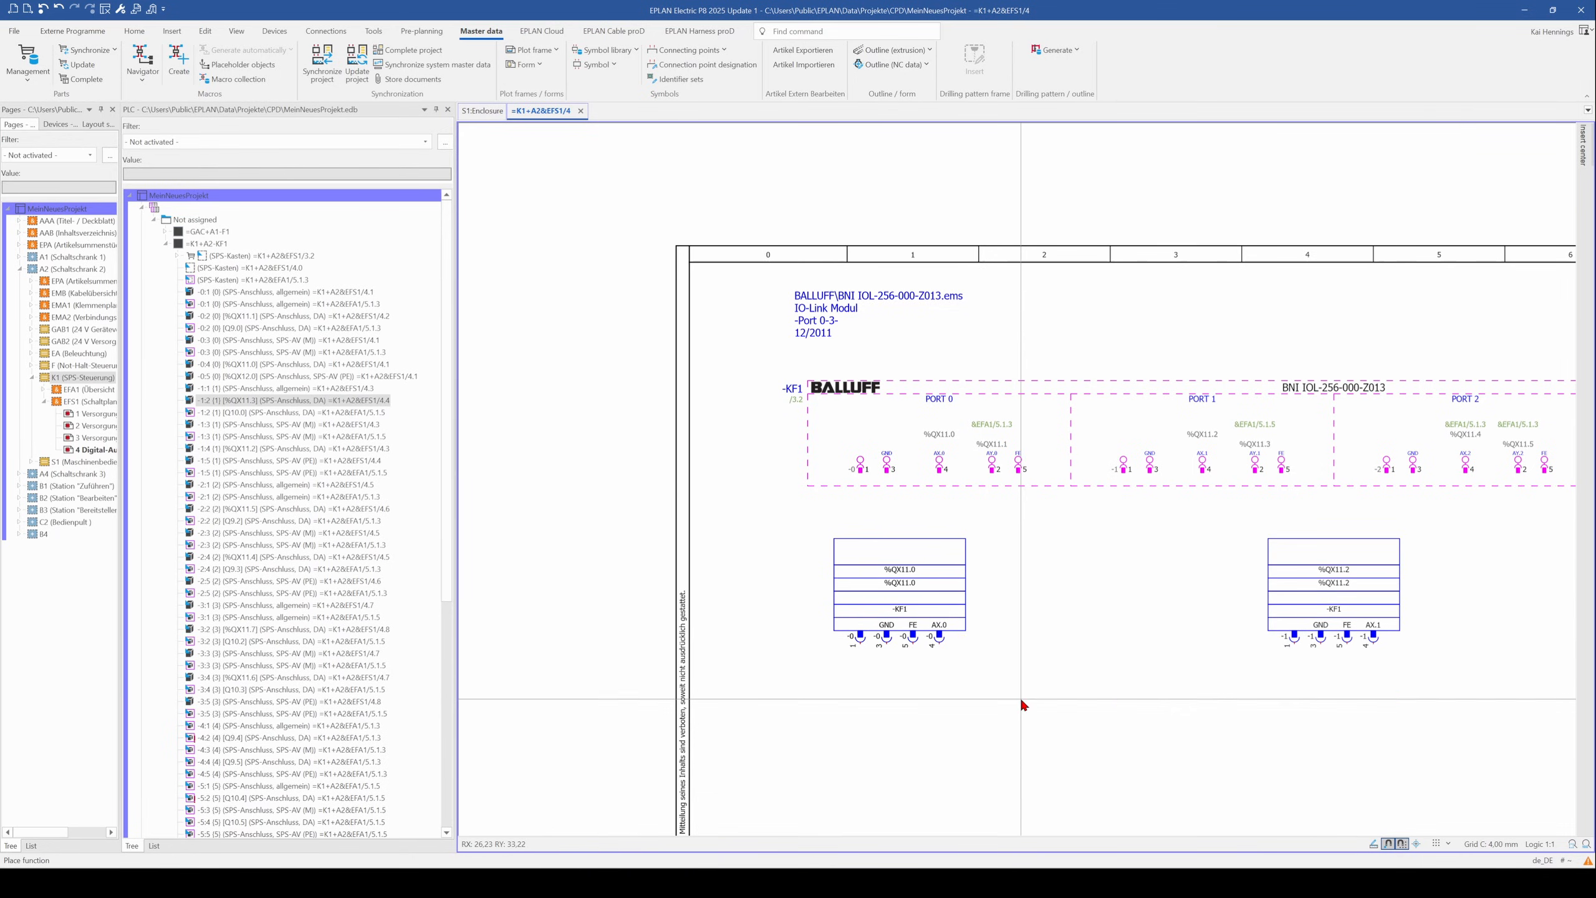
pyautogui.moveTo(1005, 694)
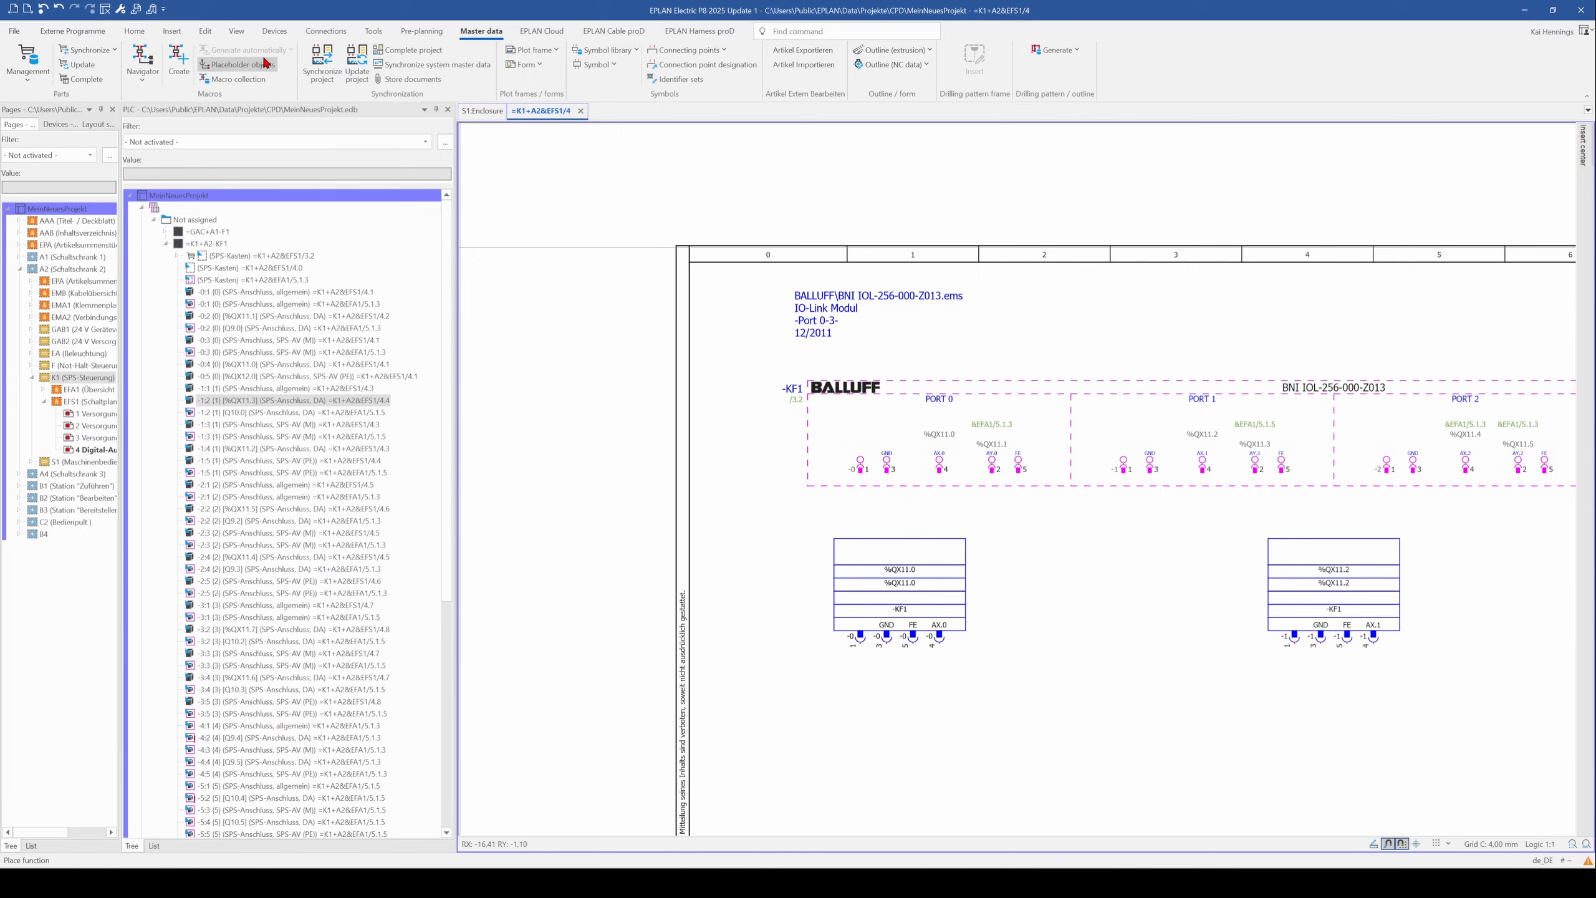
pyautogui.click(171, 32)
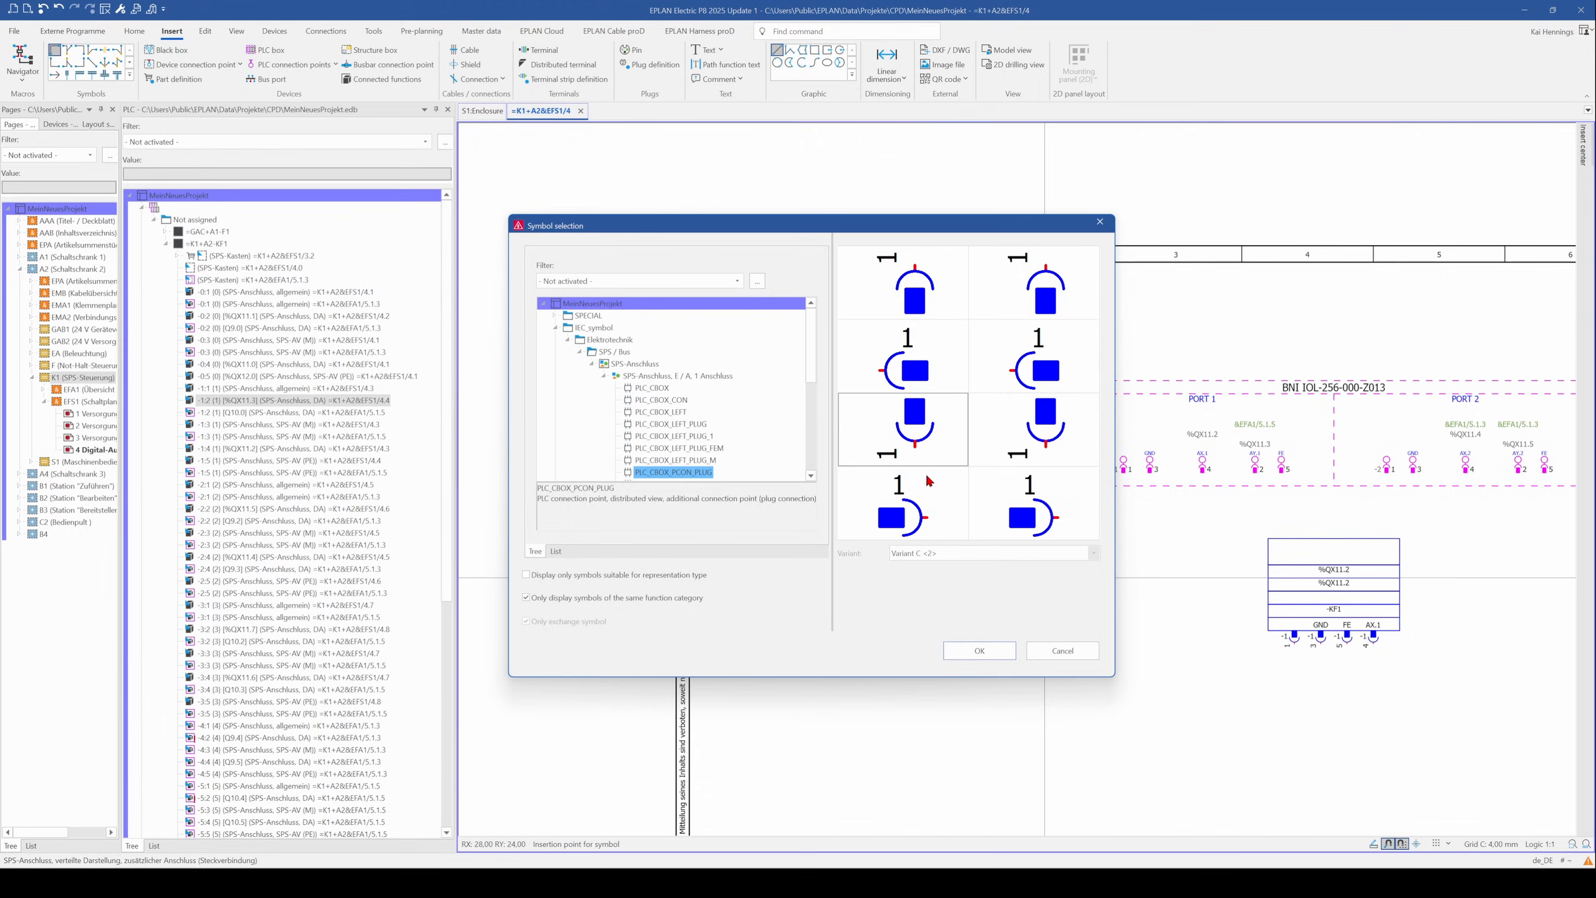
# Step: Place a PLC_CBOX_PLUG output point AY.0 (%QX12.0) between the two port blocks
pyautogui.click(678, 375)
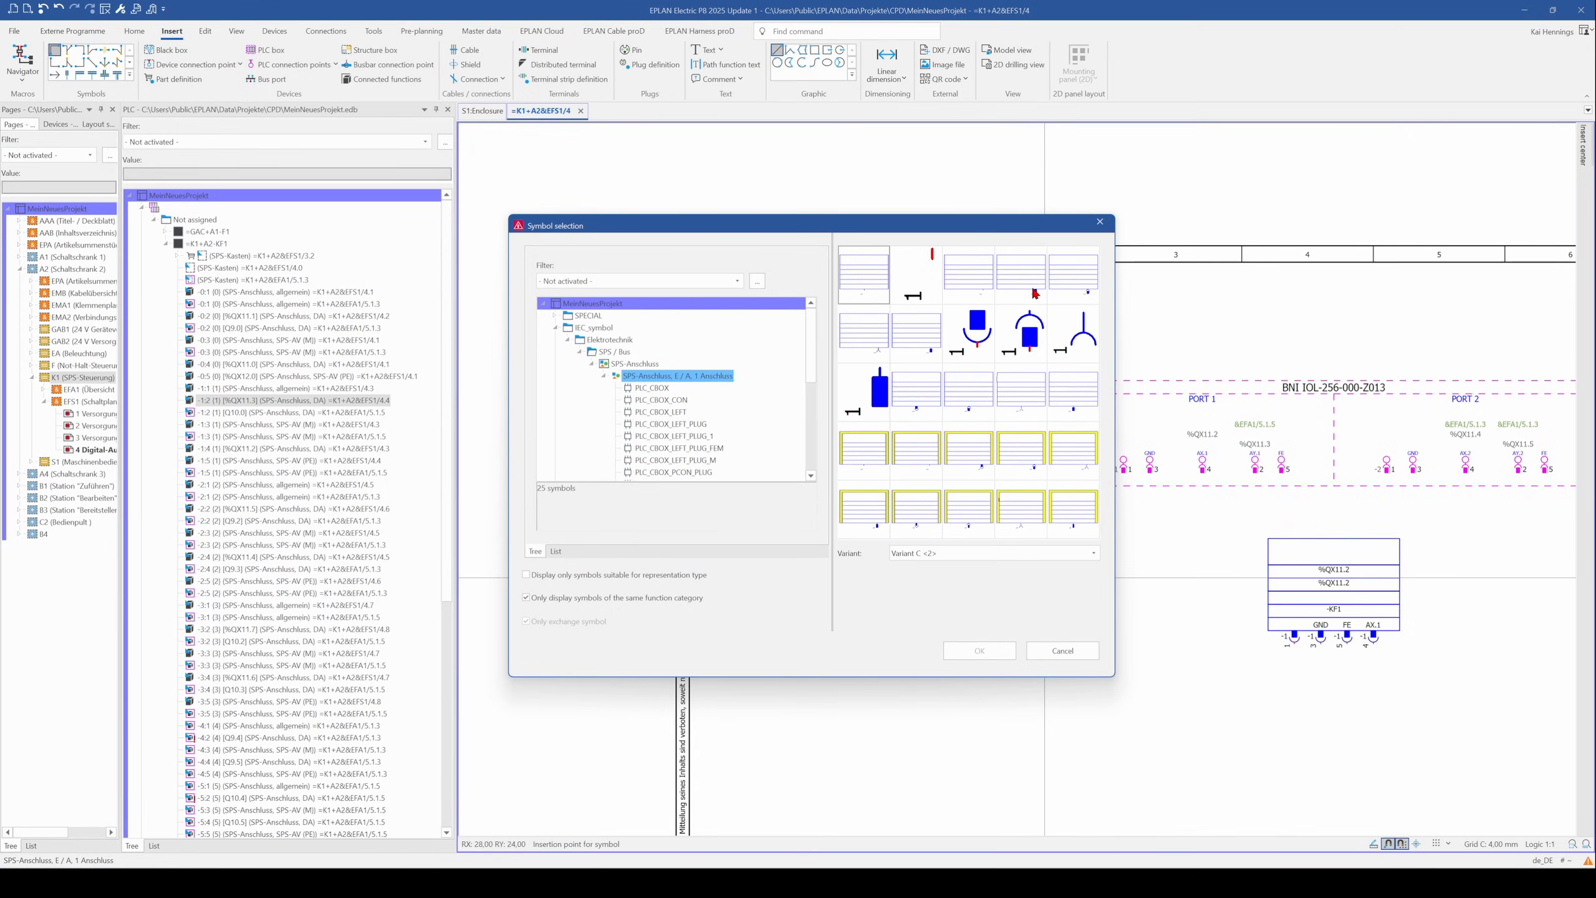
pyautogui.click(914, 389)
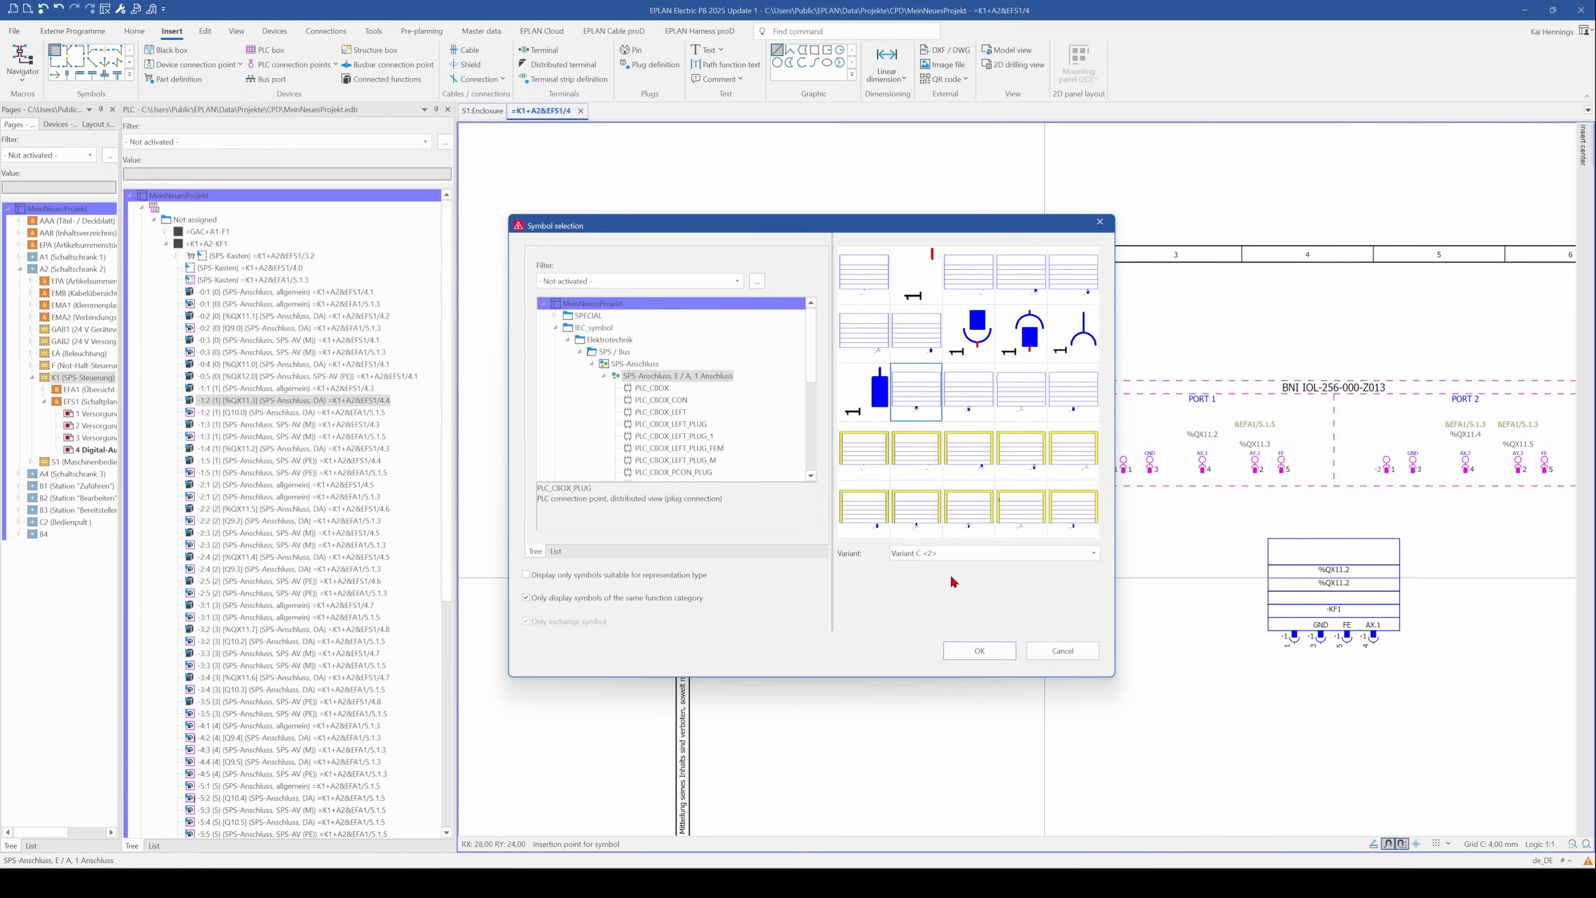
pyautogui.click(977, 650)
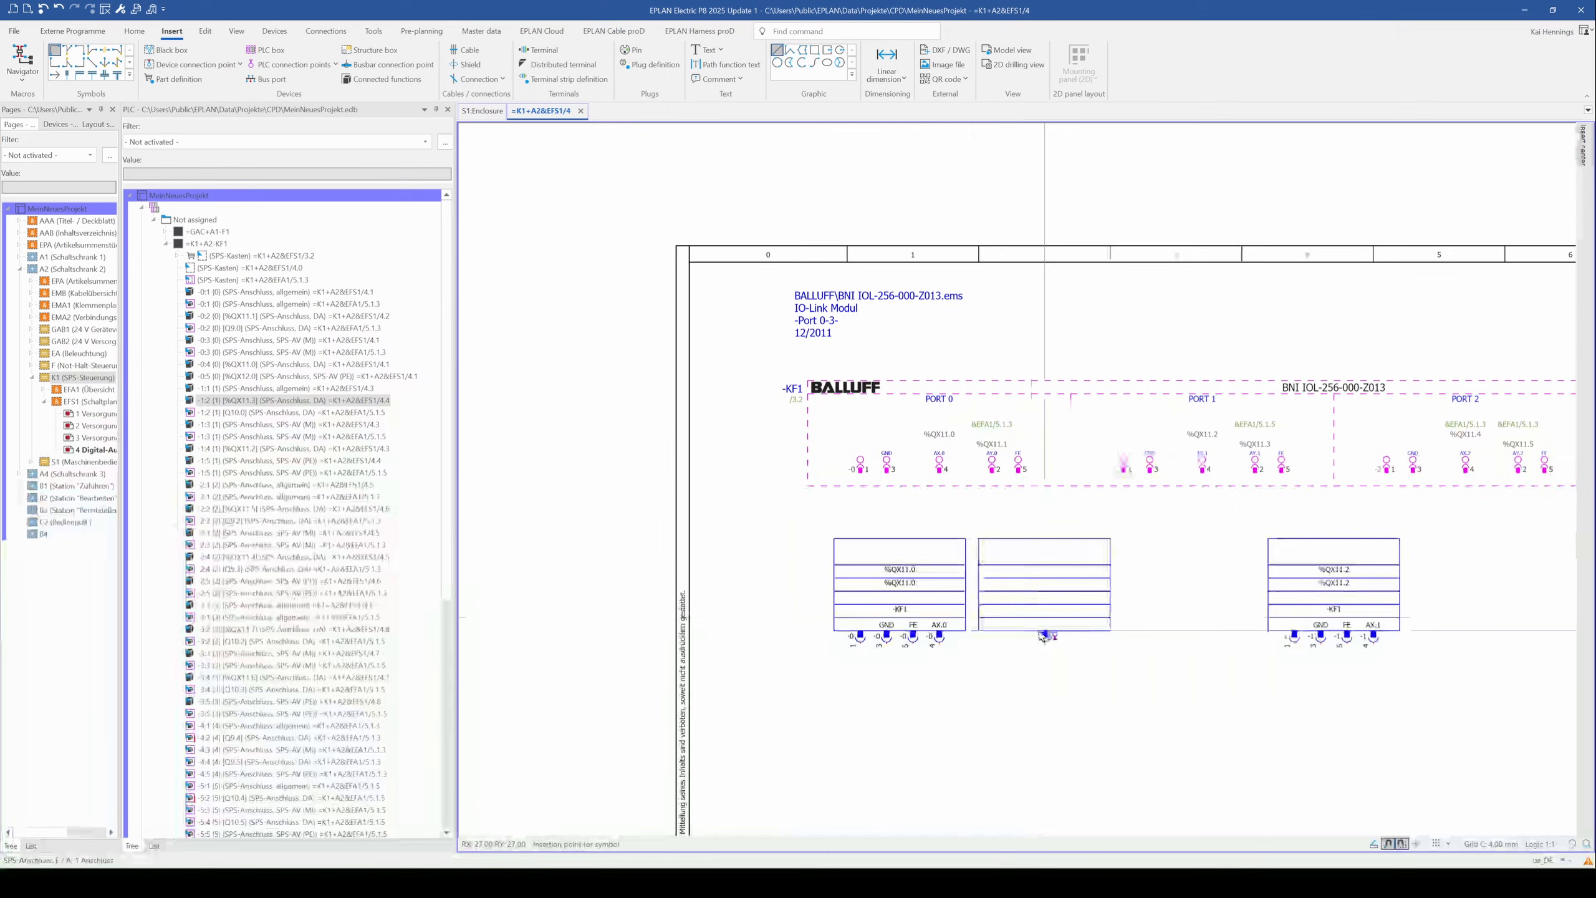
pyautogui.doubleClick(1047, 636)
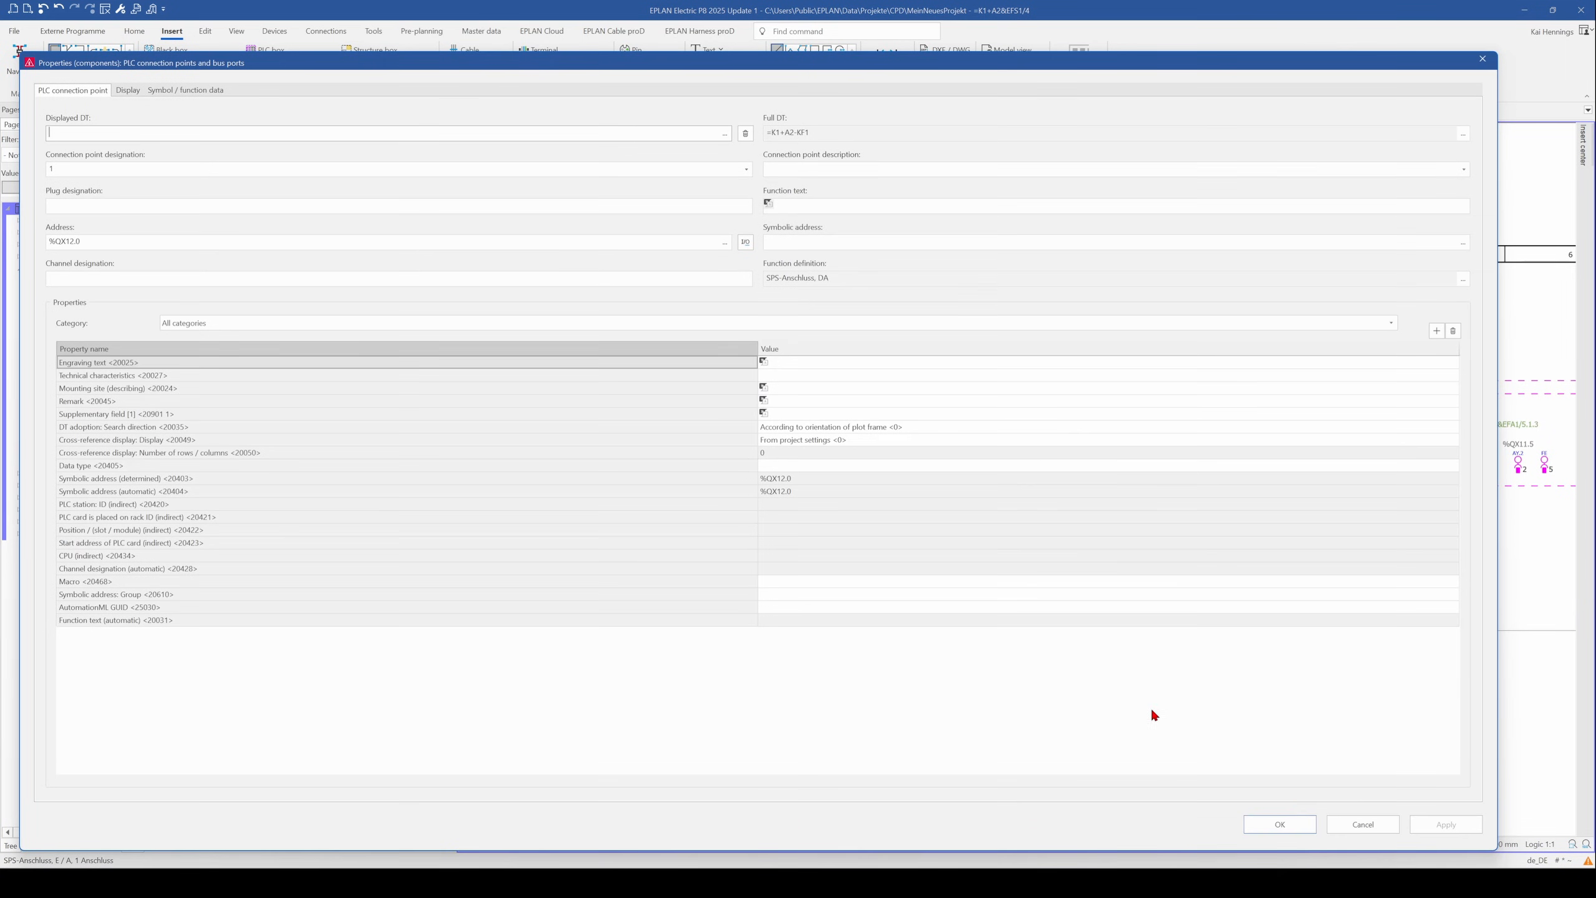
pyautogui.click(1278, 824)
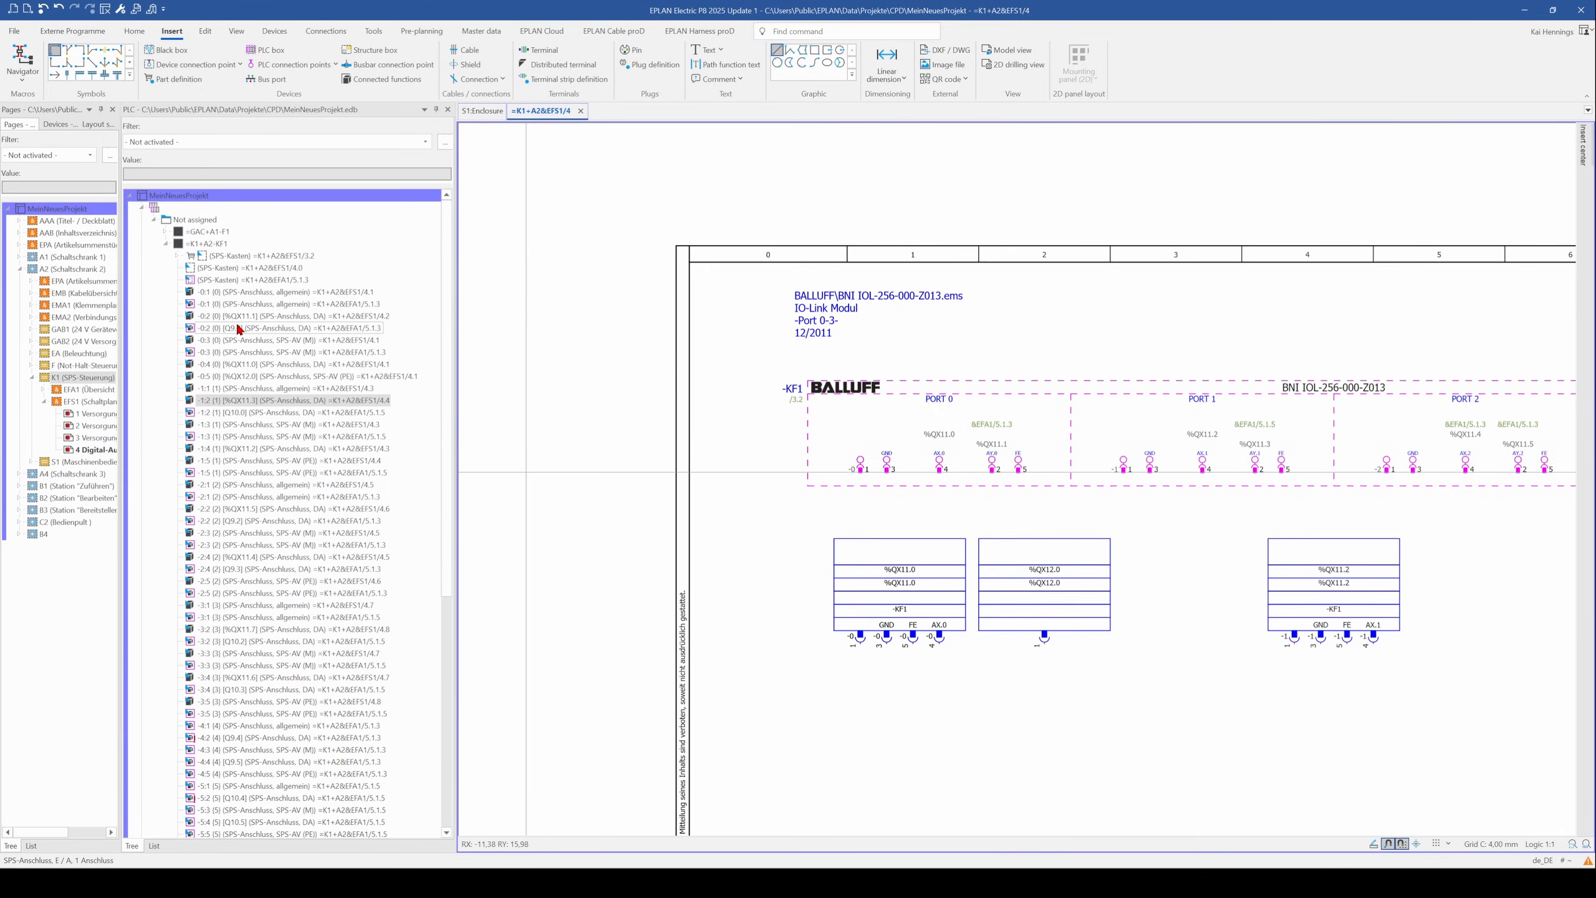
pyautogui.rightClick(244, 328)
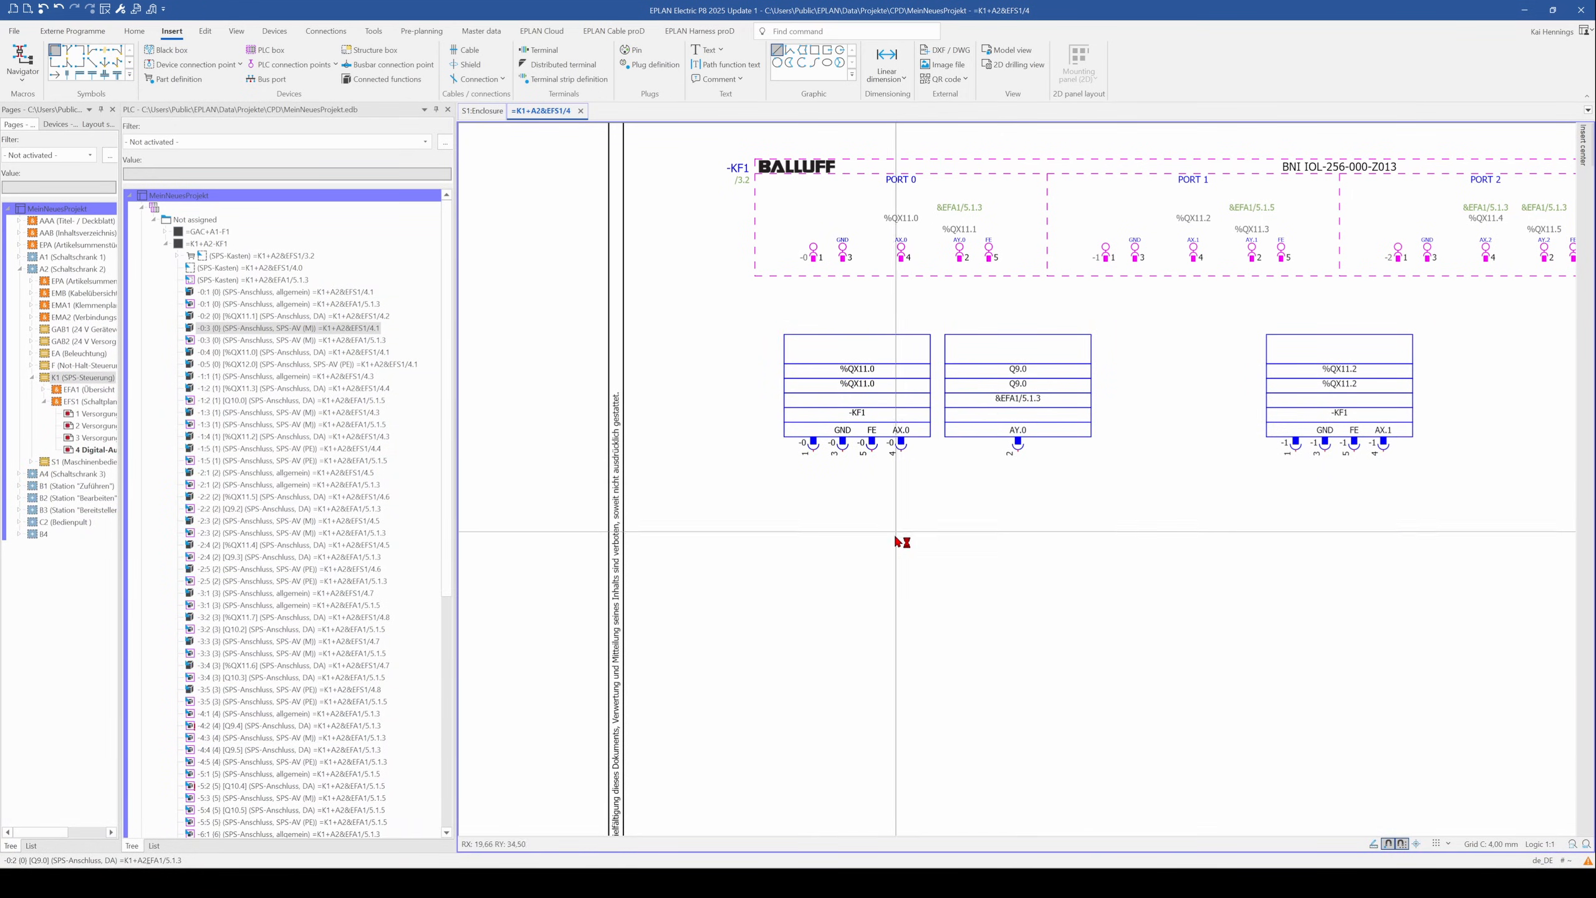
# Step: Move the separate Q9.0 digital output block right, beside port 0's block
pyautogui.click(1016, 392)
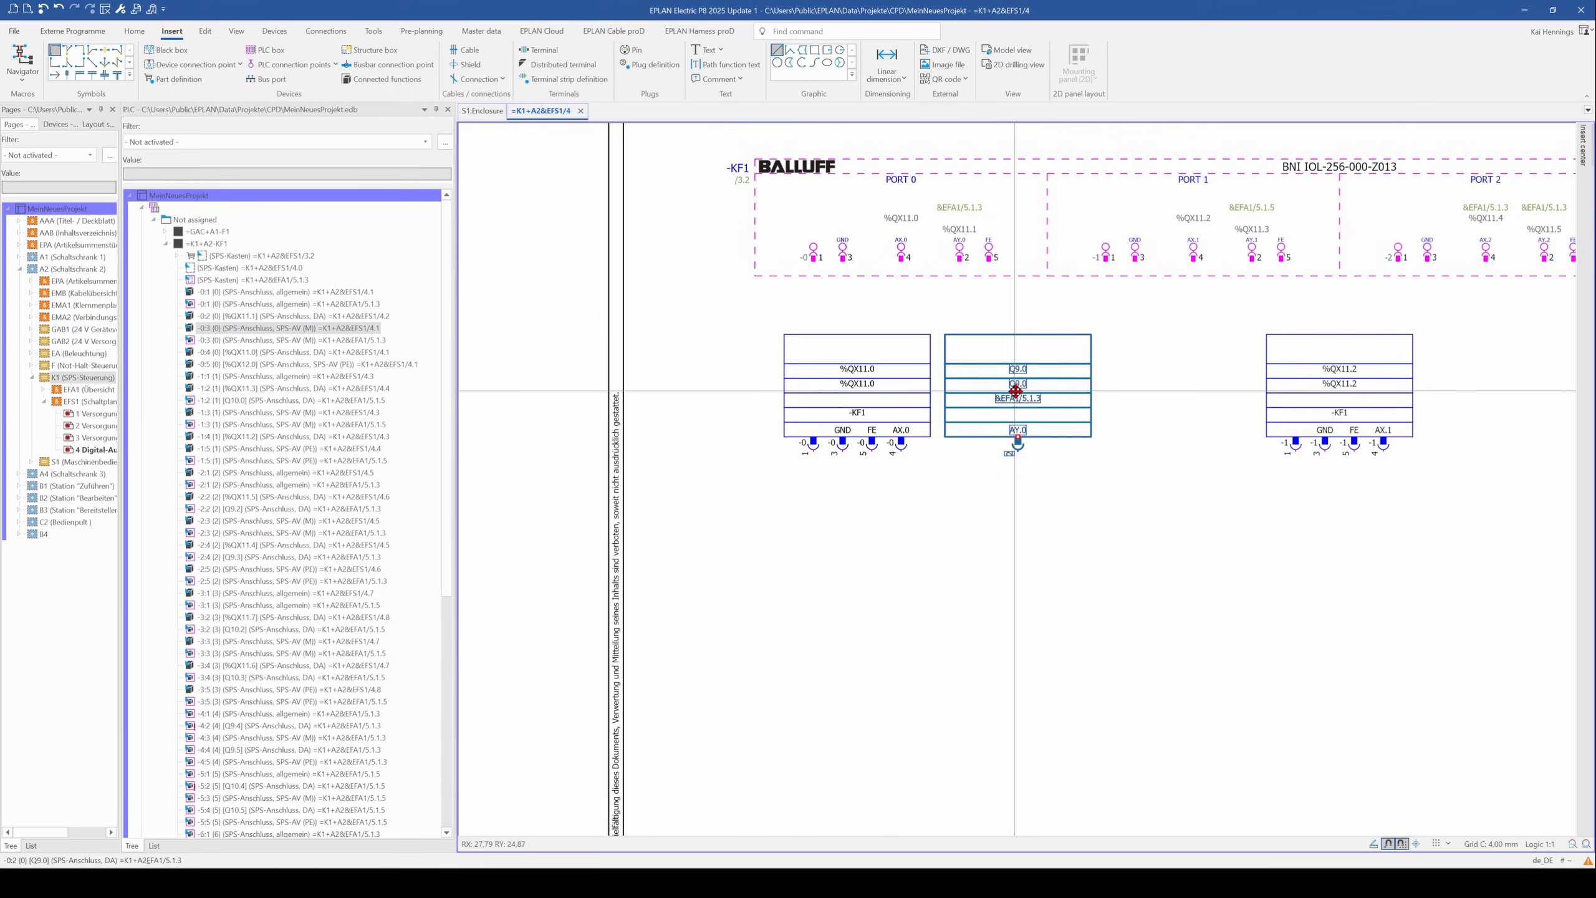
pyautogui.moveTo(1015, 397); pyautogui.dragTo(1160, 397)
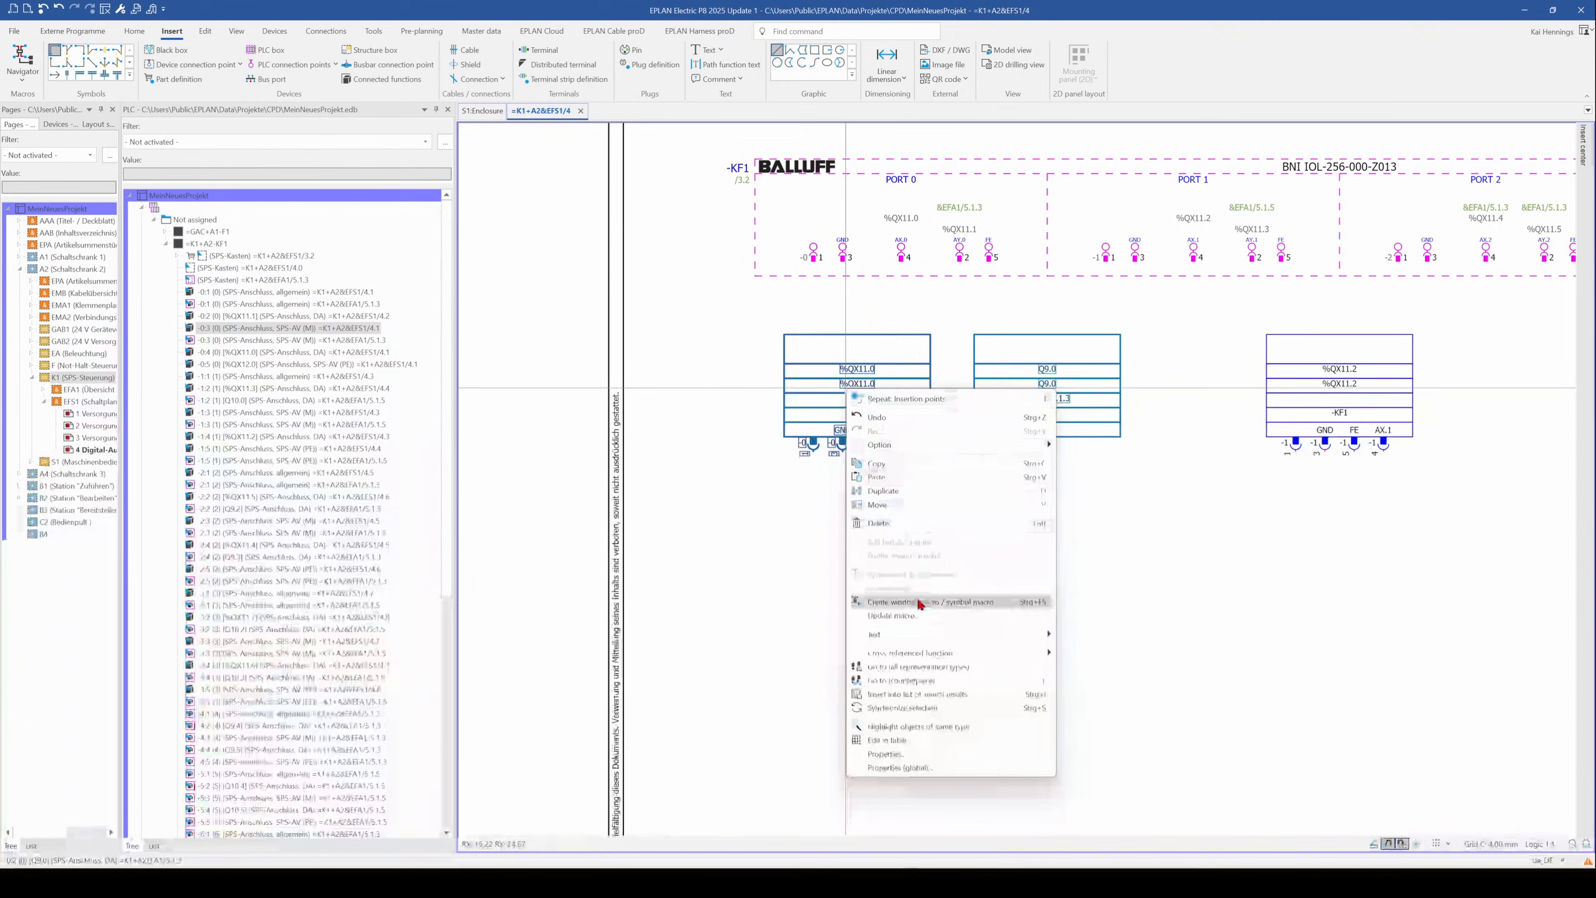
# Step: Save port 0's block with output as another window macro variant, replacing the existing one
pyautogui.click(900, 600)
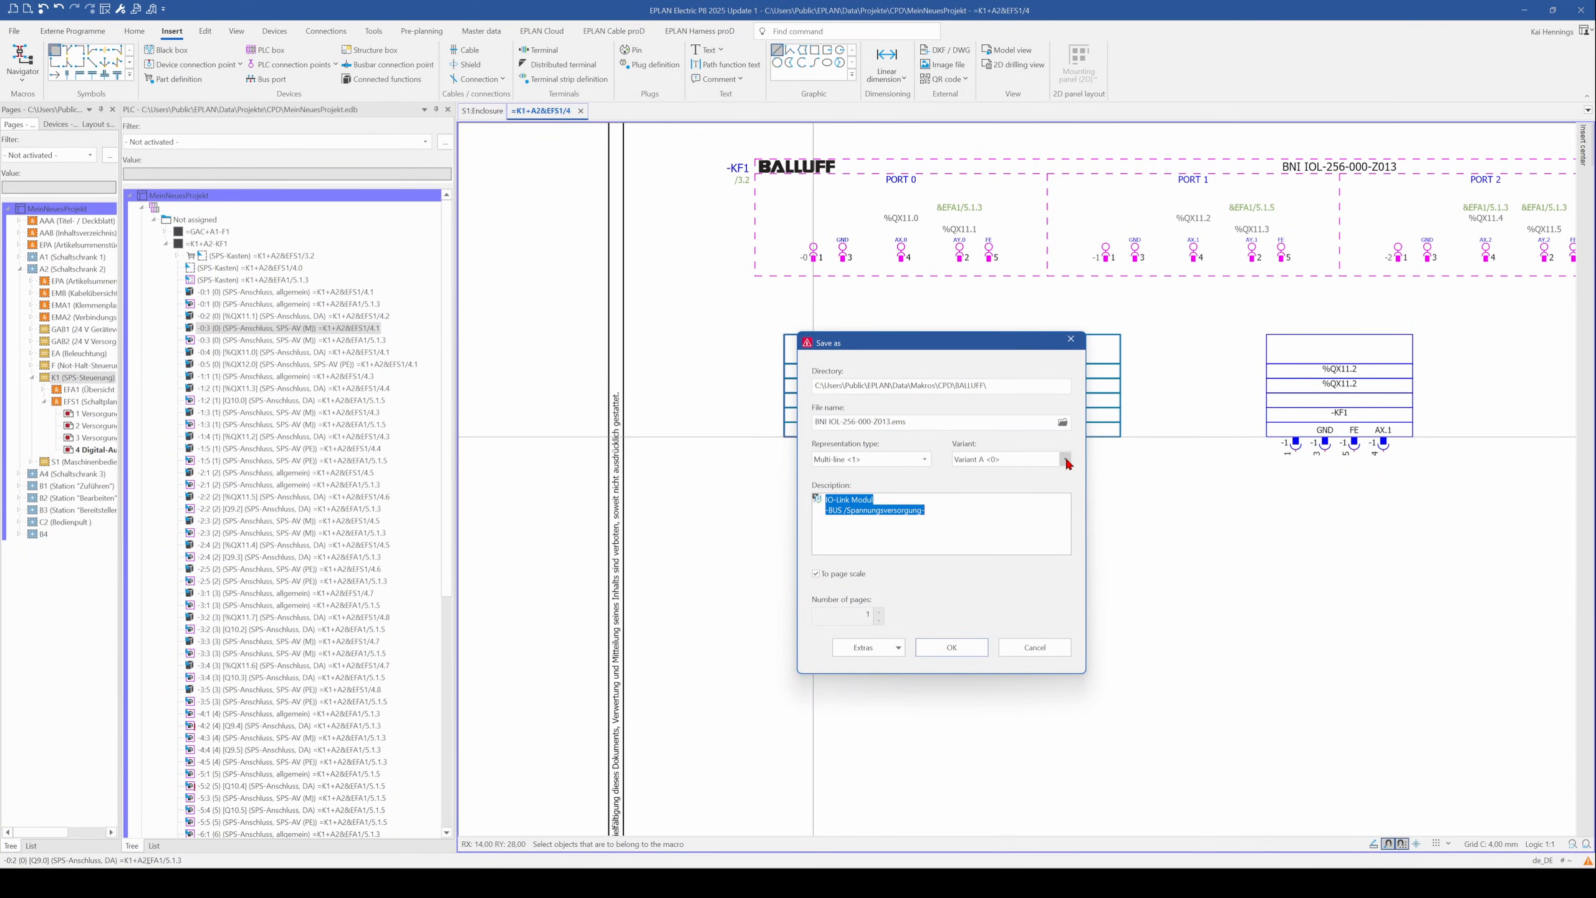
pyautogui.click(1065, 458)
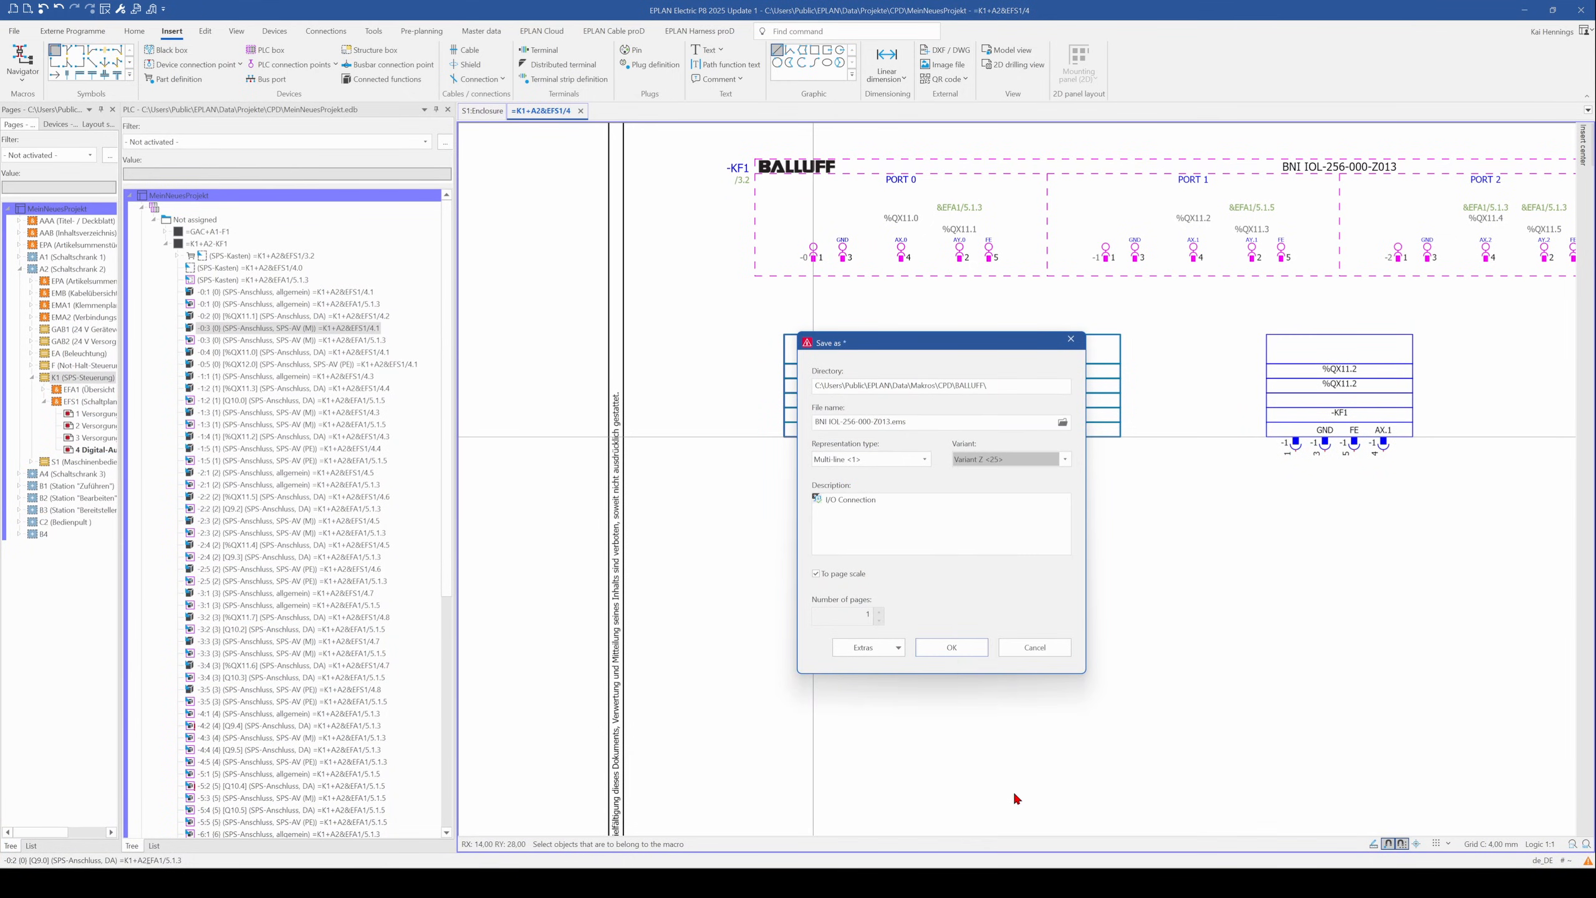
pyautogui.click(950, 646)
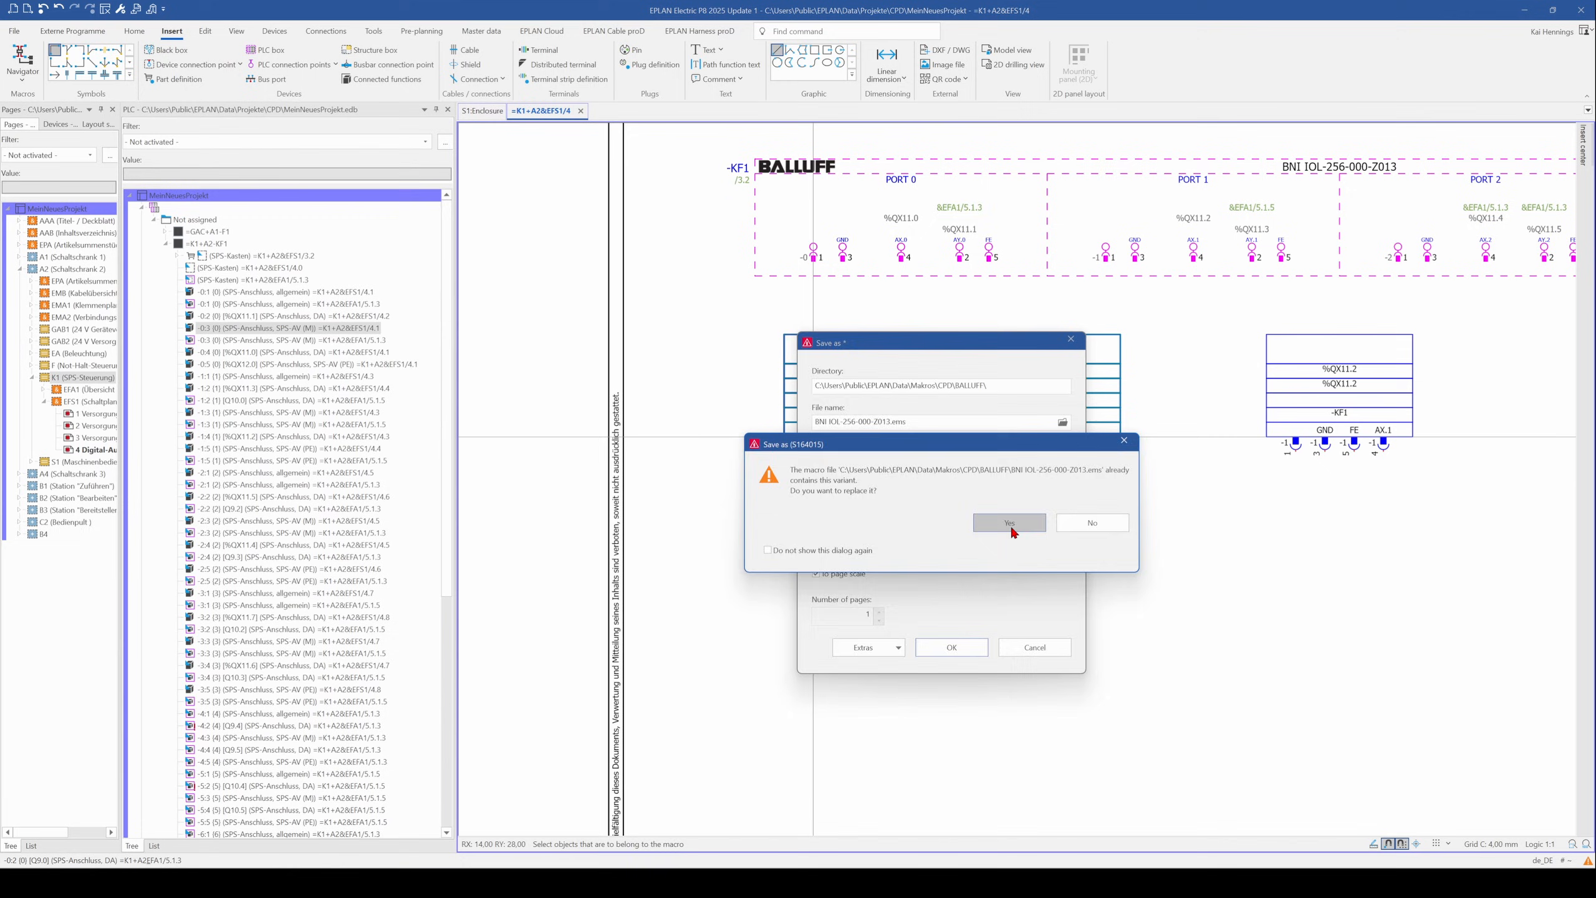
pyautogui.click(1007, 522)
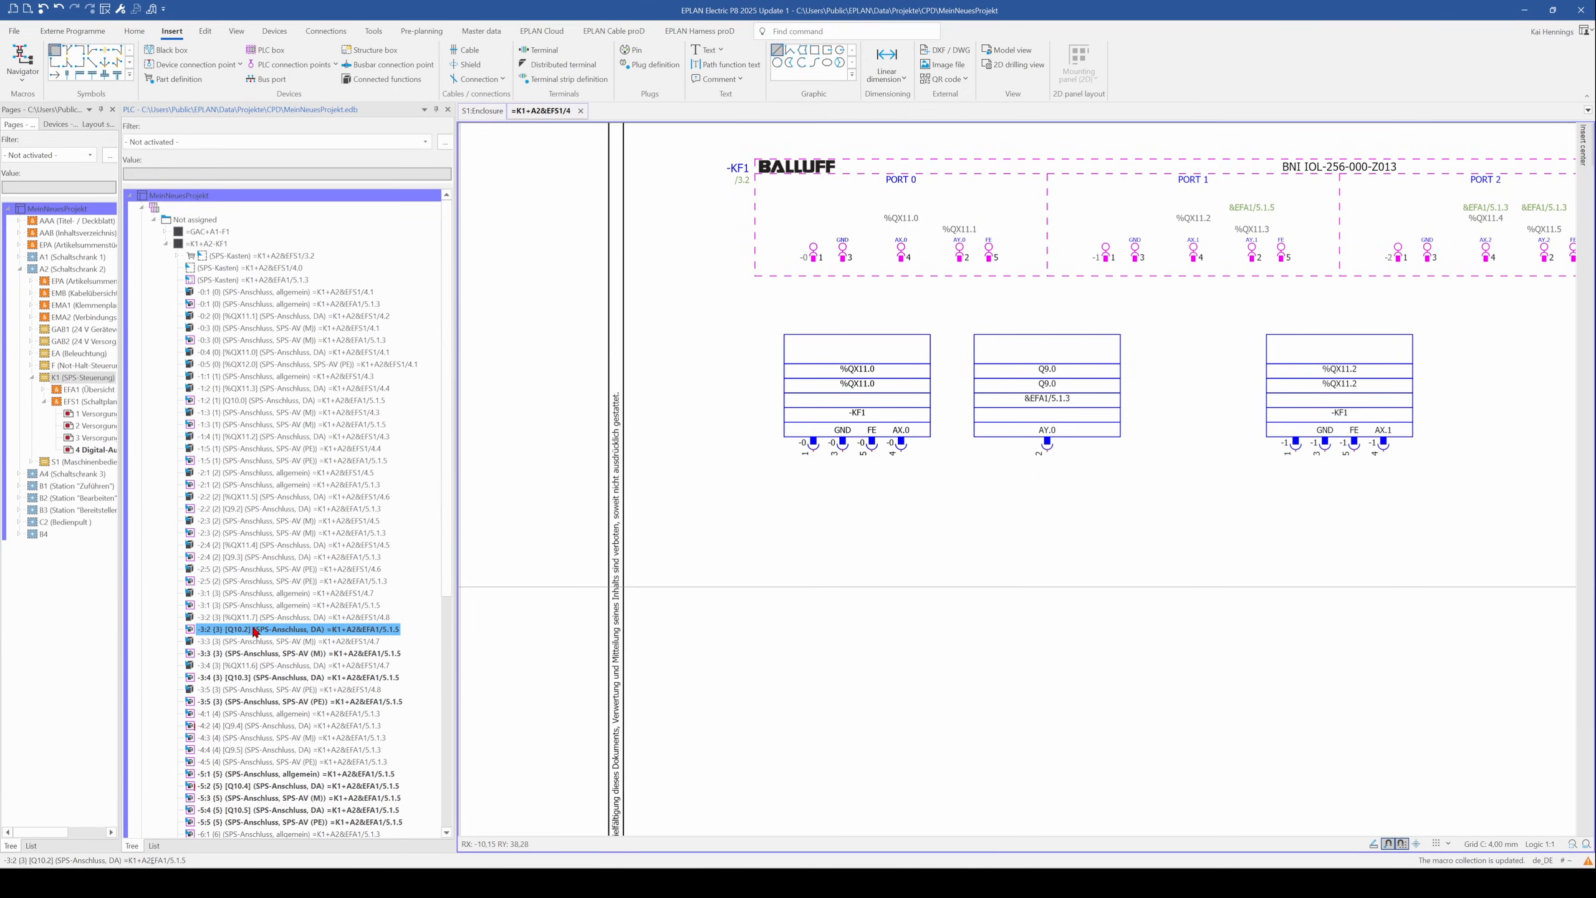
pyautogui.click(295, 618)
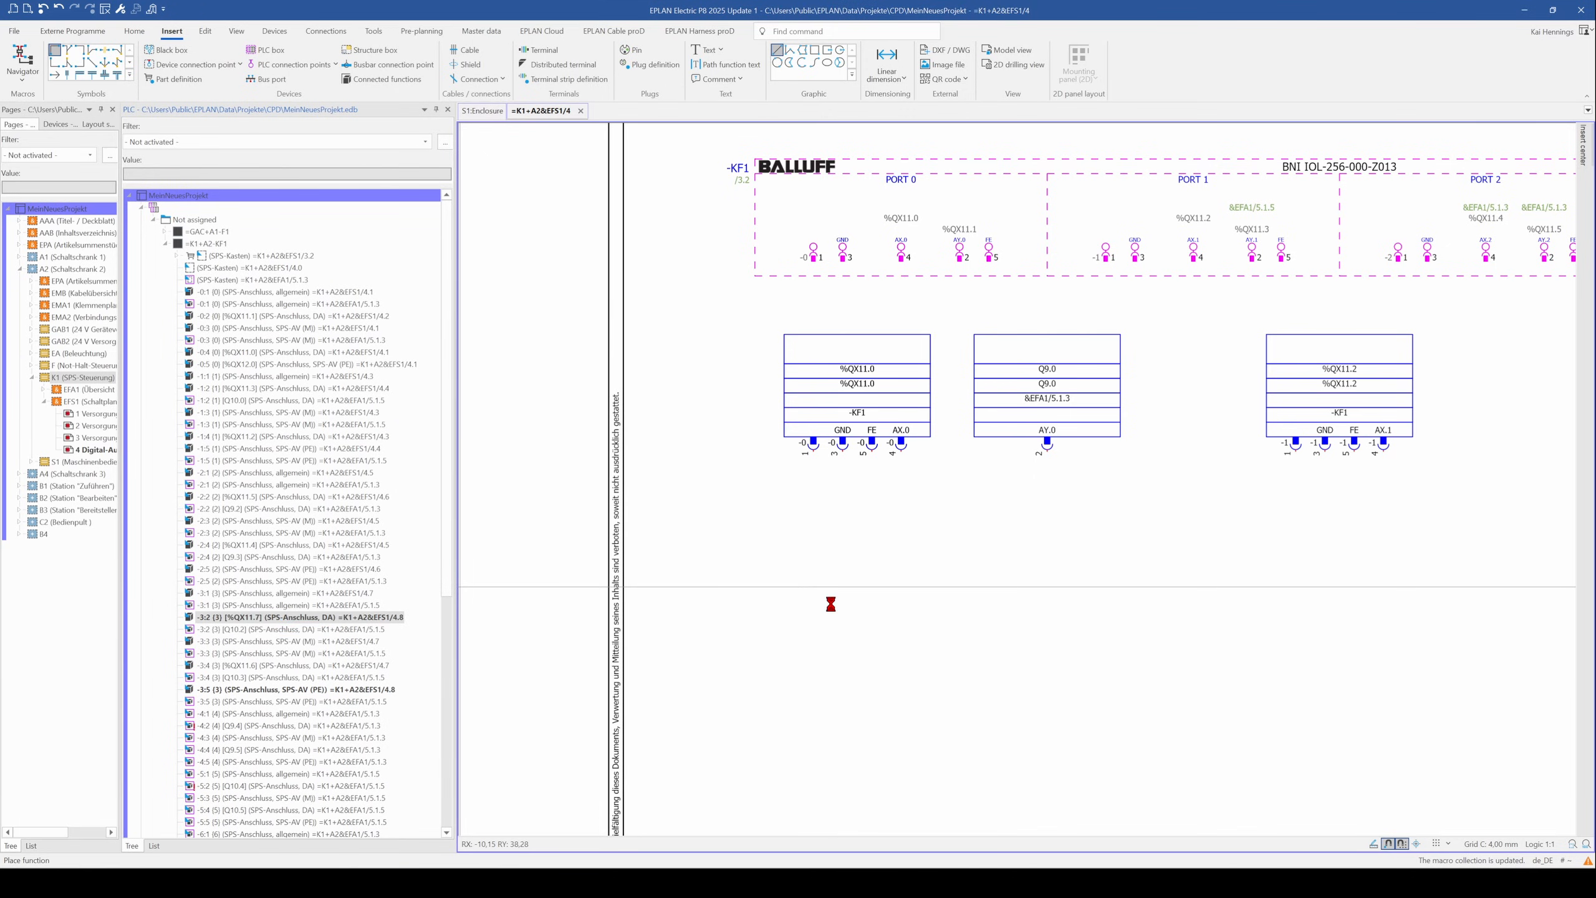